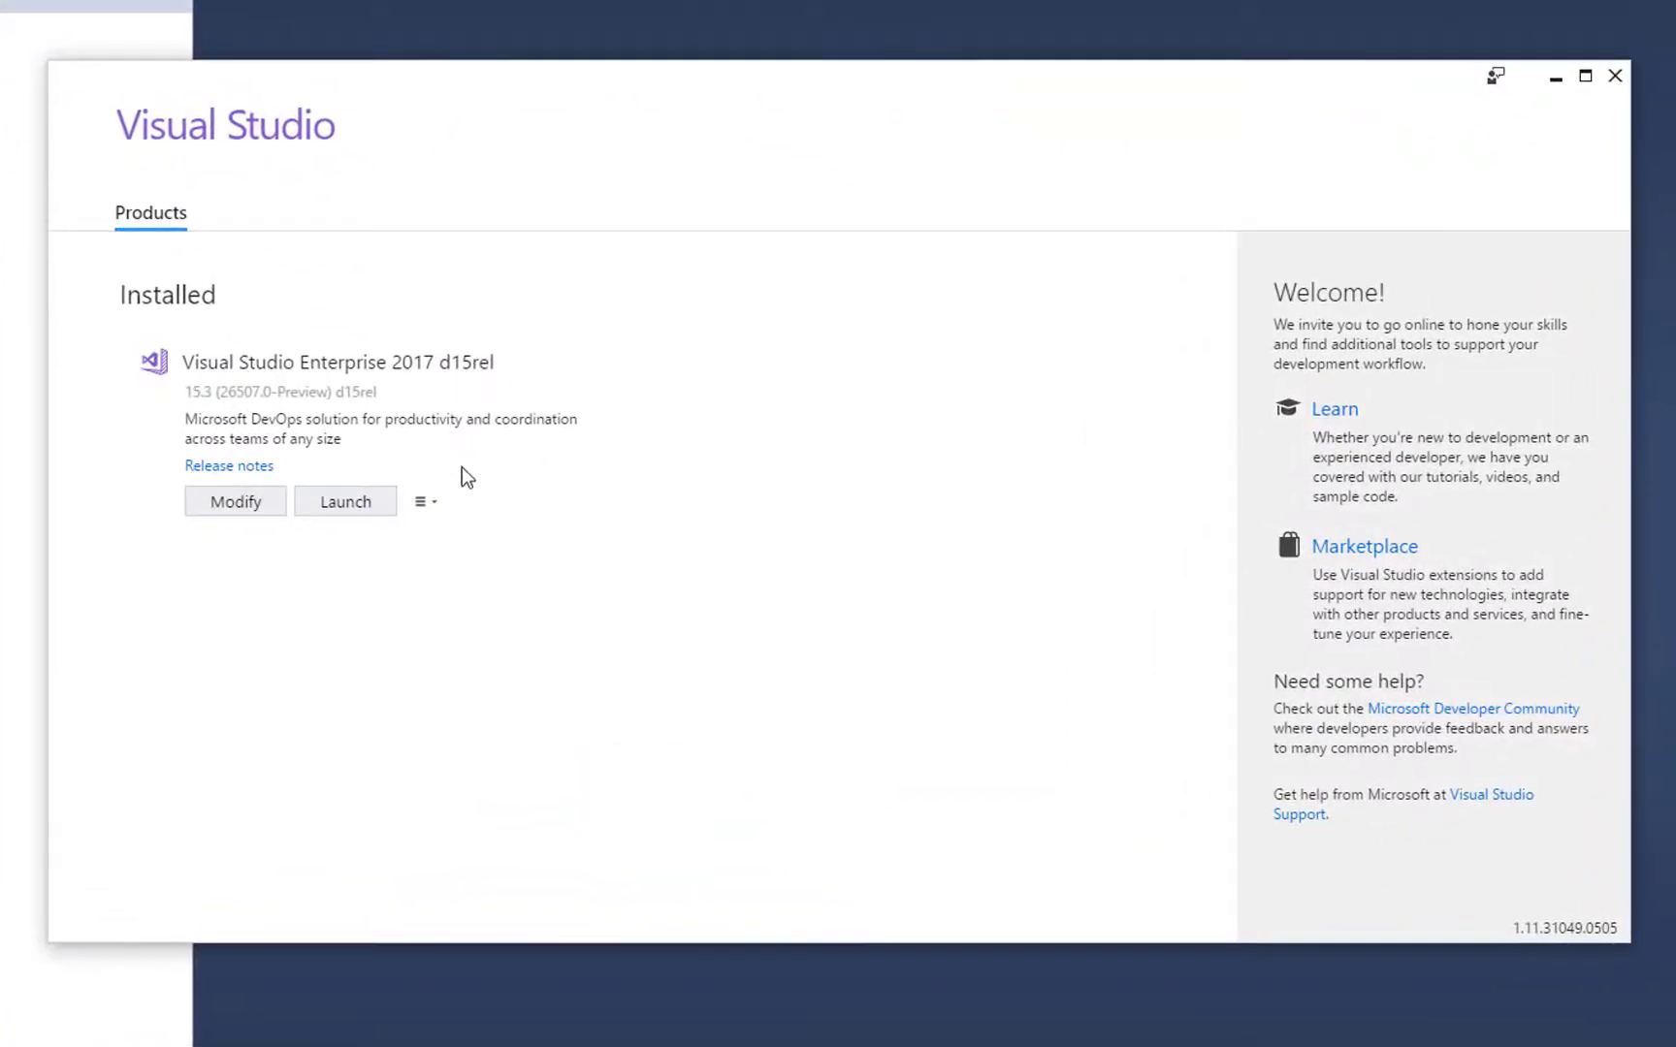
- In Extensions and Updates, search 'azure f' online and confirm Azure Functions tools are installed
left_click(343, 501)
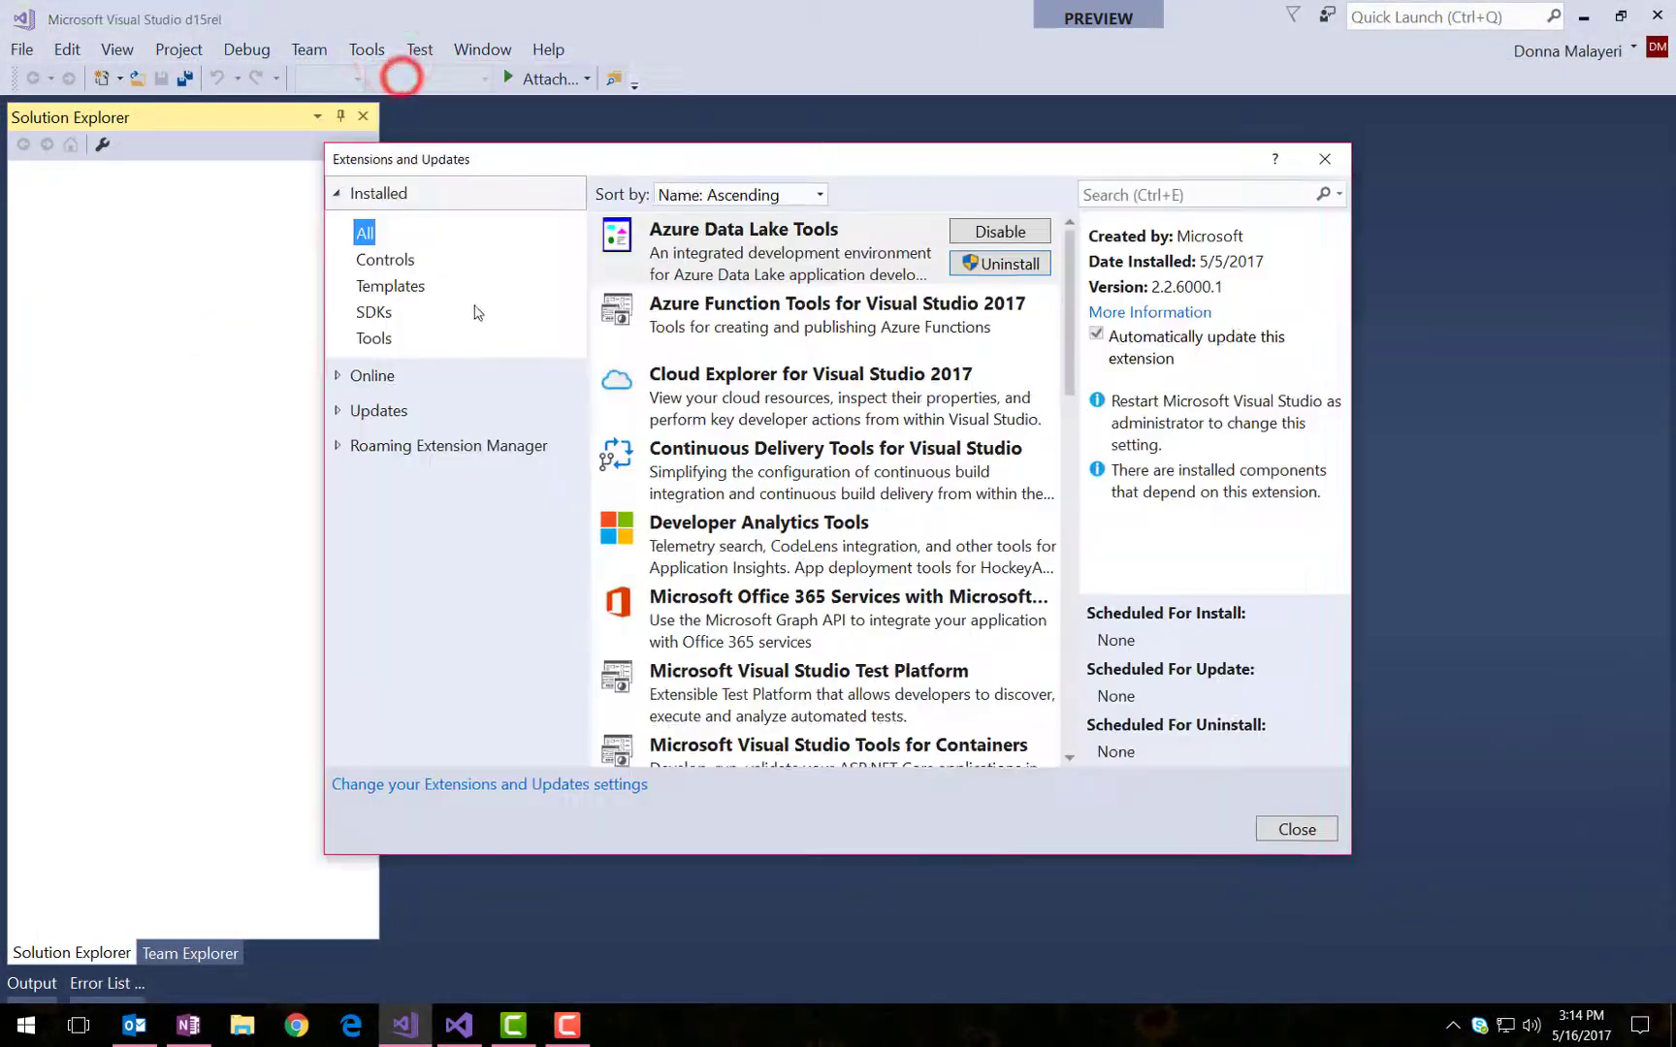
left_click(372, 374)
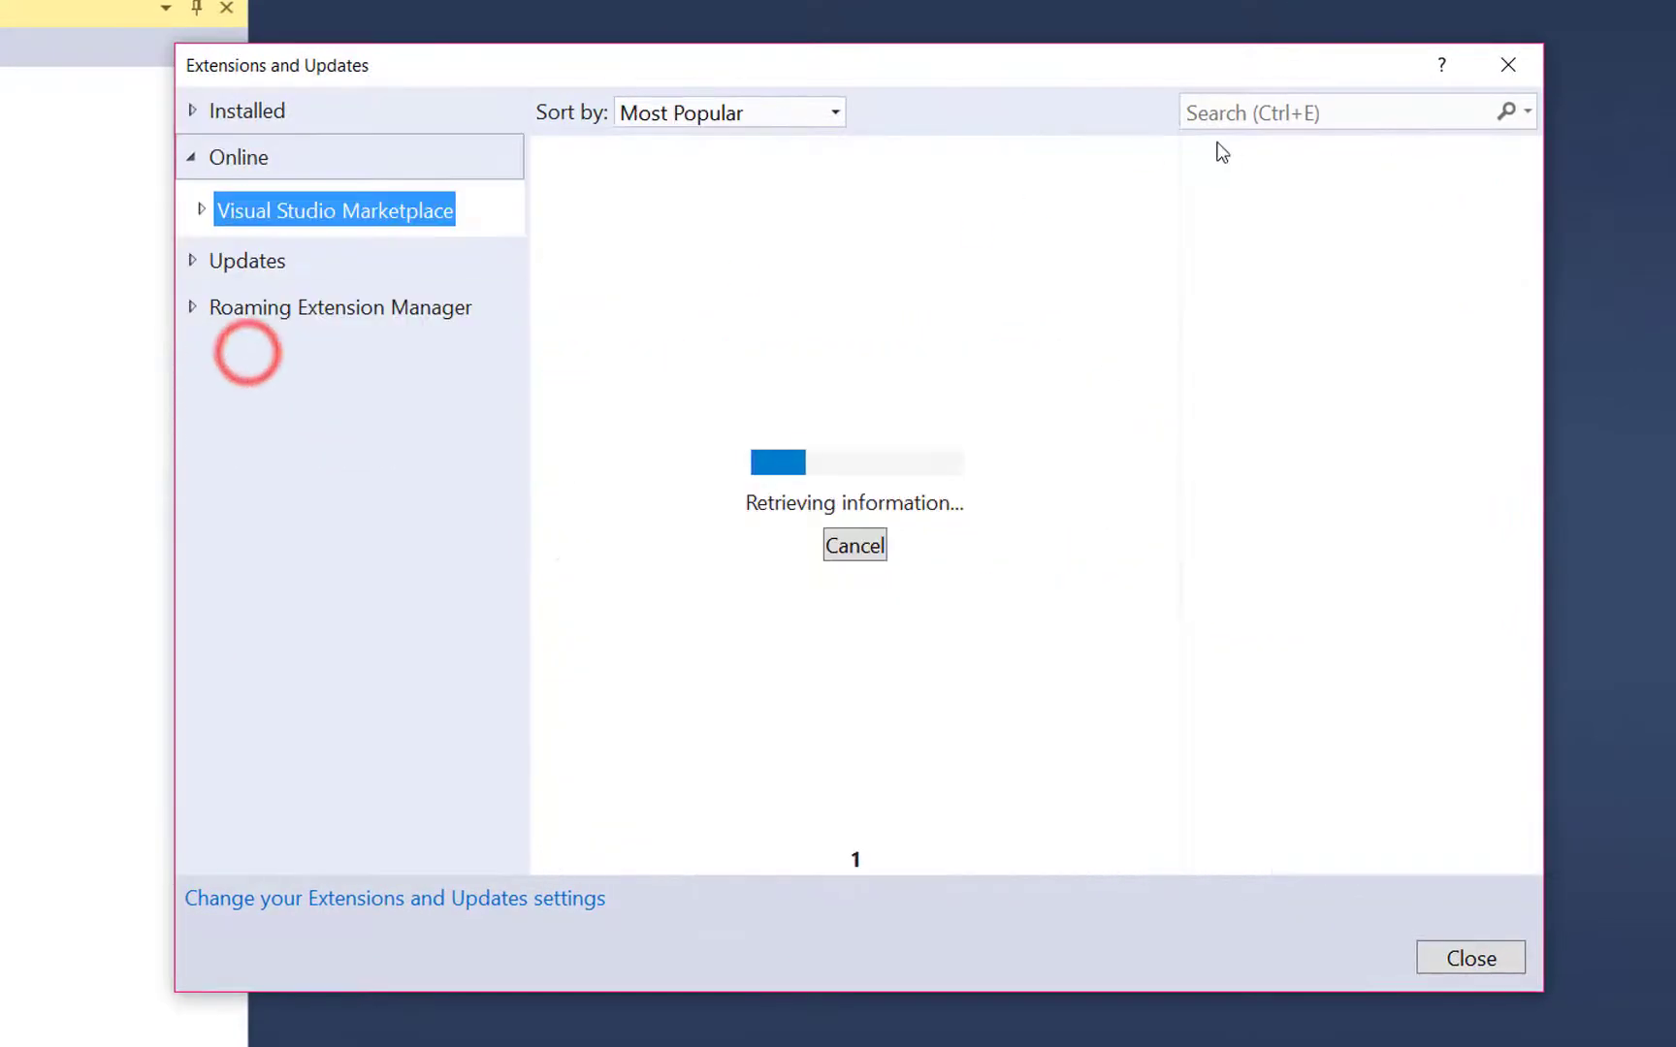
type("azure functions")
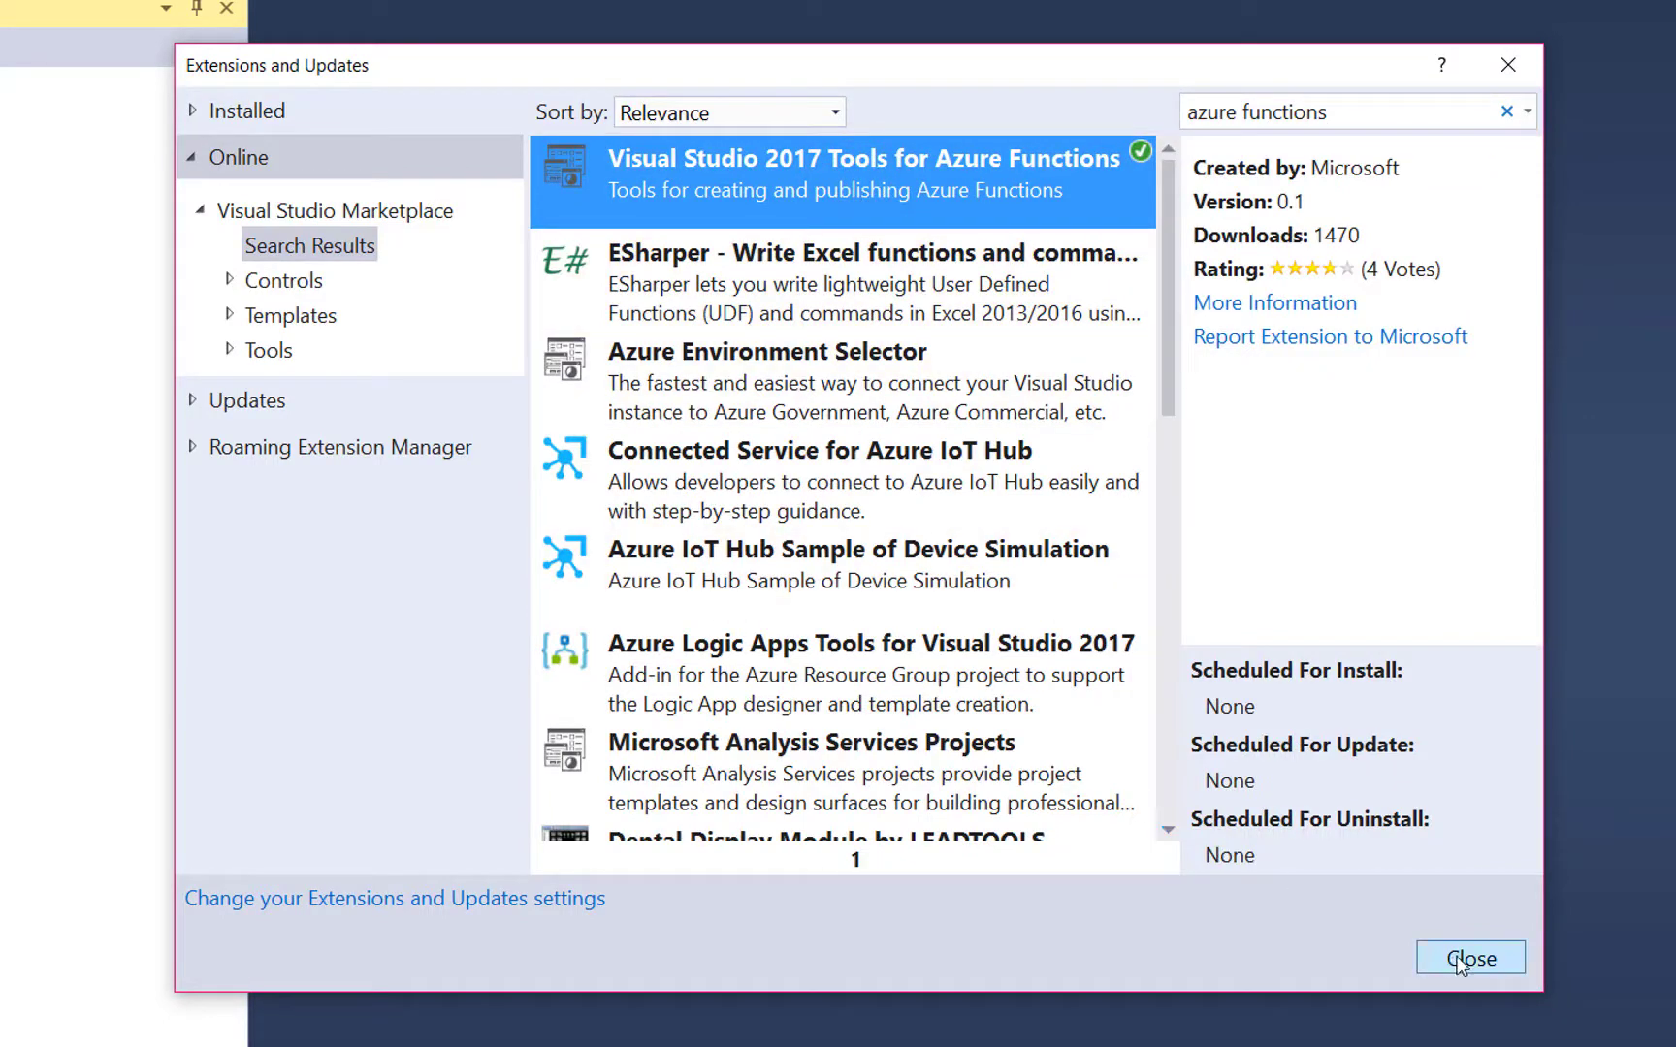
left_click(1470, 958)
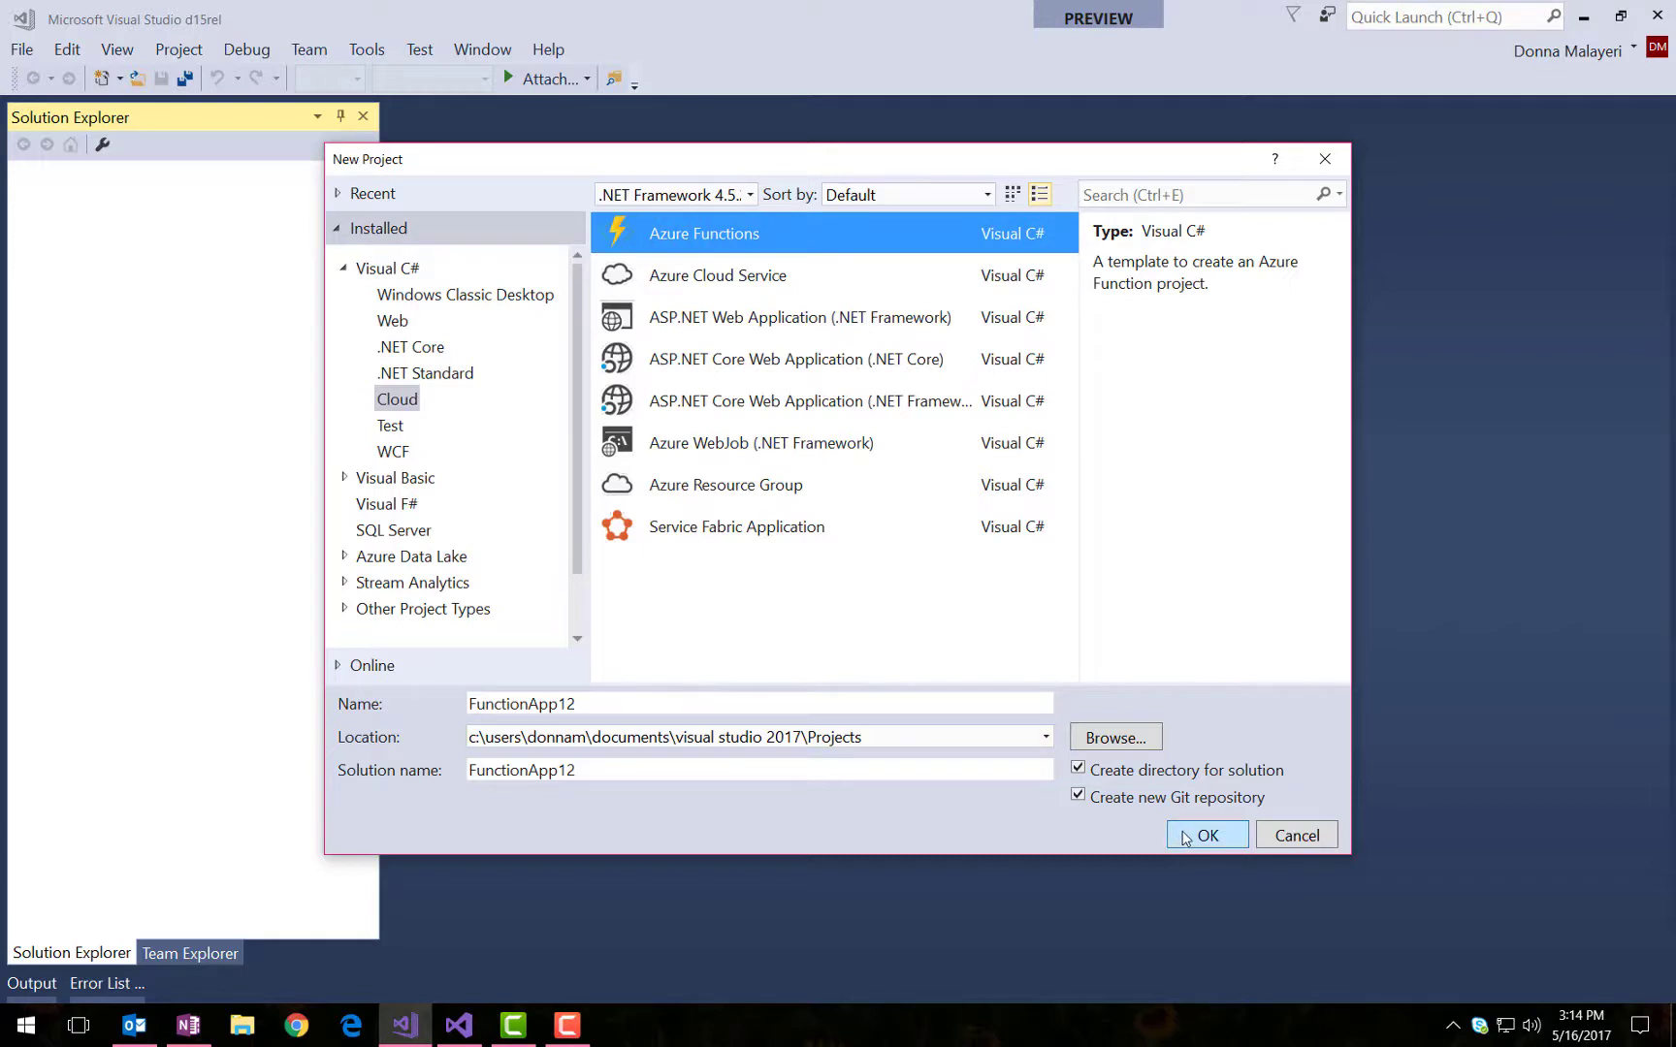
- Create the new Azure Functions project FunctionApp12
left_click(1207, 834)
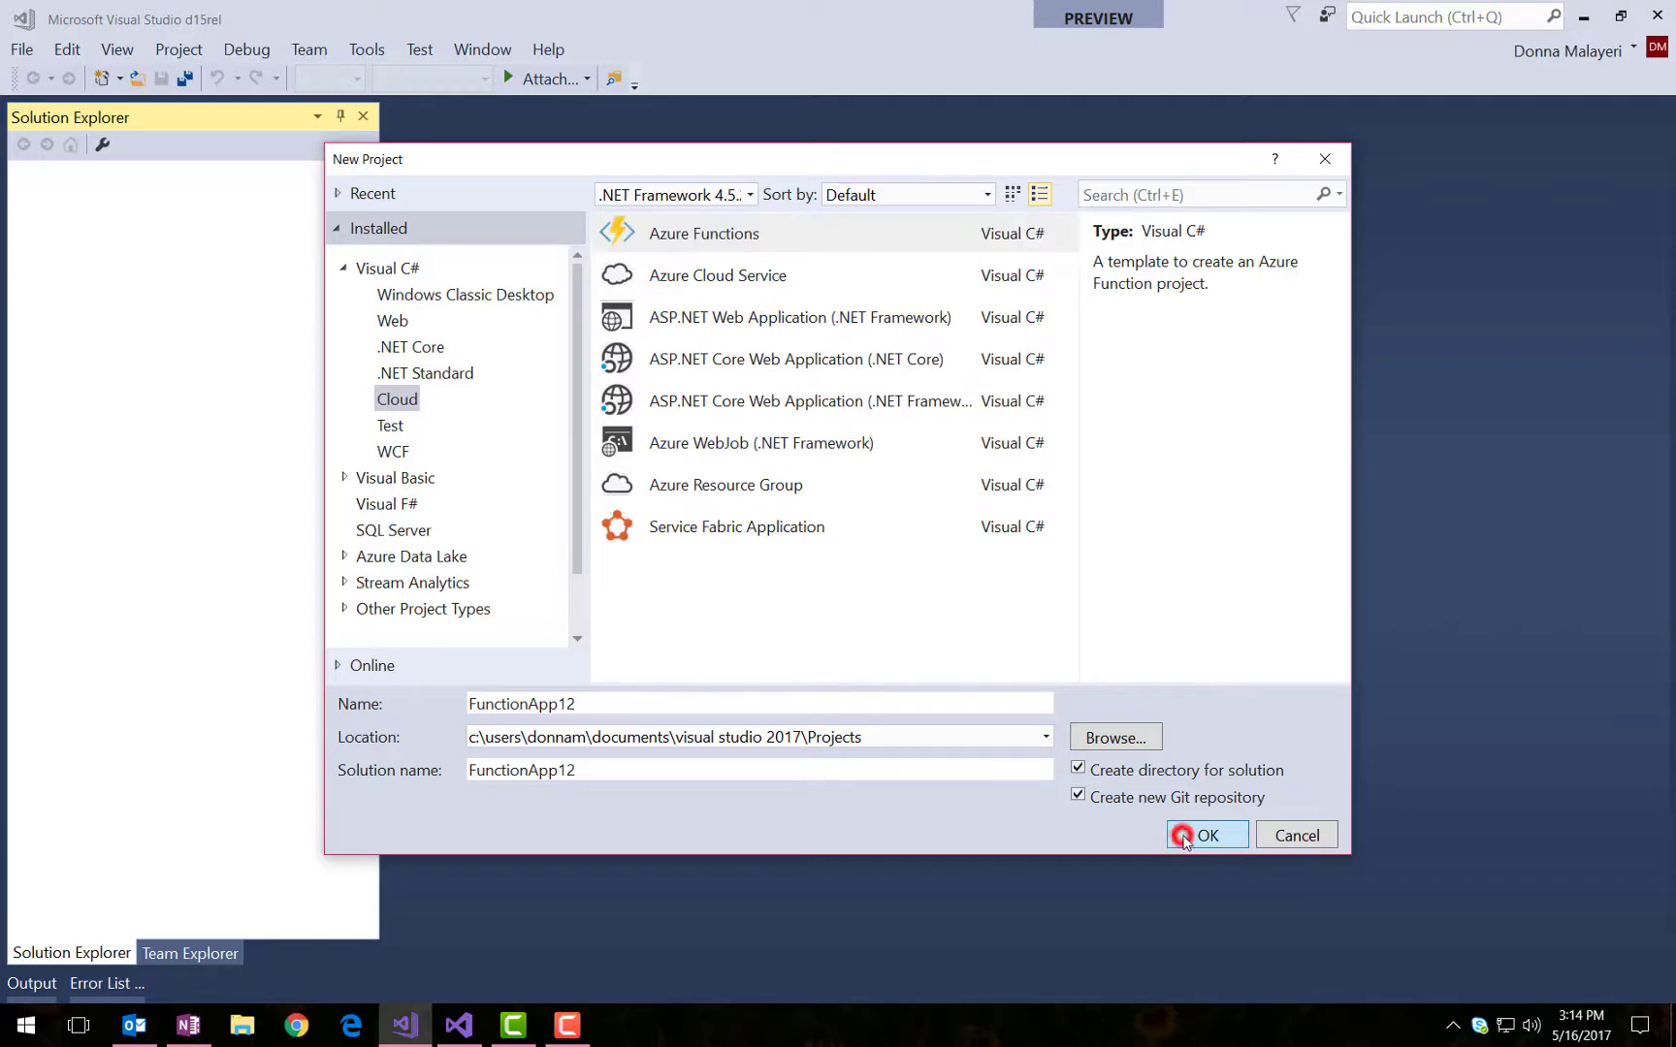
left_click(1207, 834)
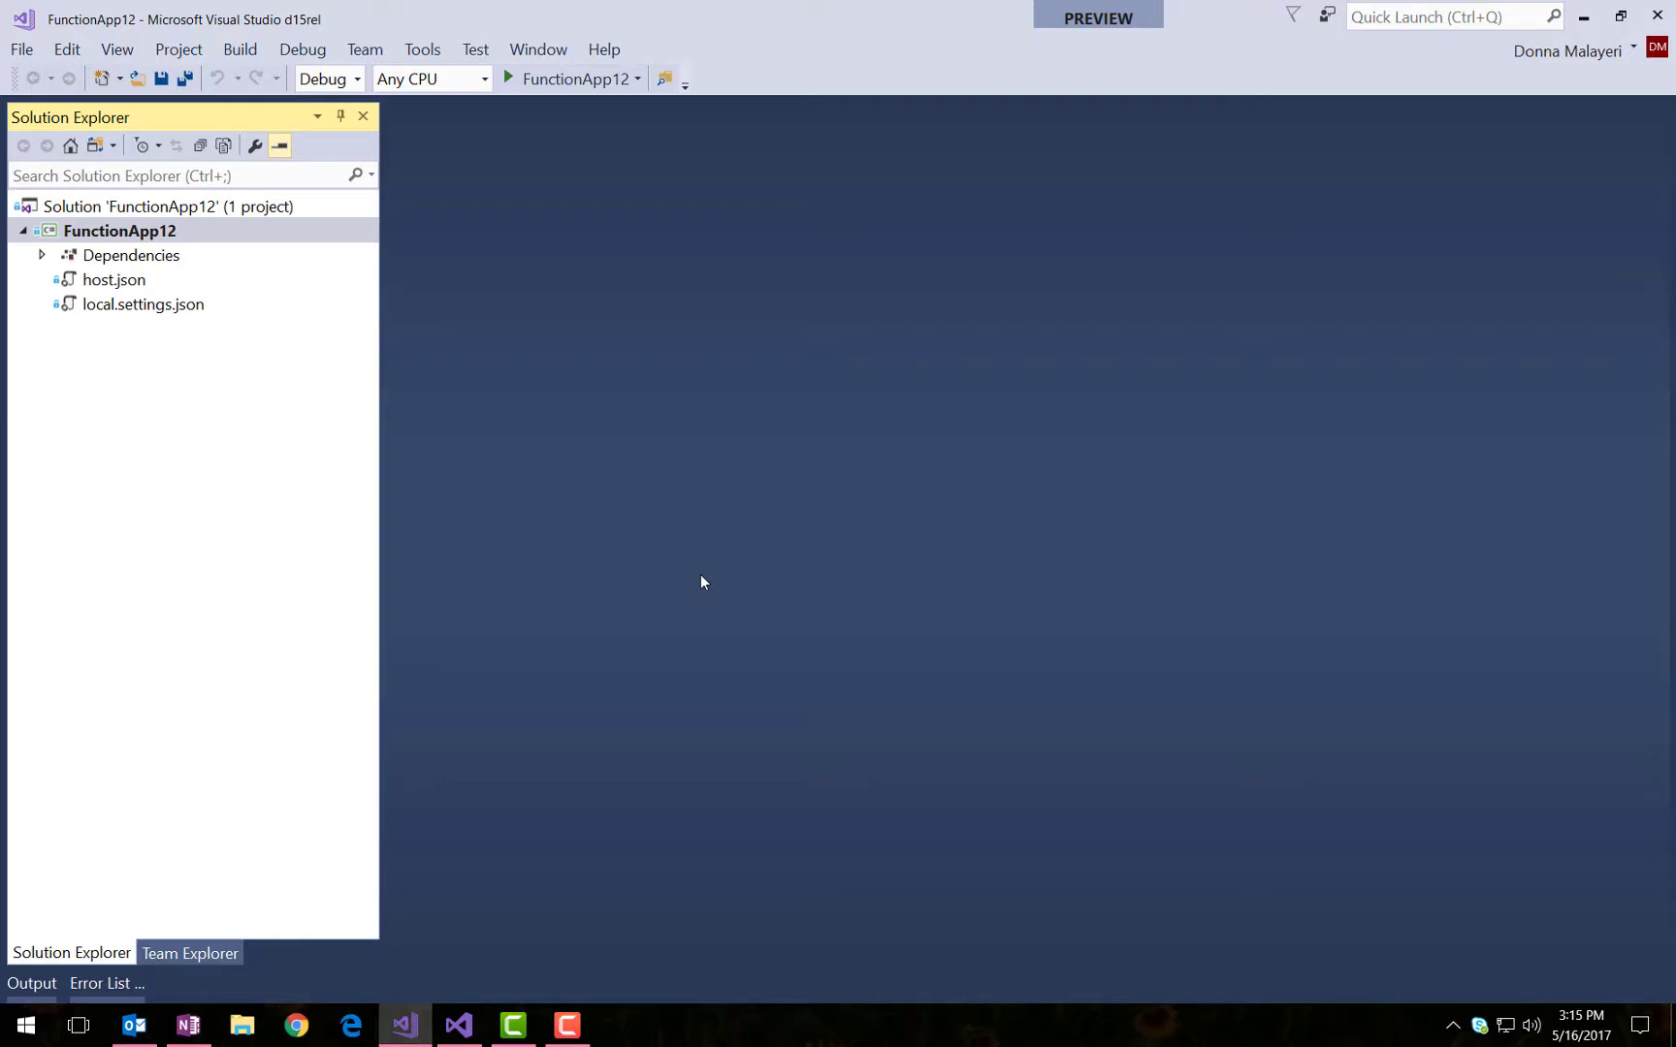
- Review local.settings.json and its empty AzureWebJobsStorage value, then close it
left_click(141, 304)
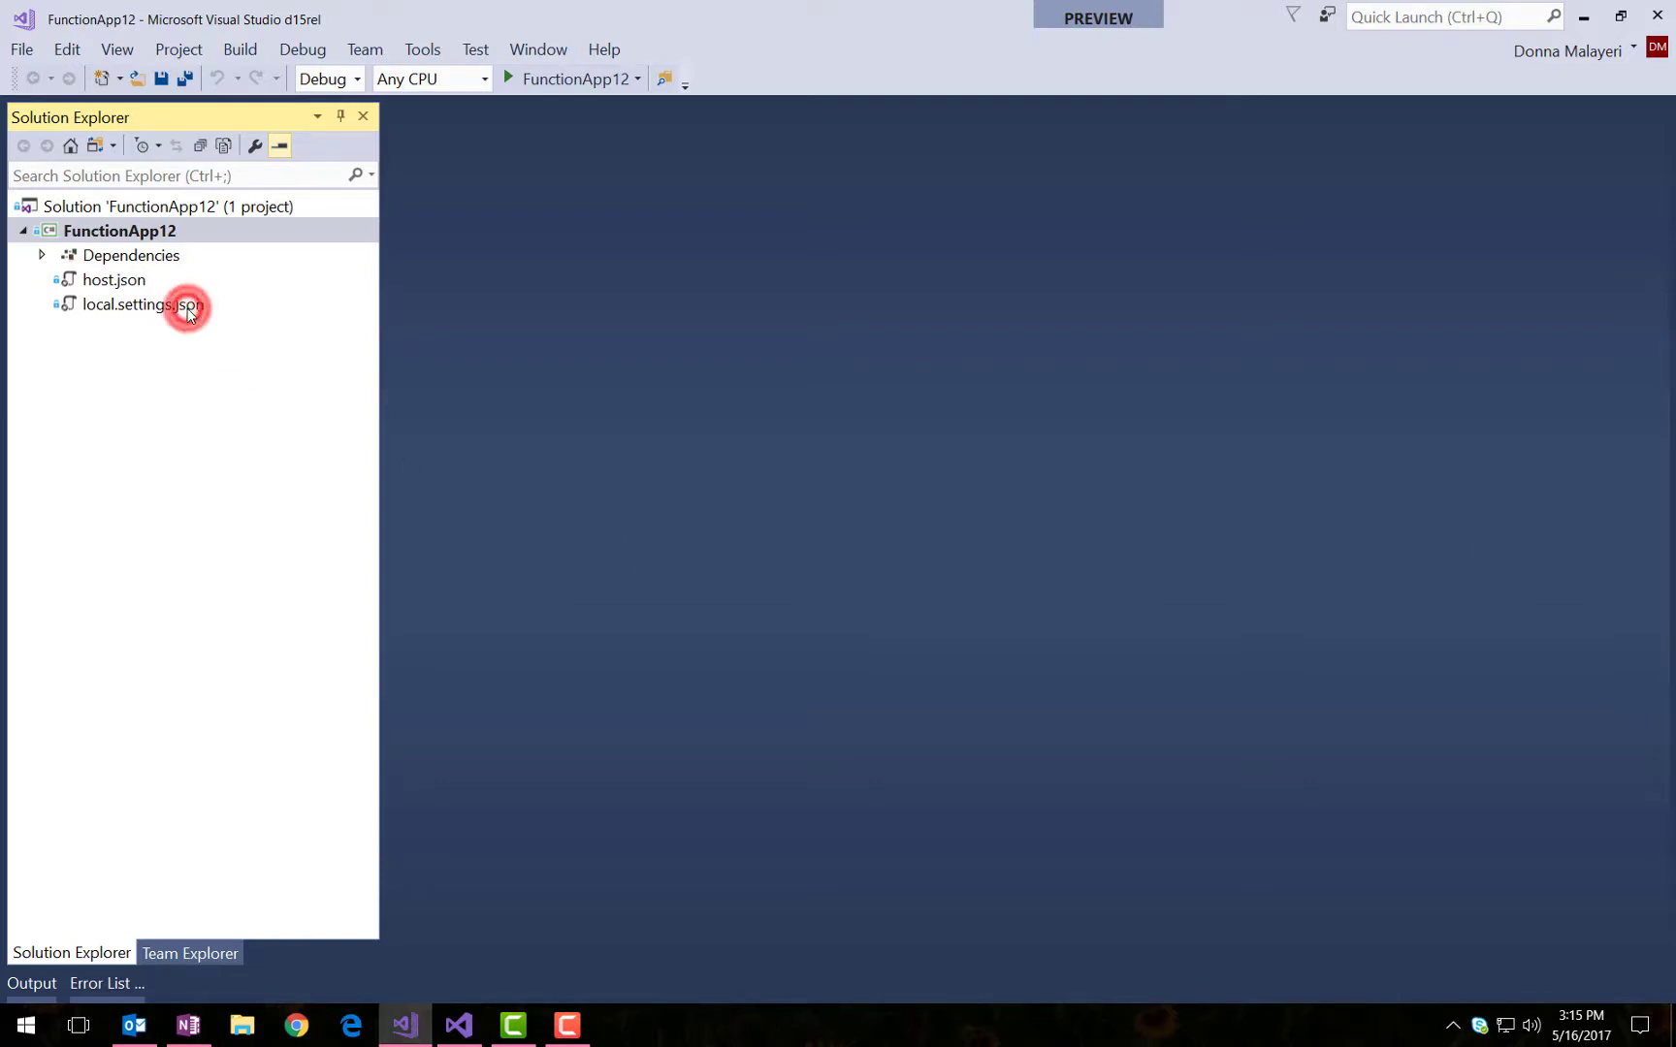
double_click(140, 305)
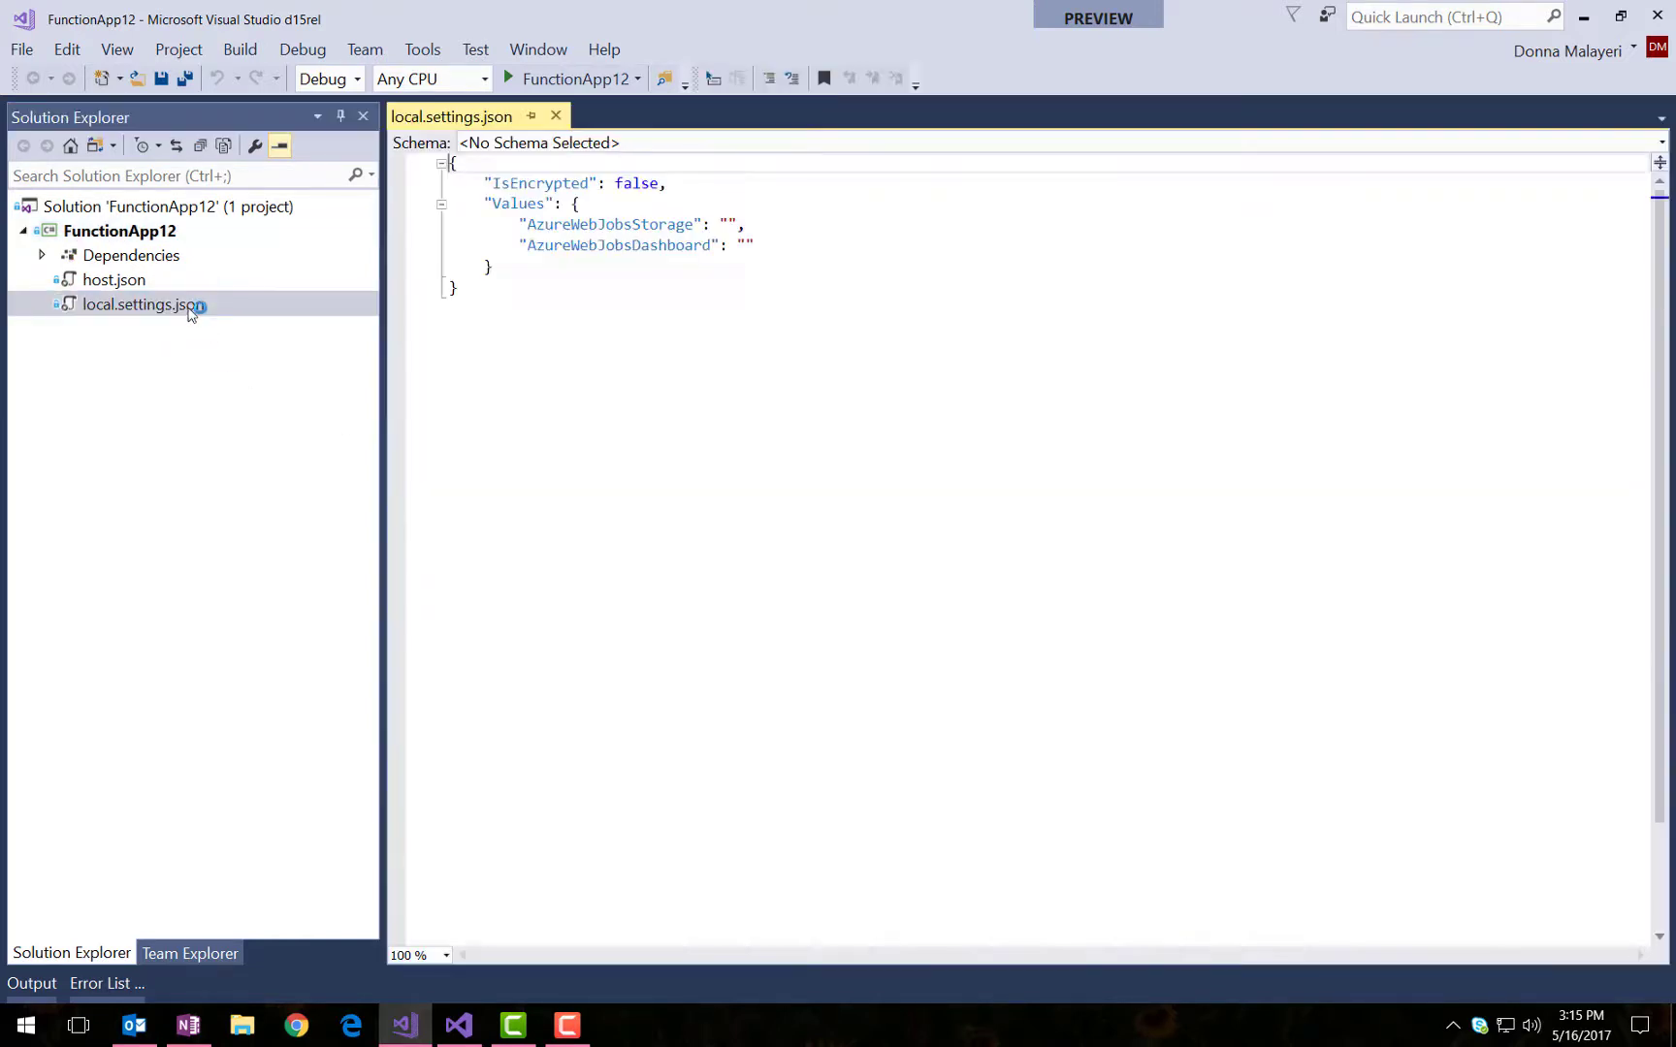
double_click(609, 225)
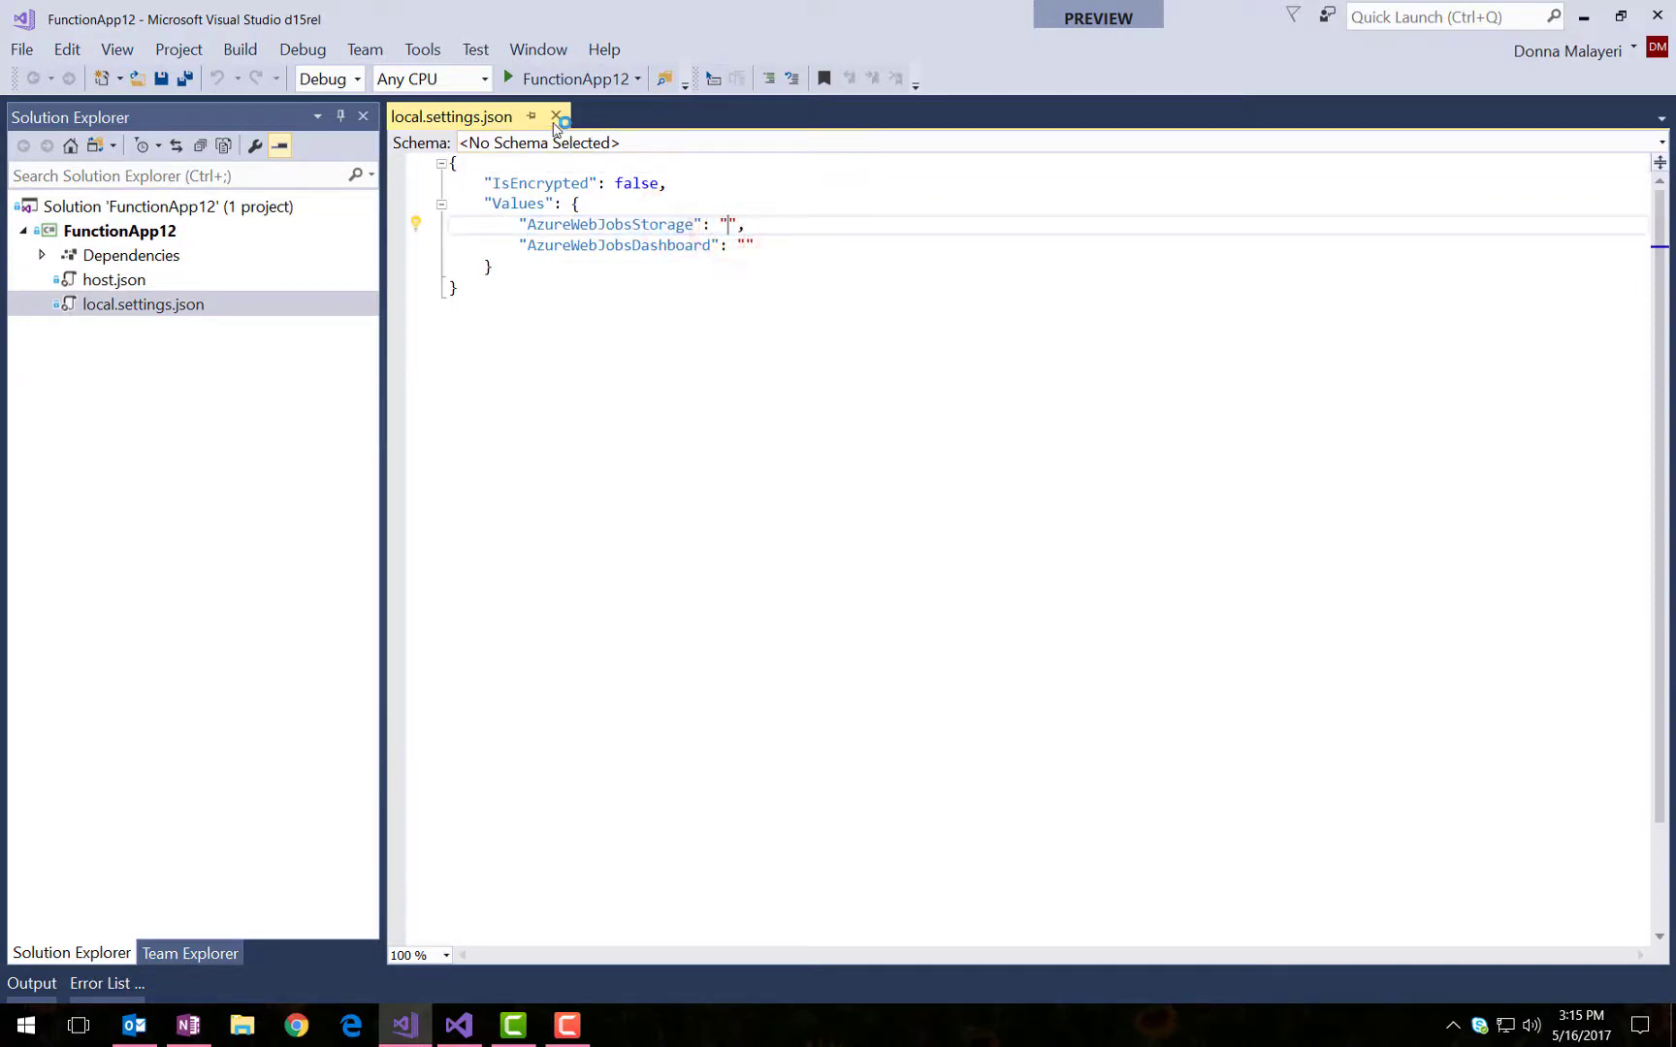
mouse_move(555, 116)
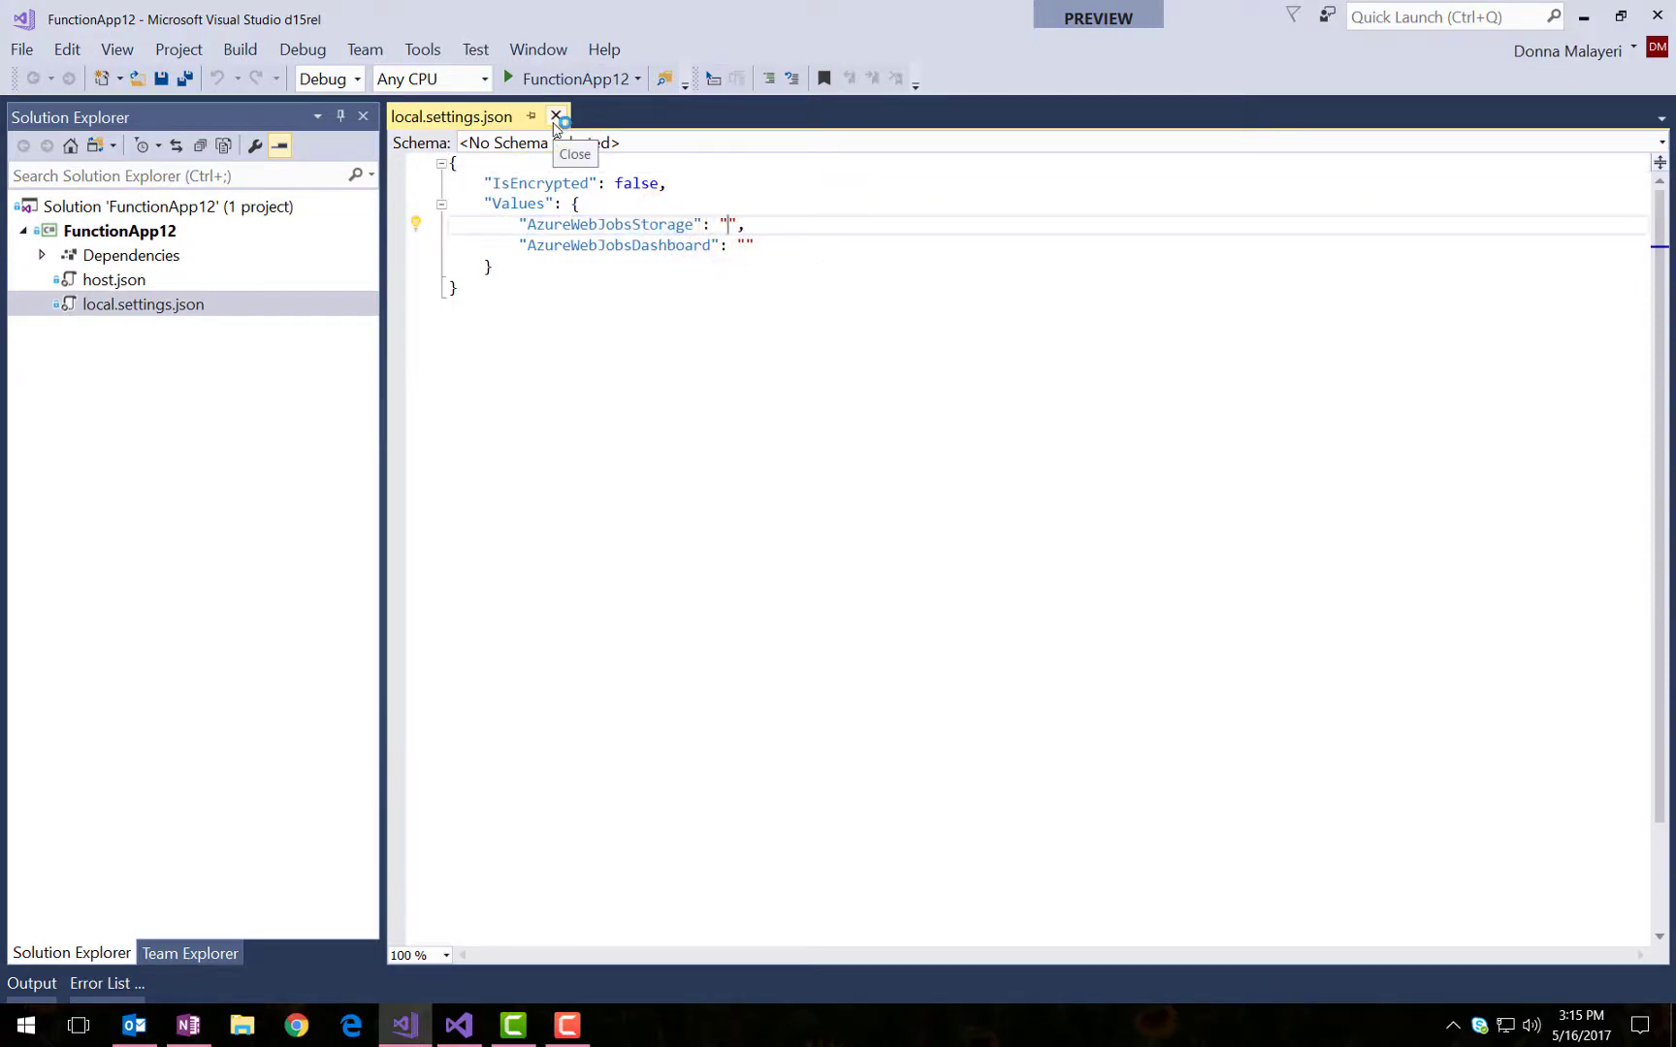
left_click(555, 116)
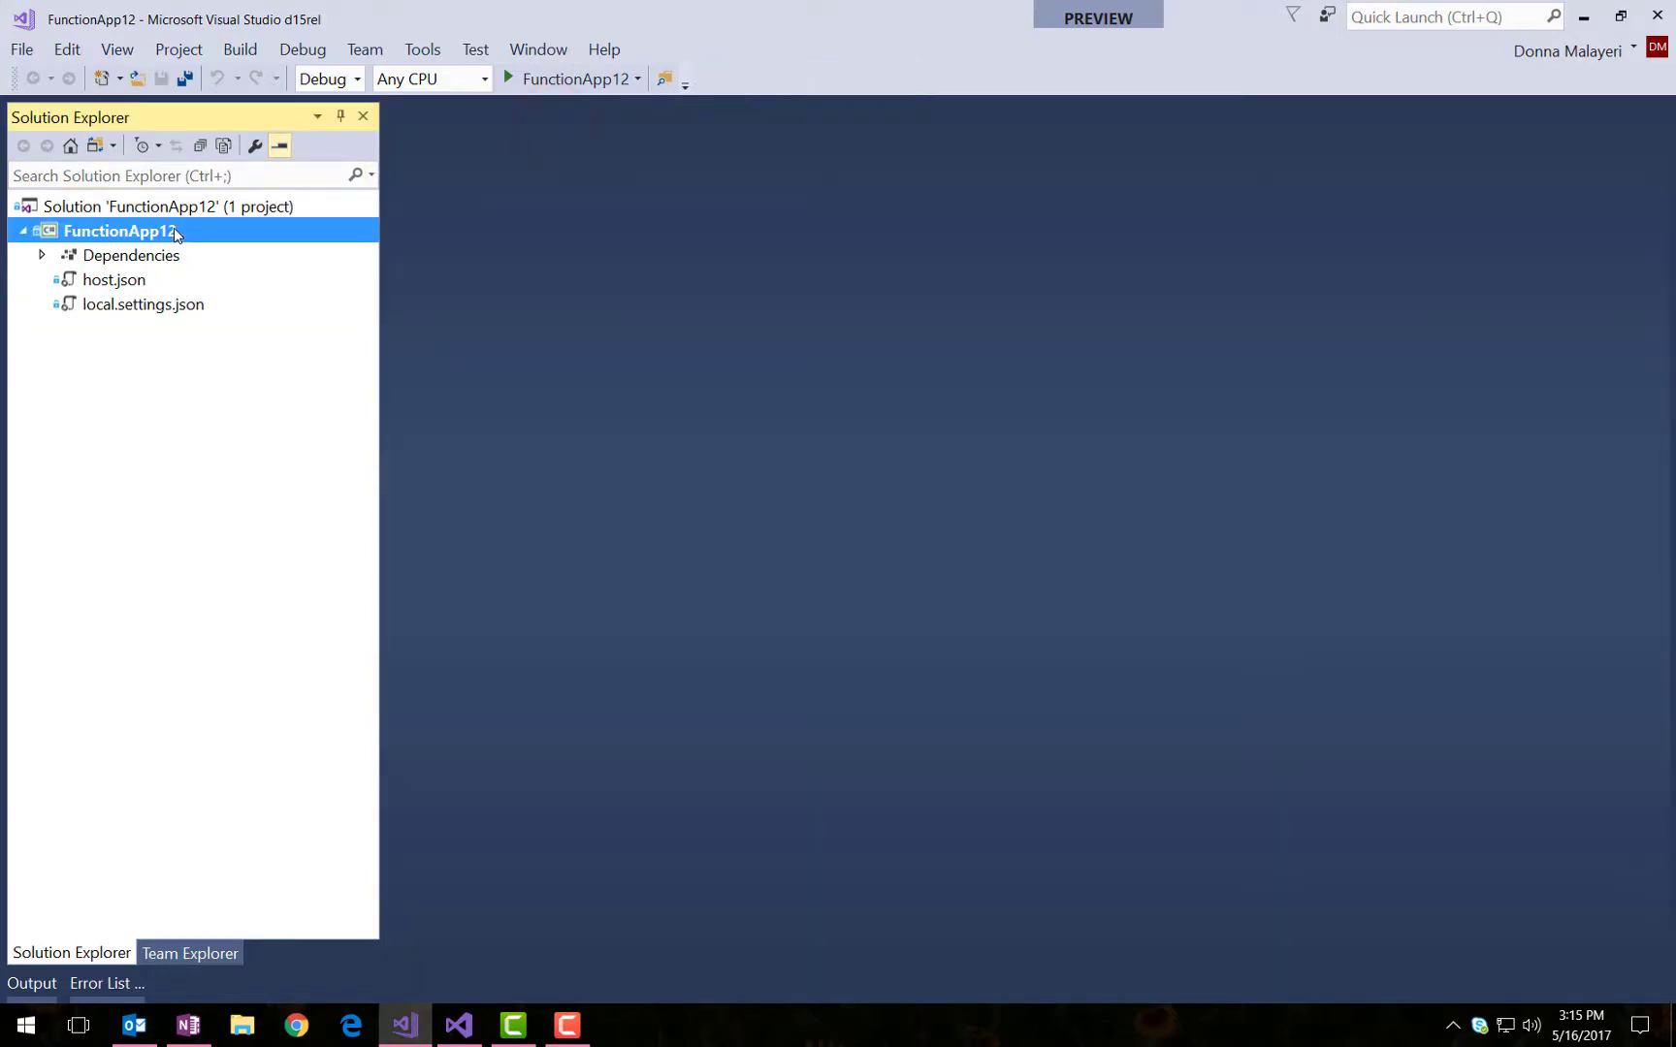
- Add a new Azure Function item named HttpTrigger.cs to FunctionApp12
right_click(120, 231)
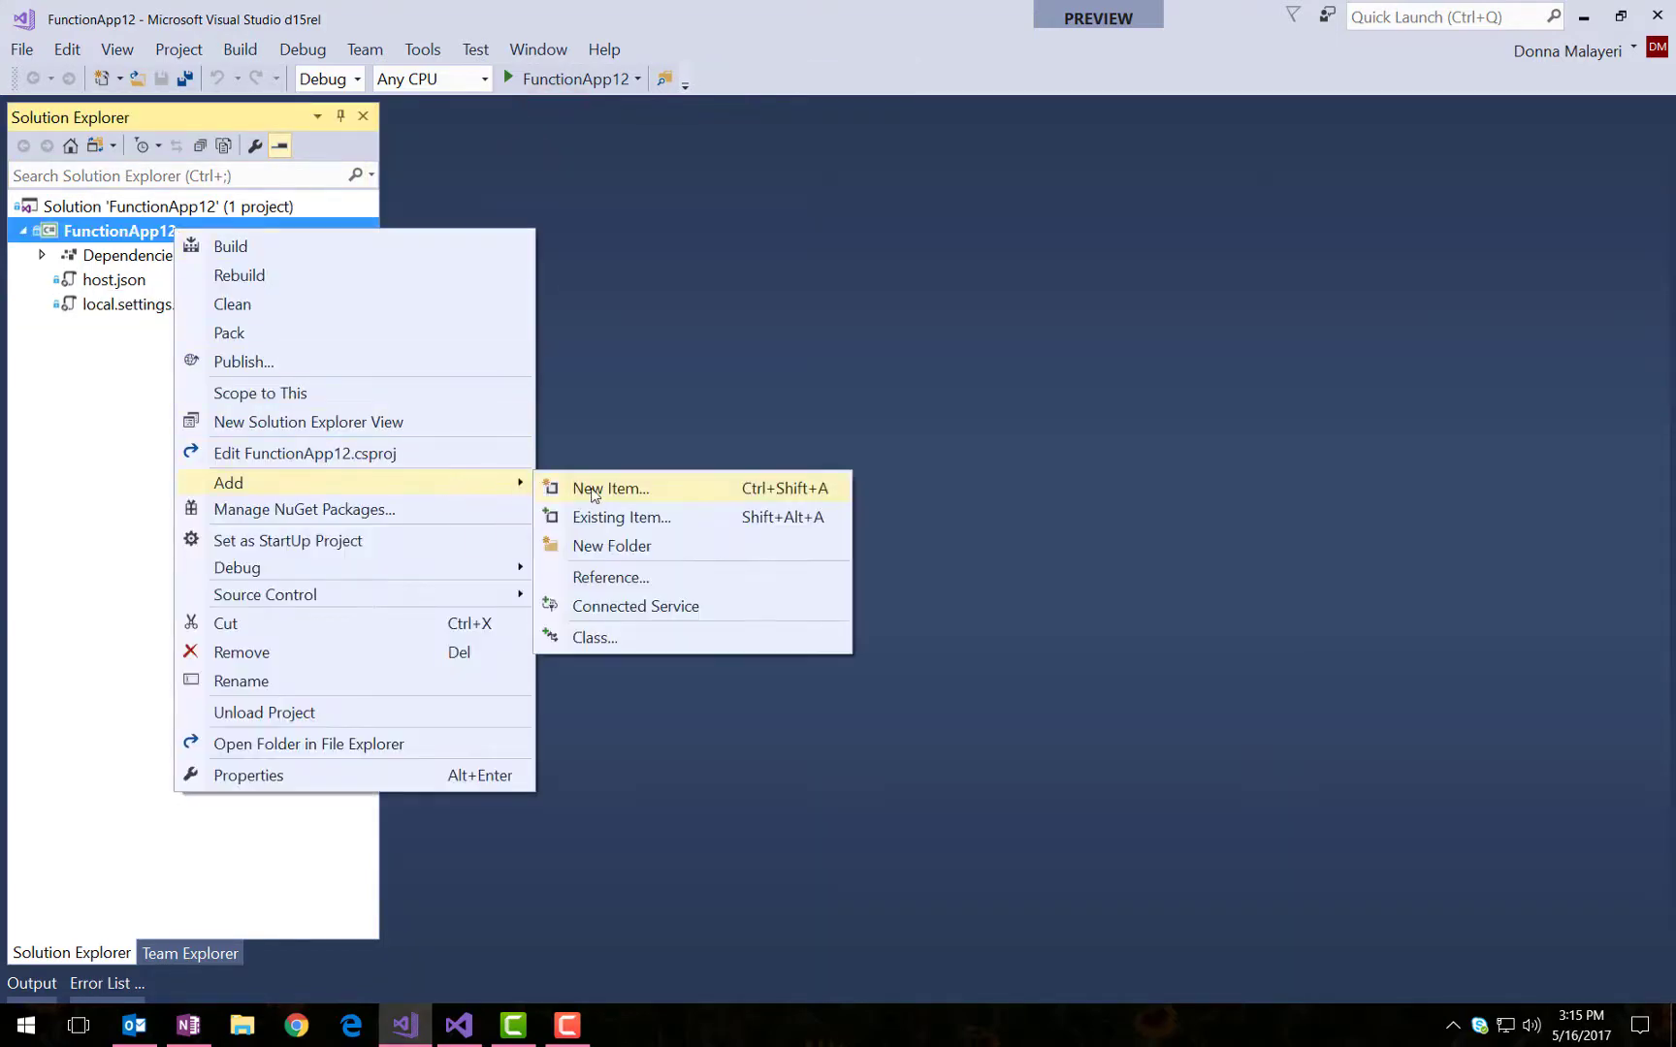
left_click(609, 488)
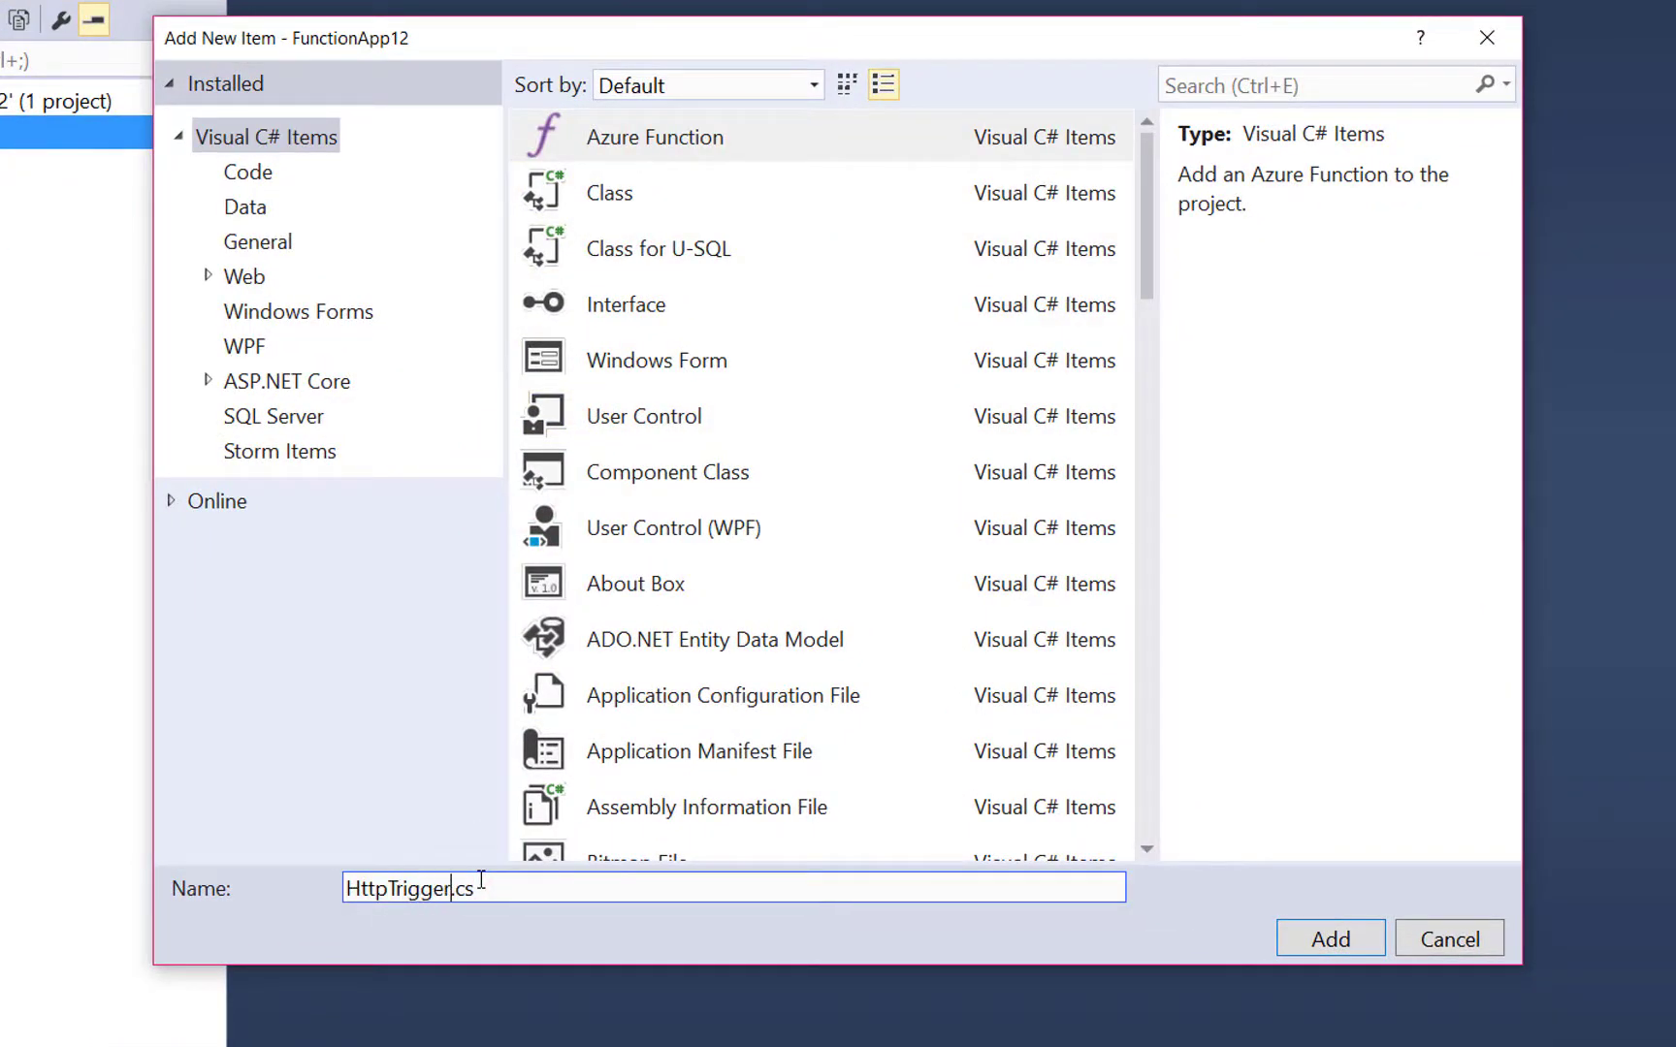
left_click(1328, 939)
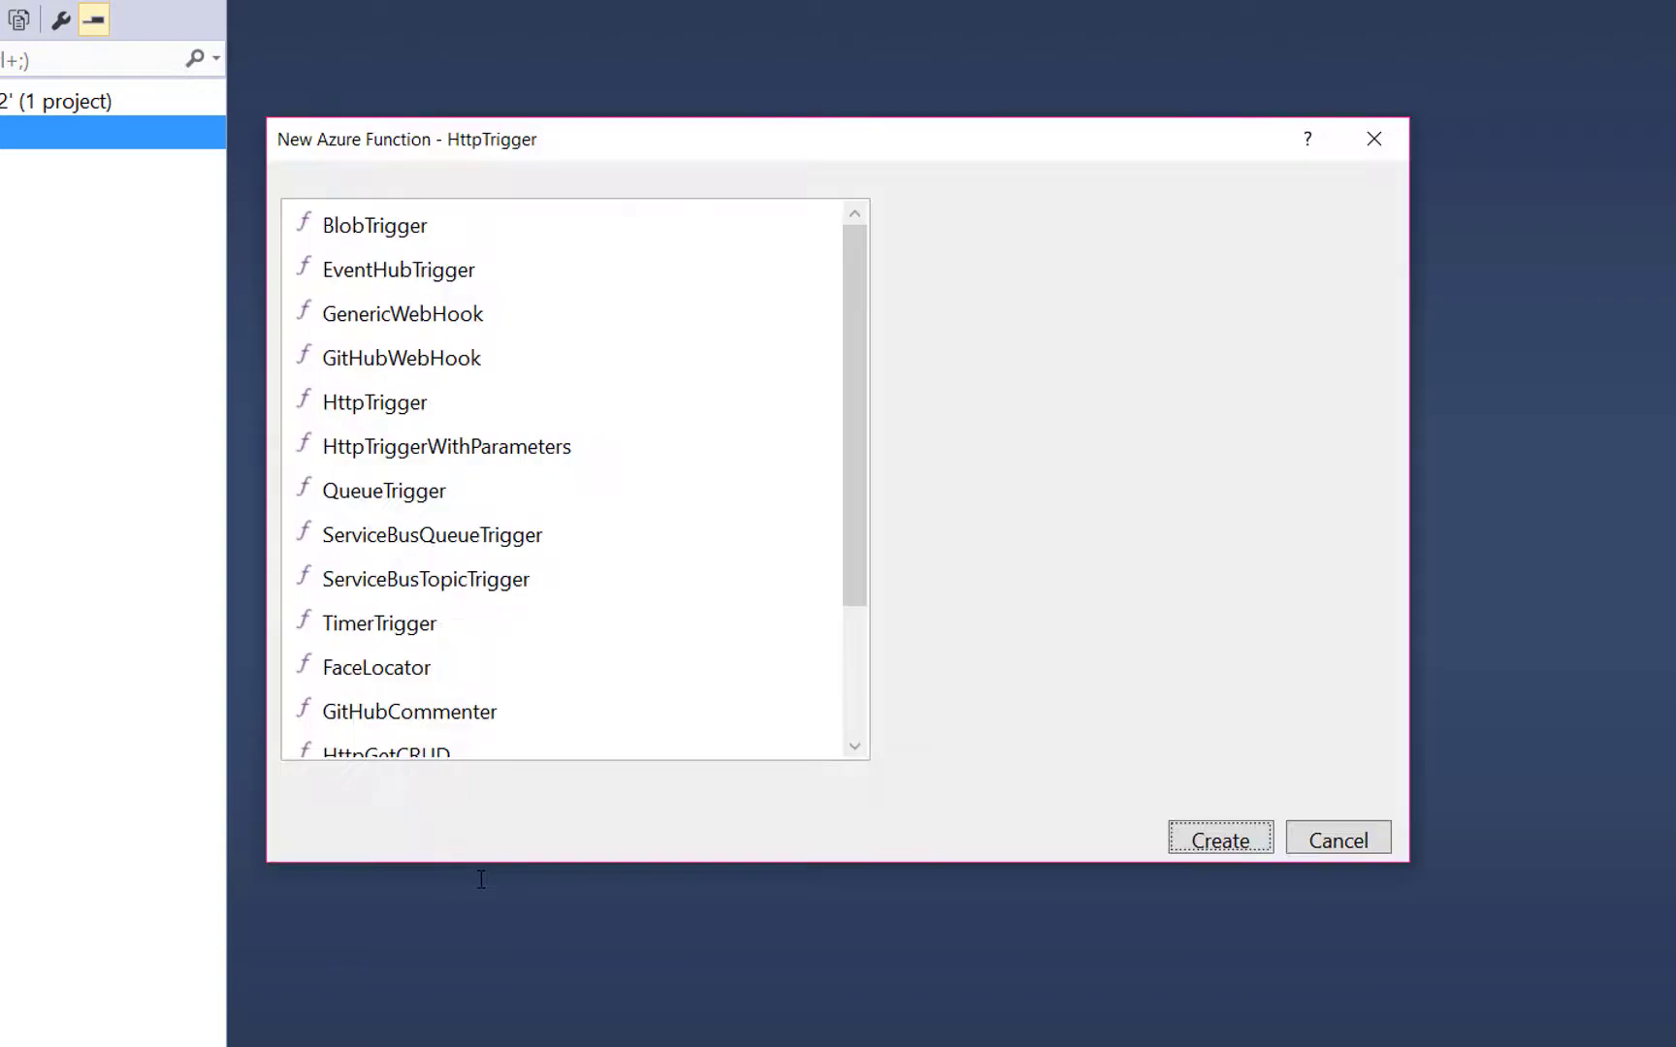
mouse_move(388, 425)
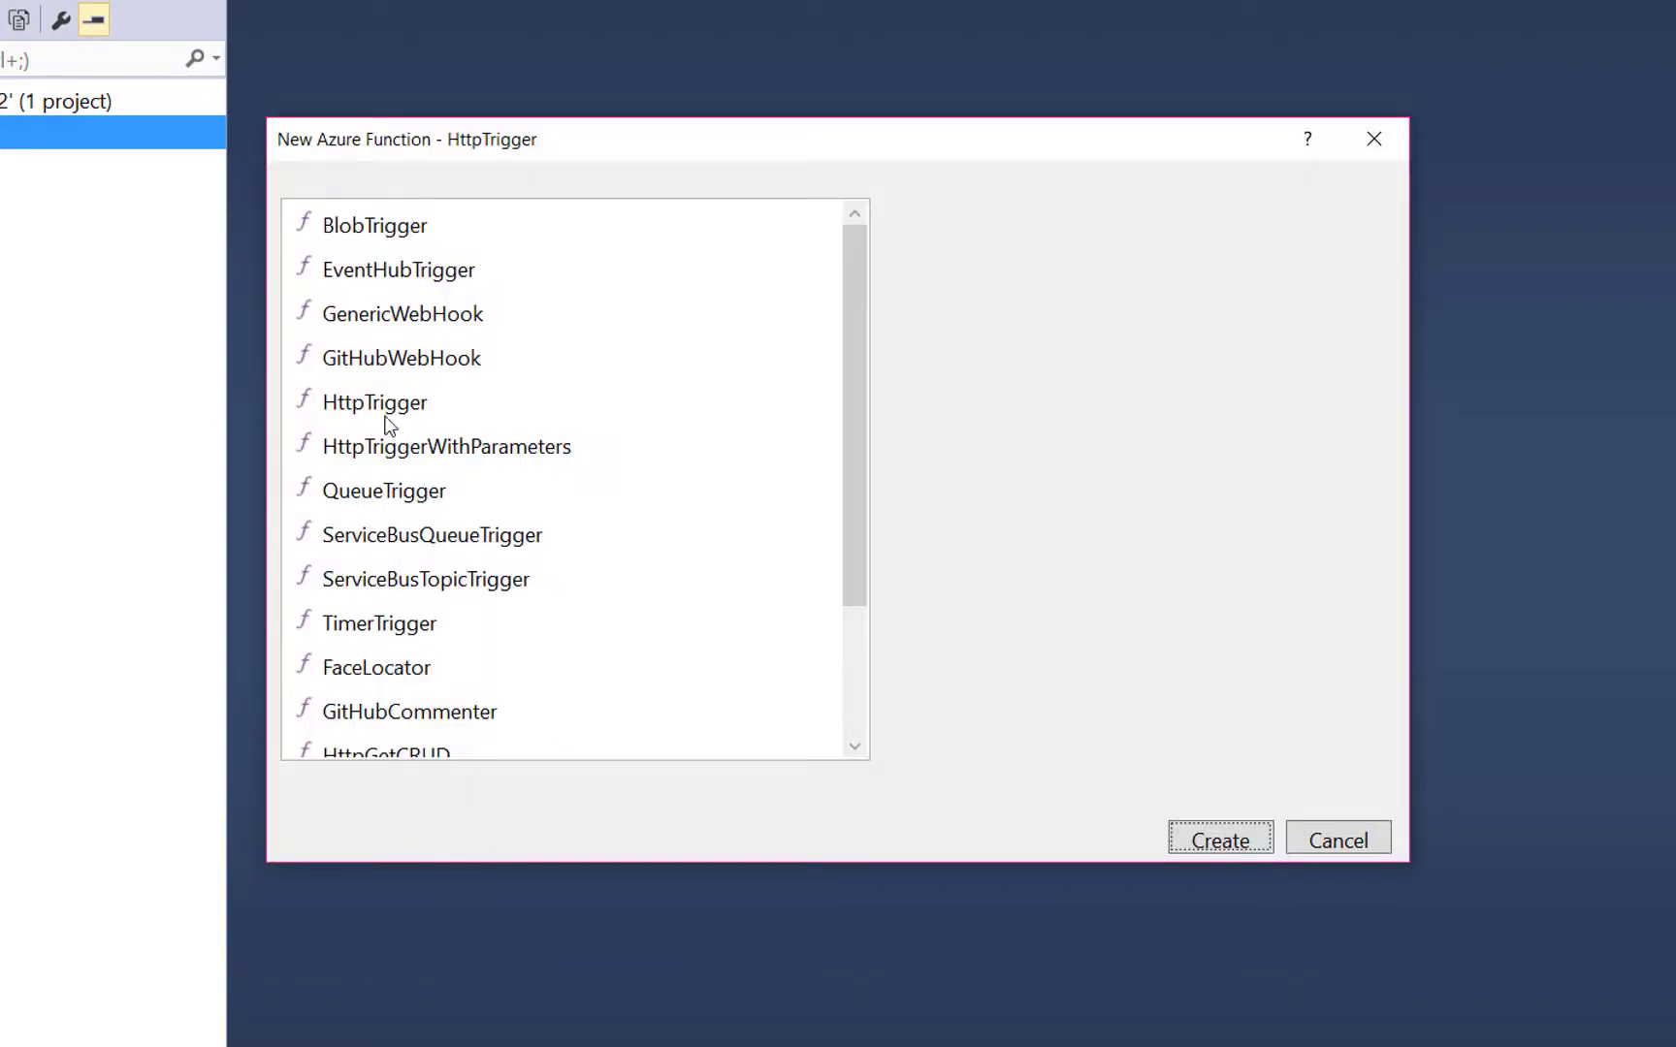
- Create HttpTriggerCSharp from the HttpTrigger template and view its code
left_click(375, 401)
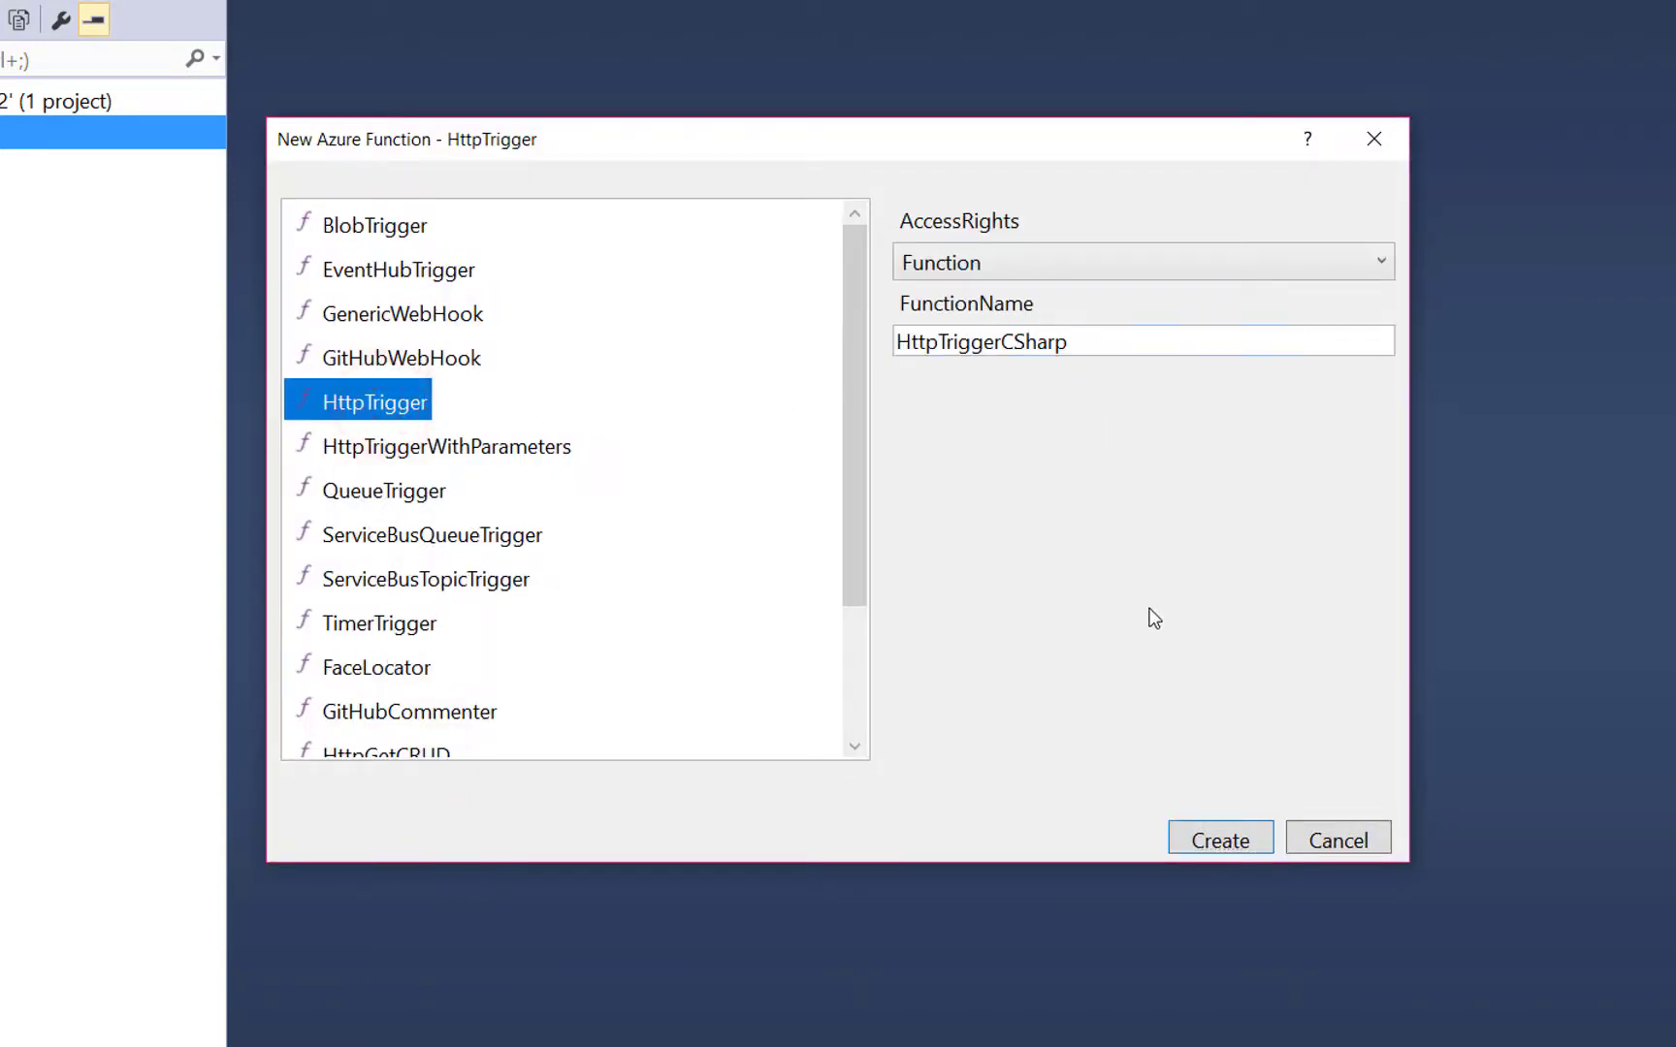
left_click(1218, 839)
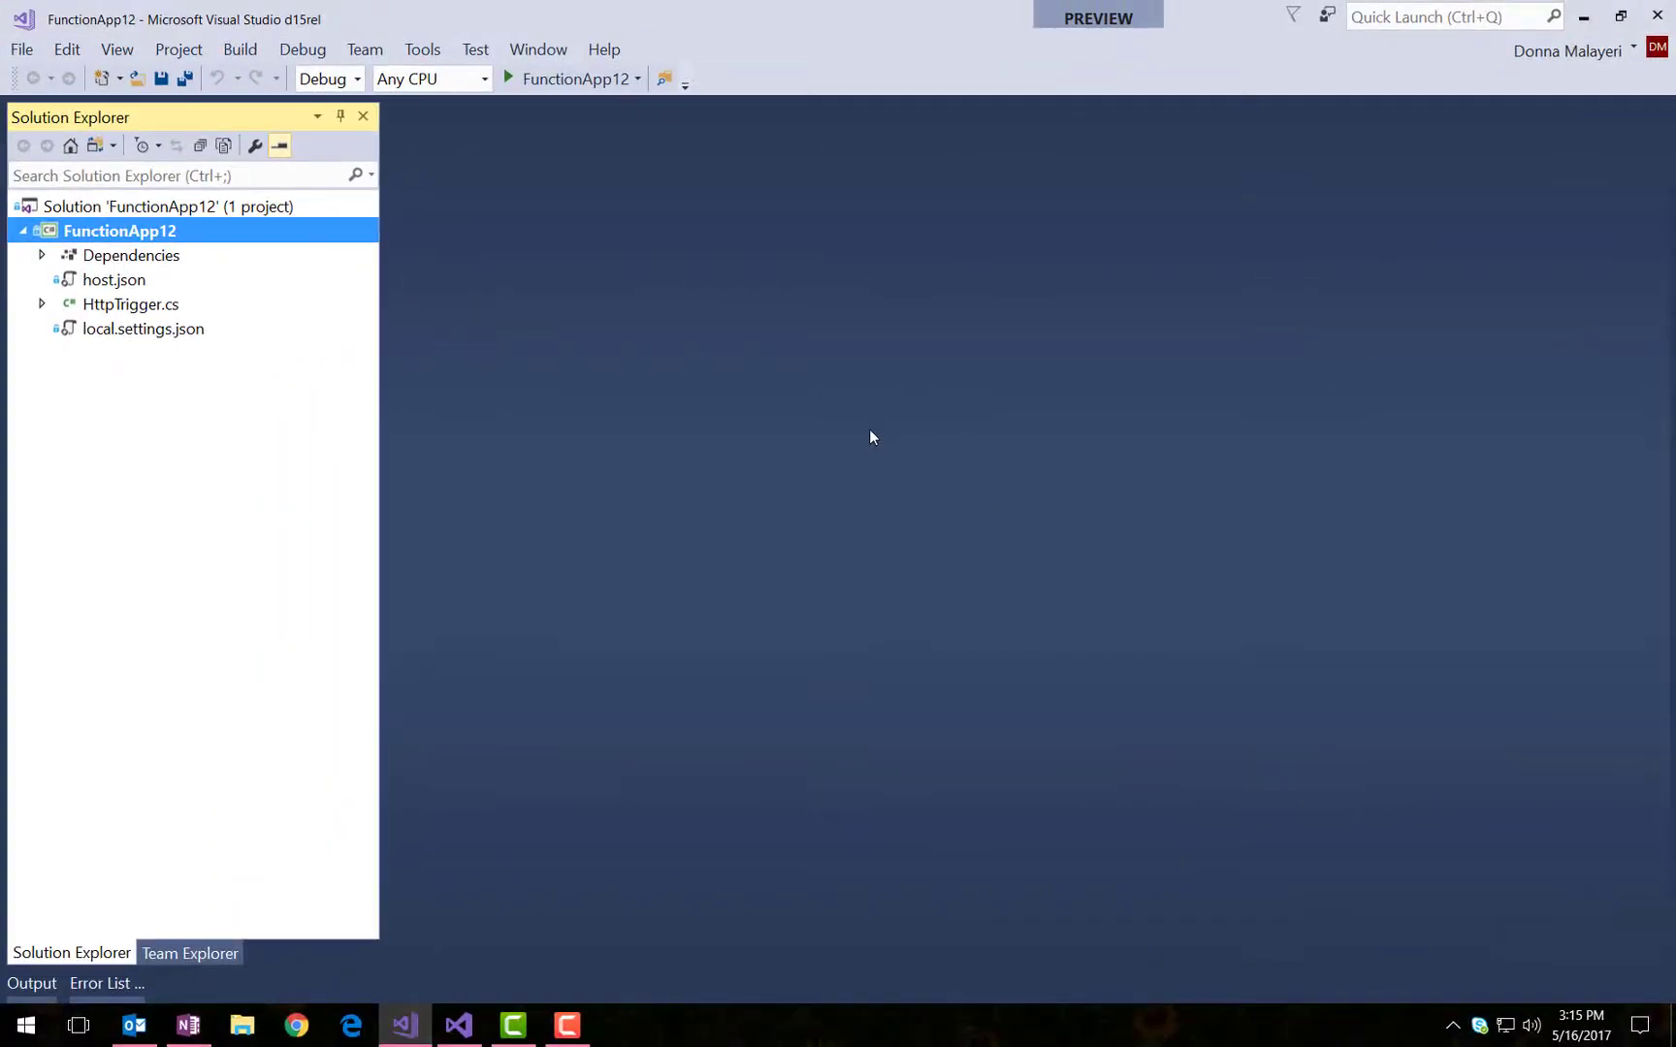
double_click(130, 304)
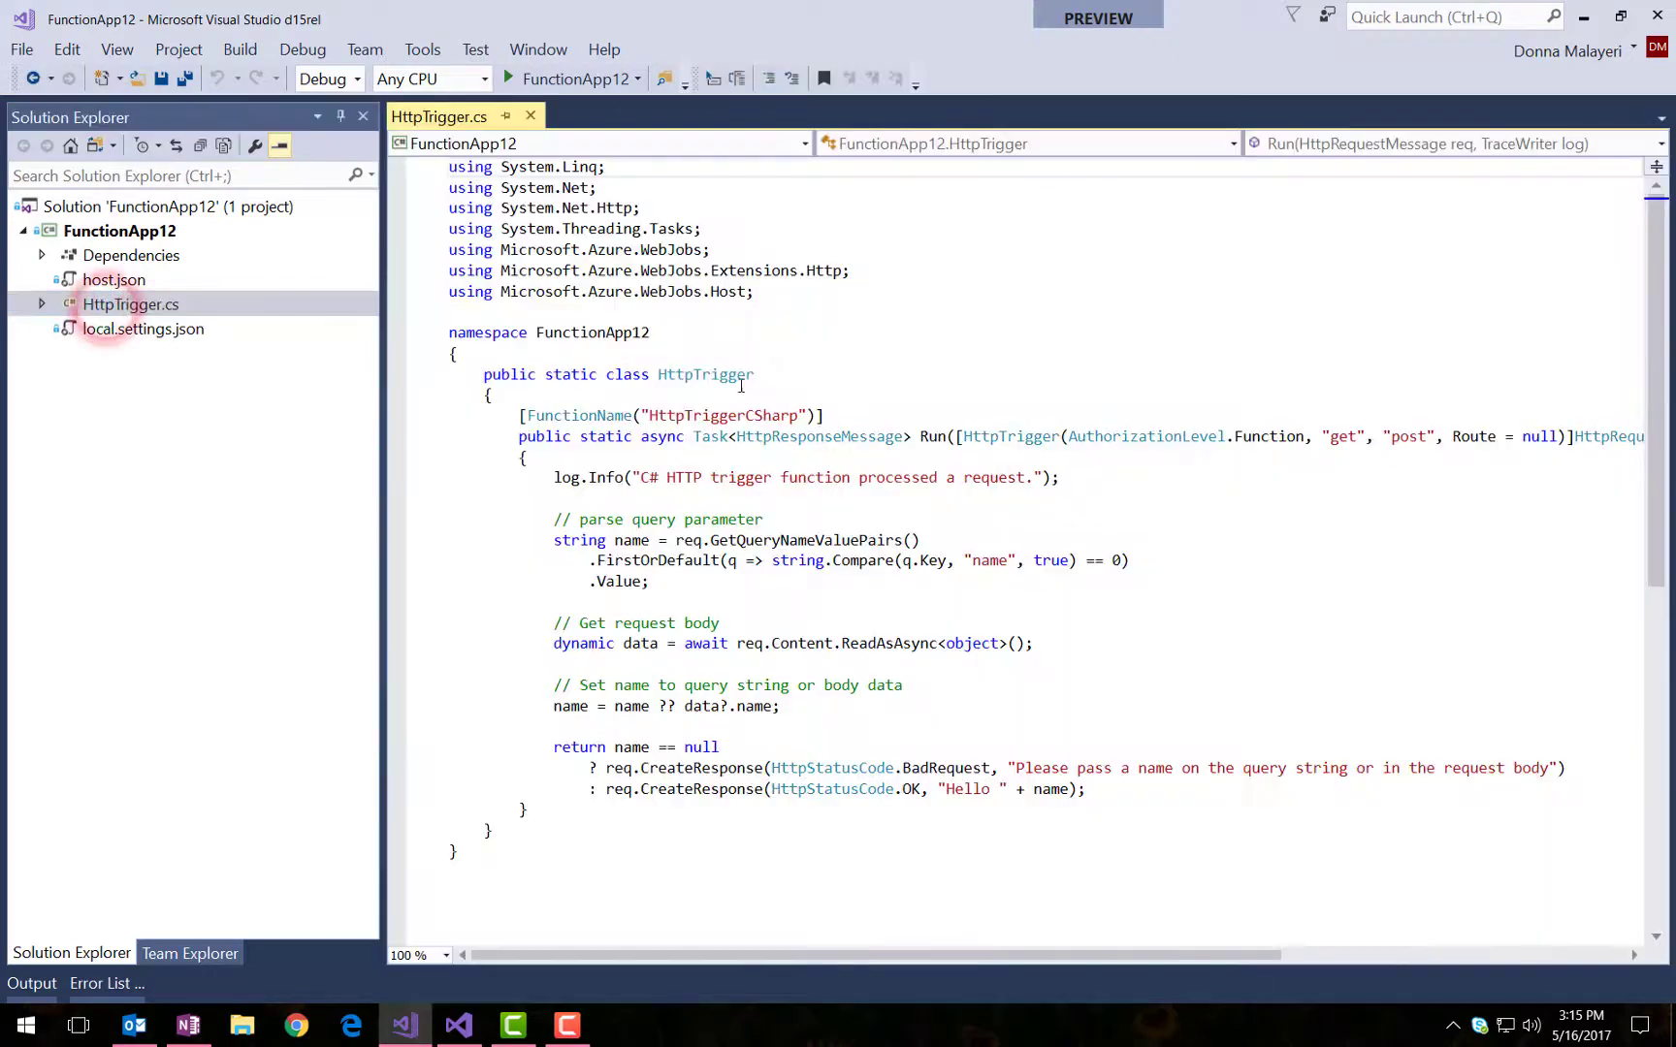
left_click(1092, 436)
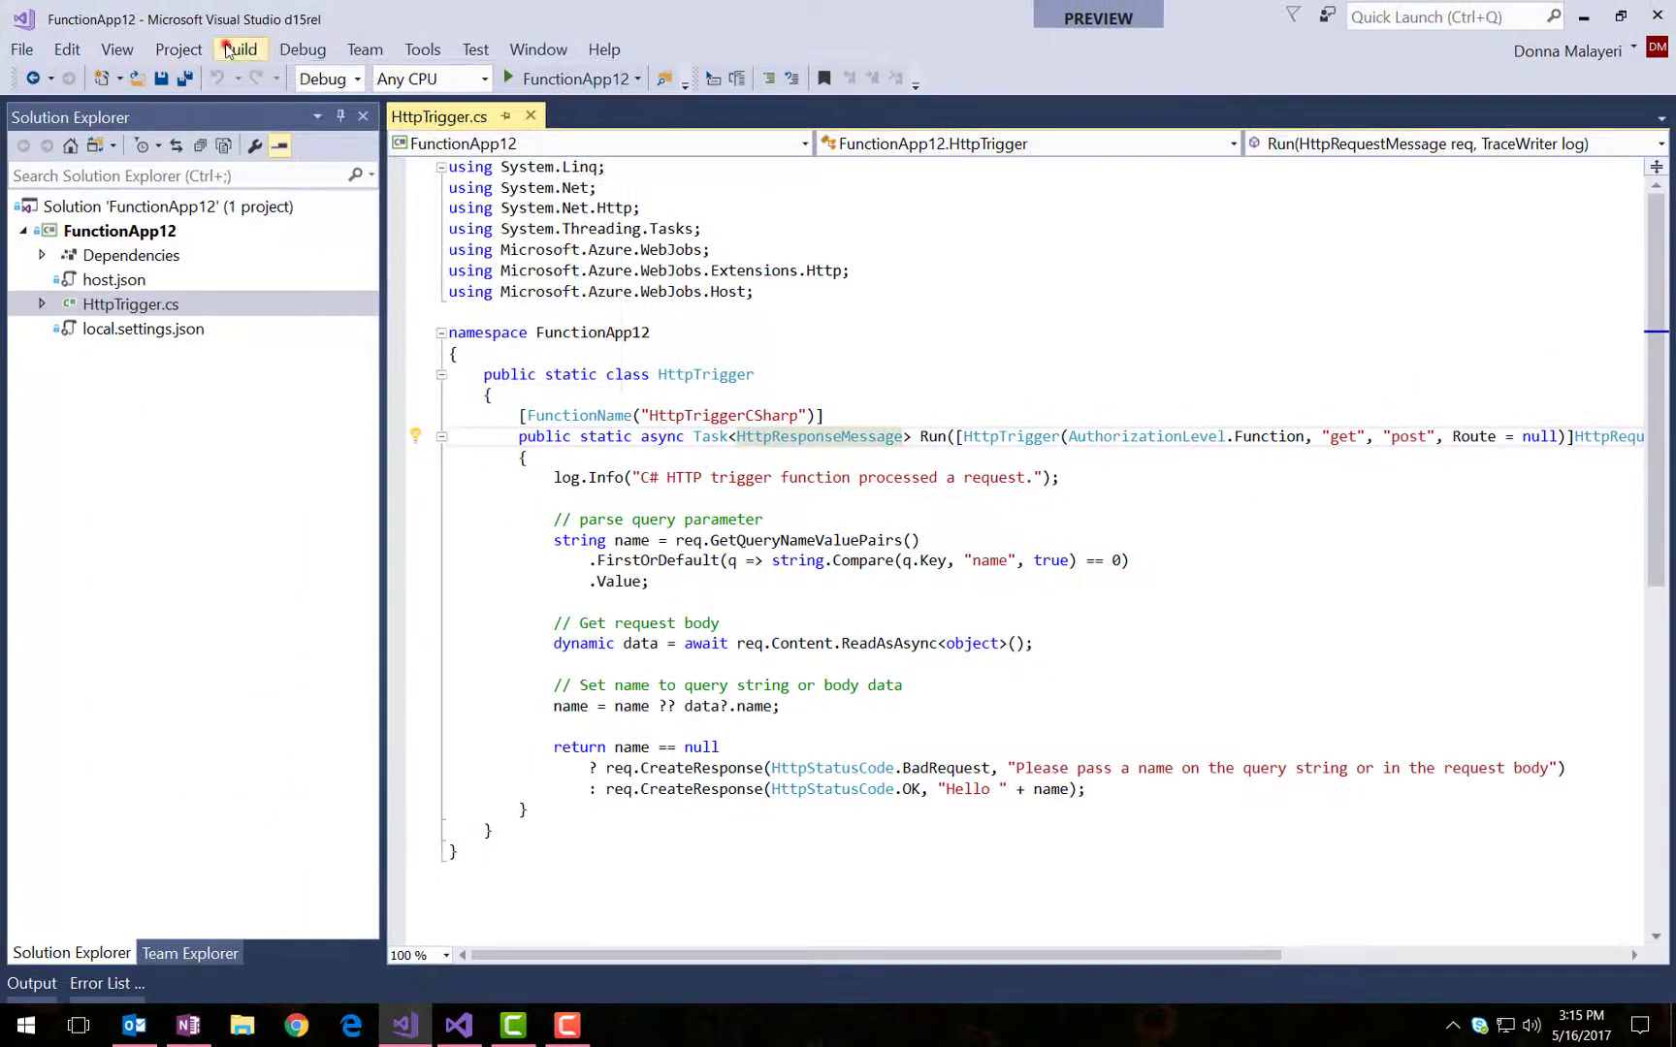
- Build the solution and review the generated HttpTriggerCSharp function.json bindings
left_click(239, 48)
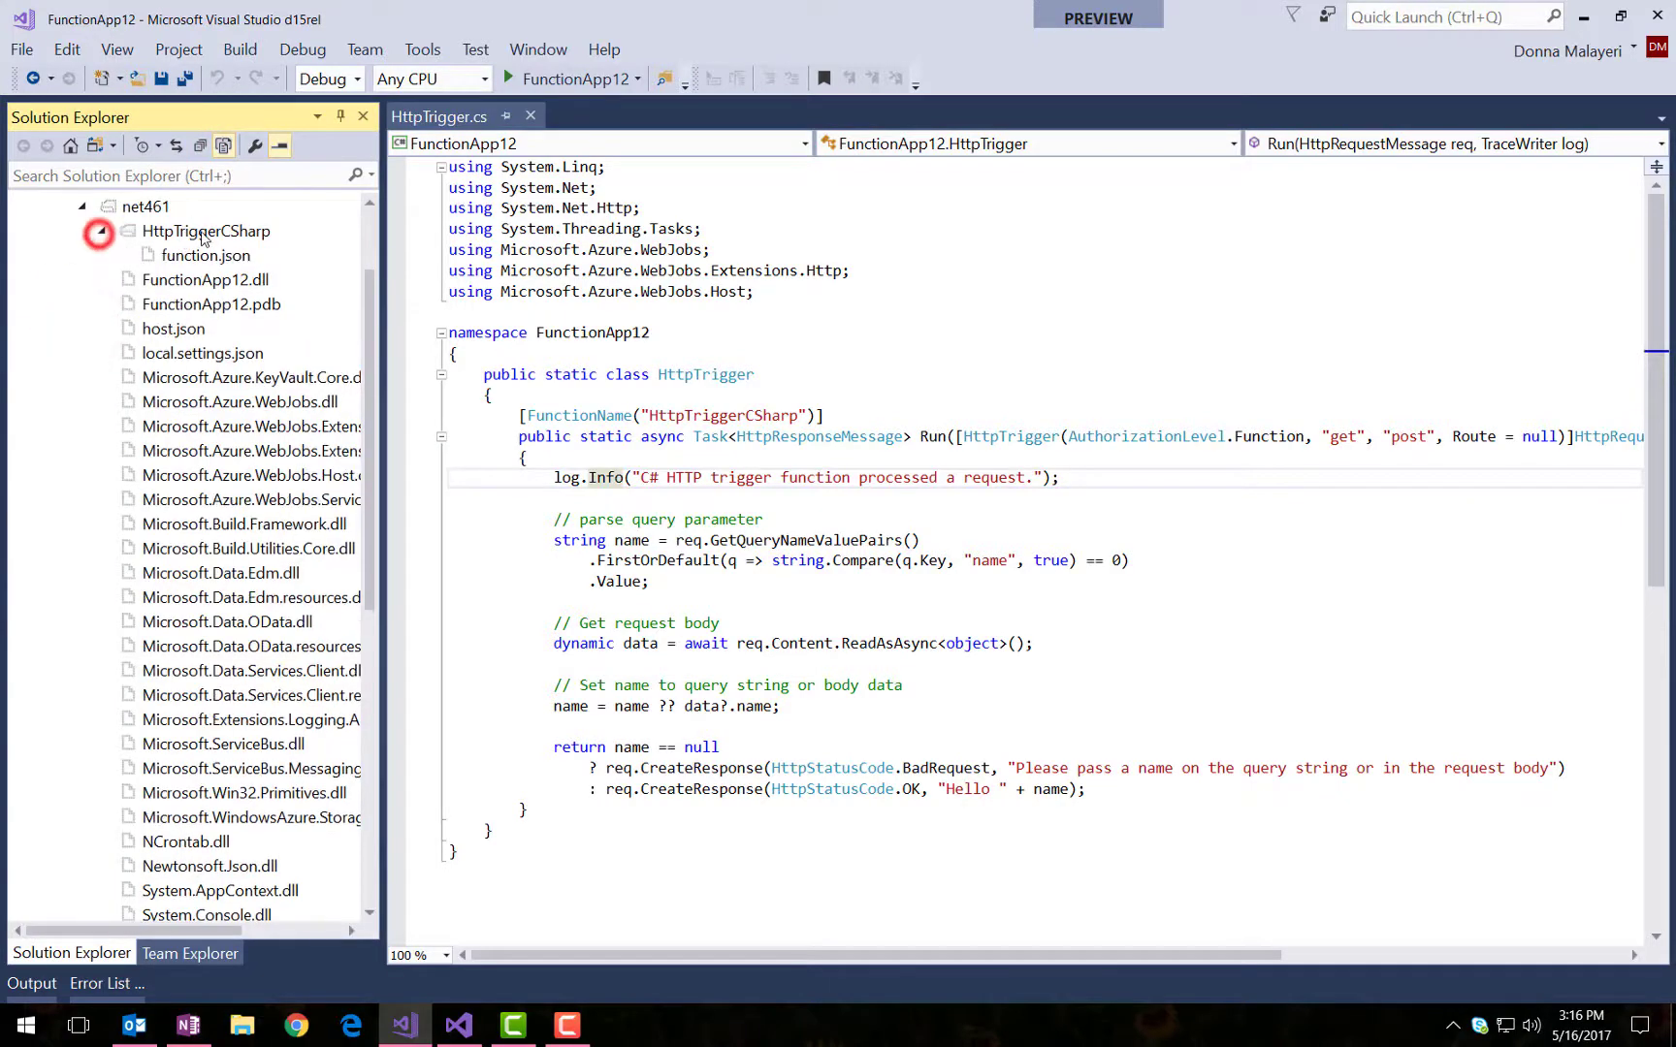
left_click(104, 231)
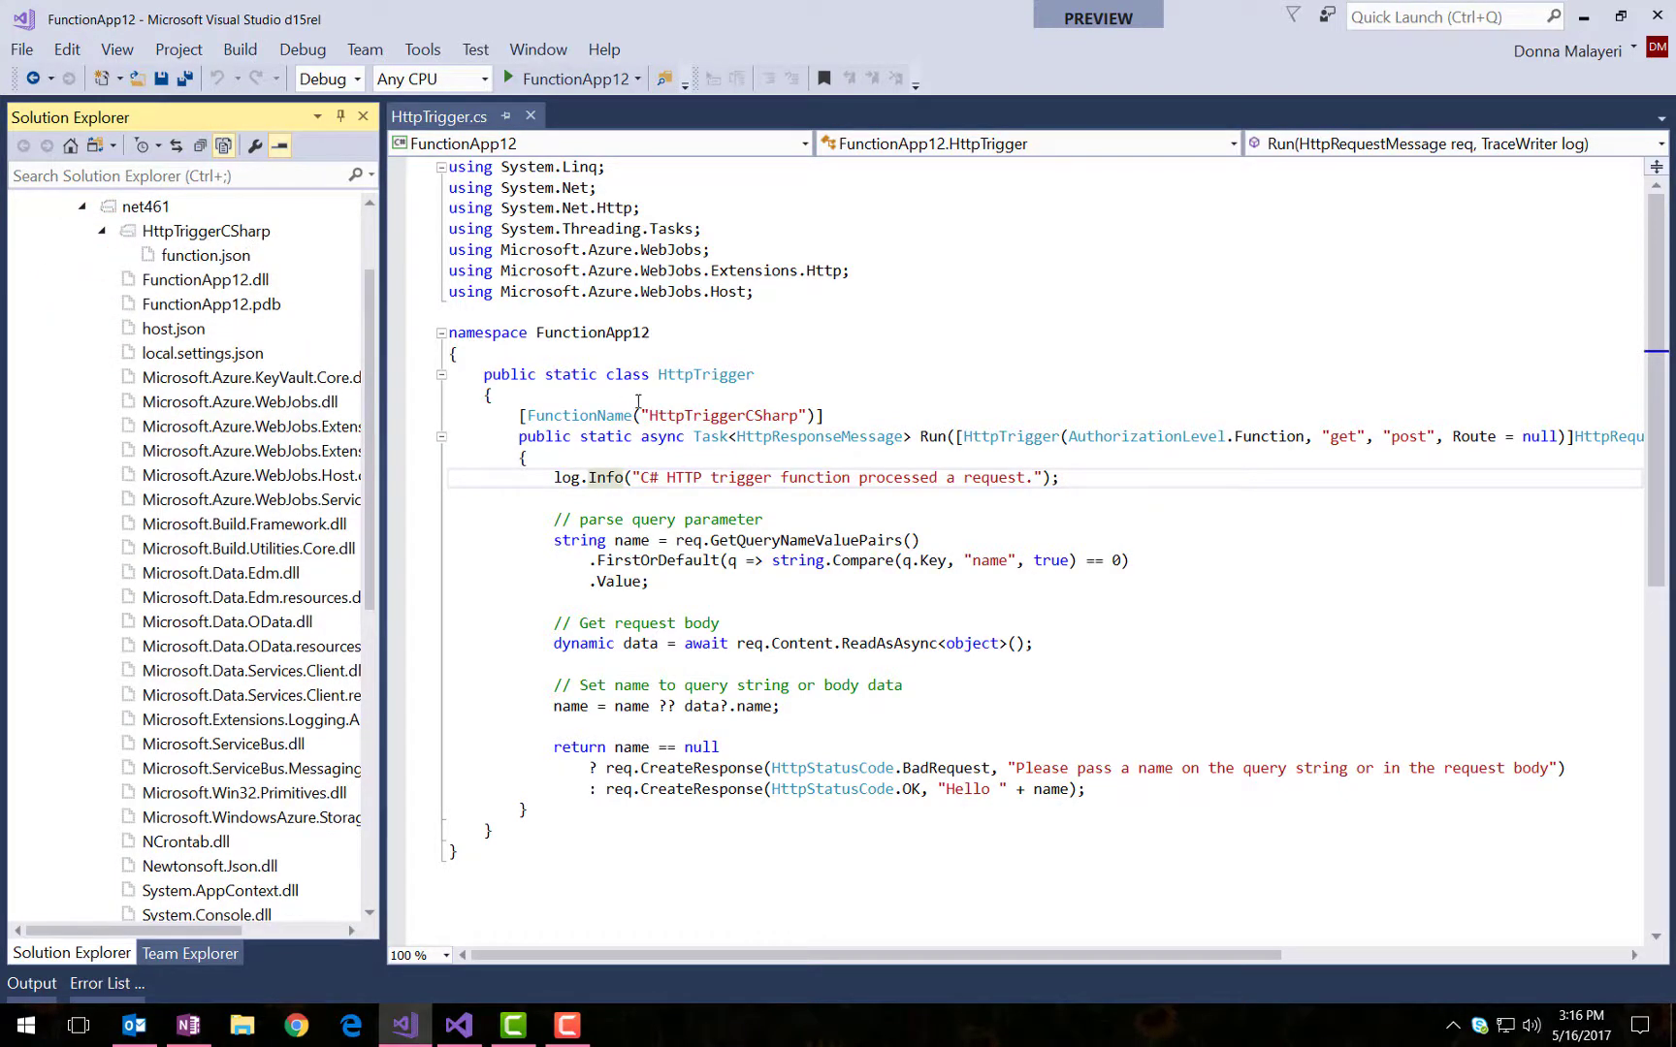
left_click(204, 254)
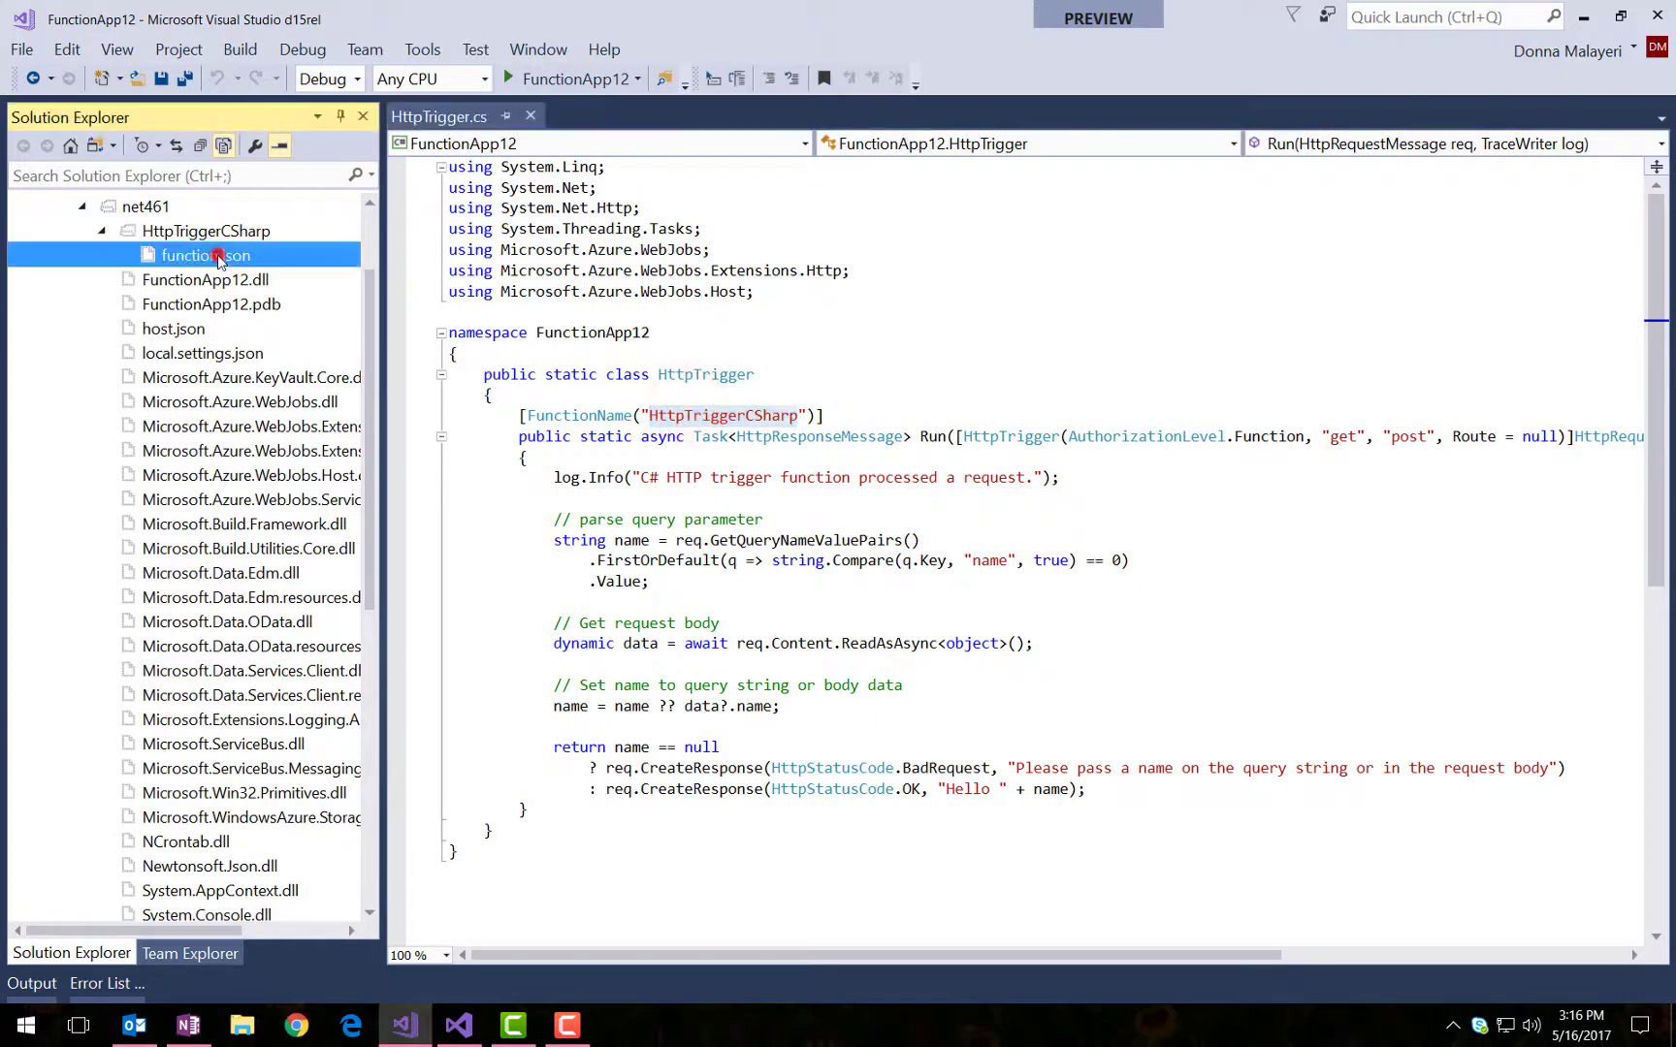
double_click(204, 254)
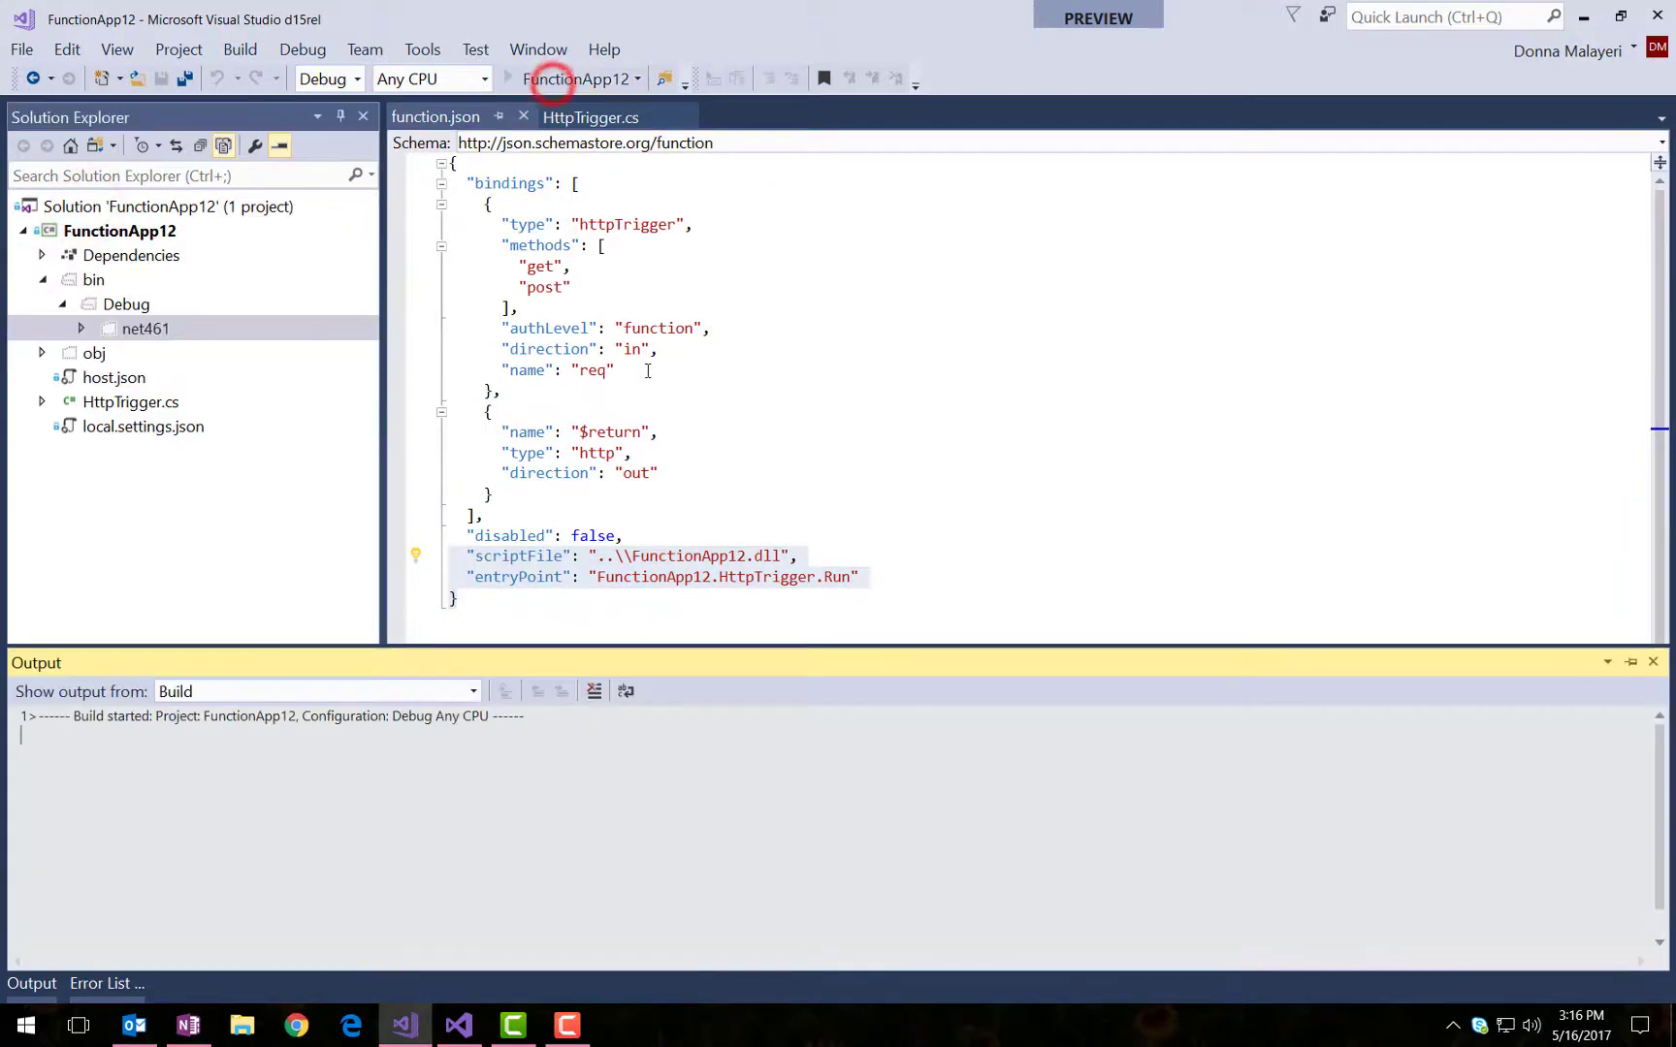
- Debug the app locally and call the HTTP function at localhost:7071 in the browser
left_click(551, 77)
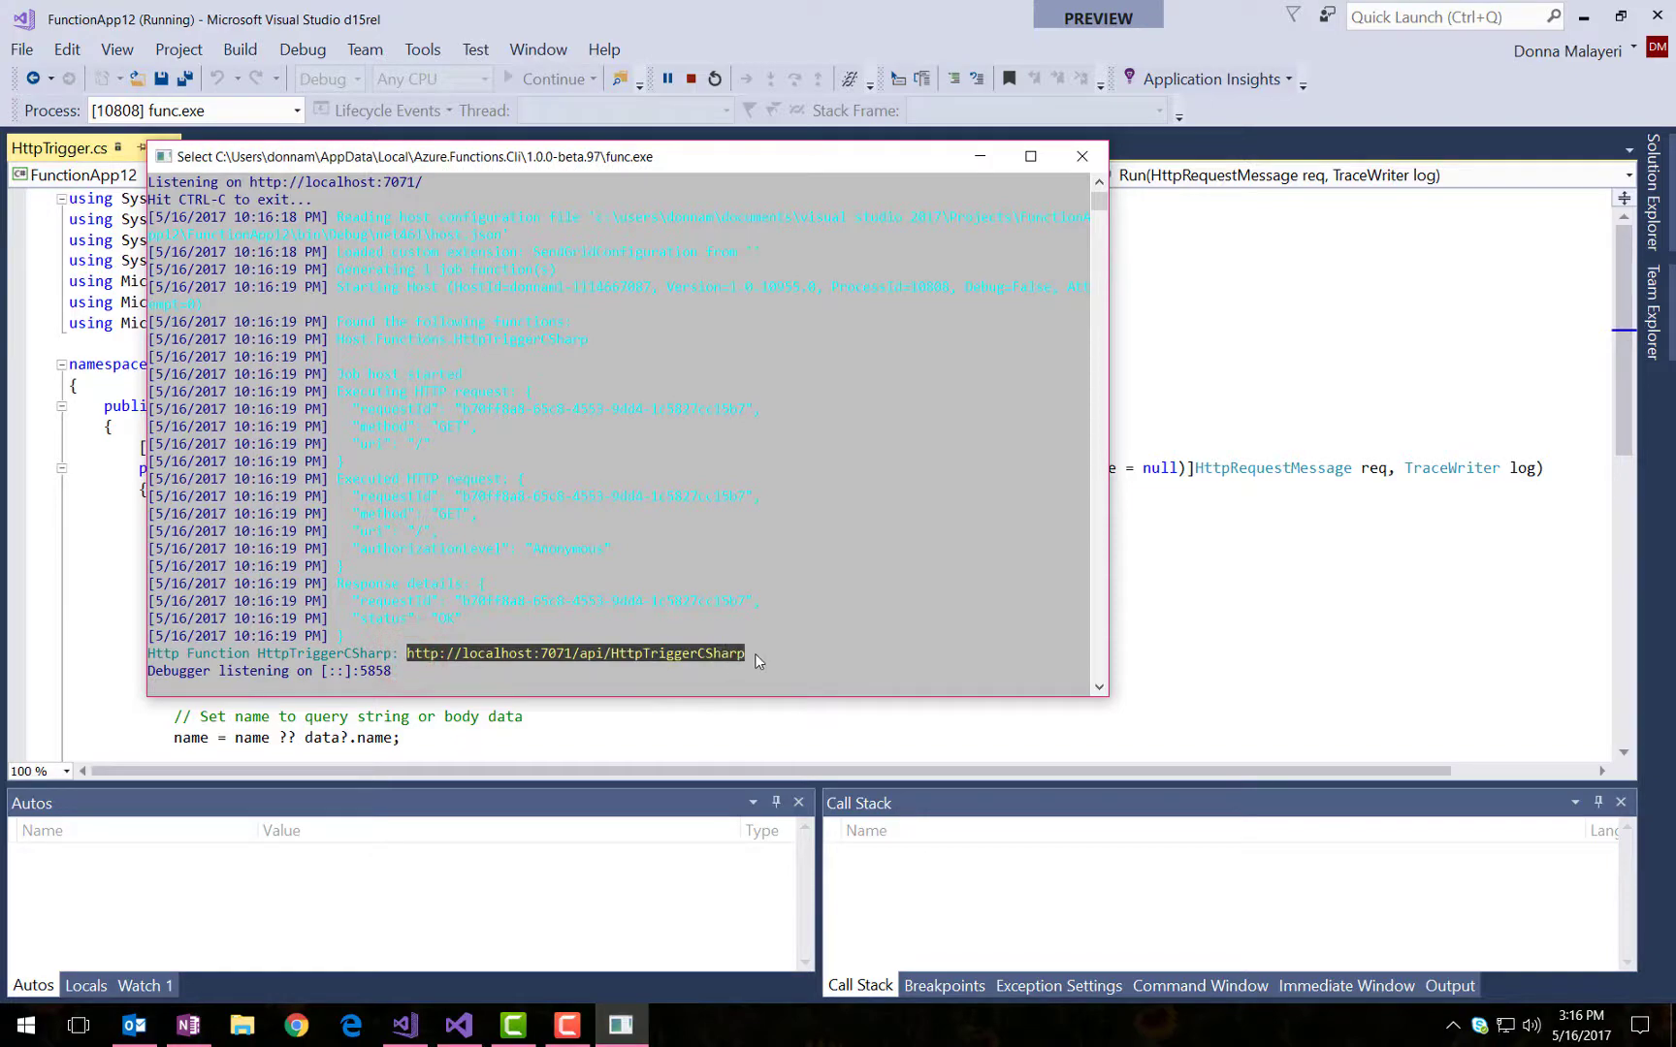
left_click(347, 1026)
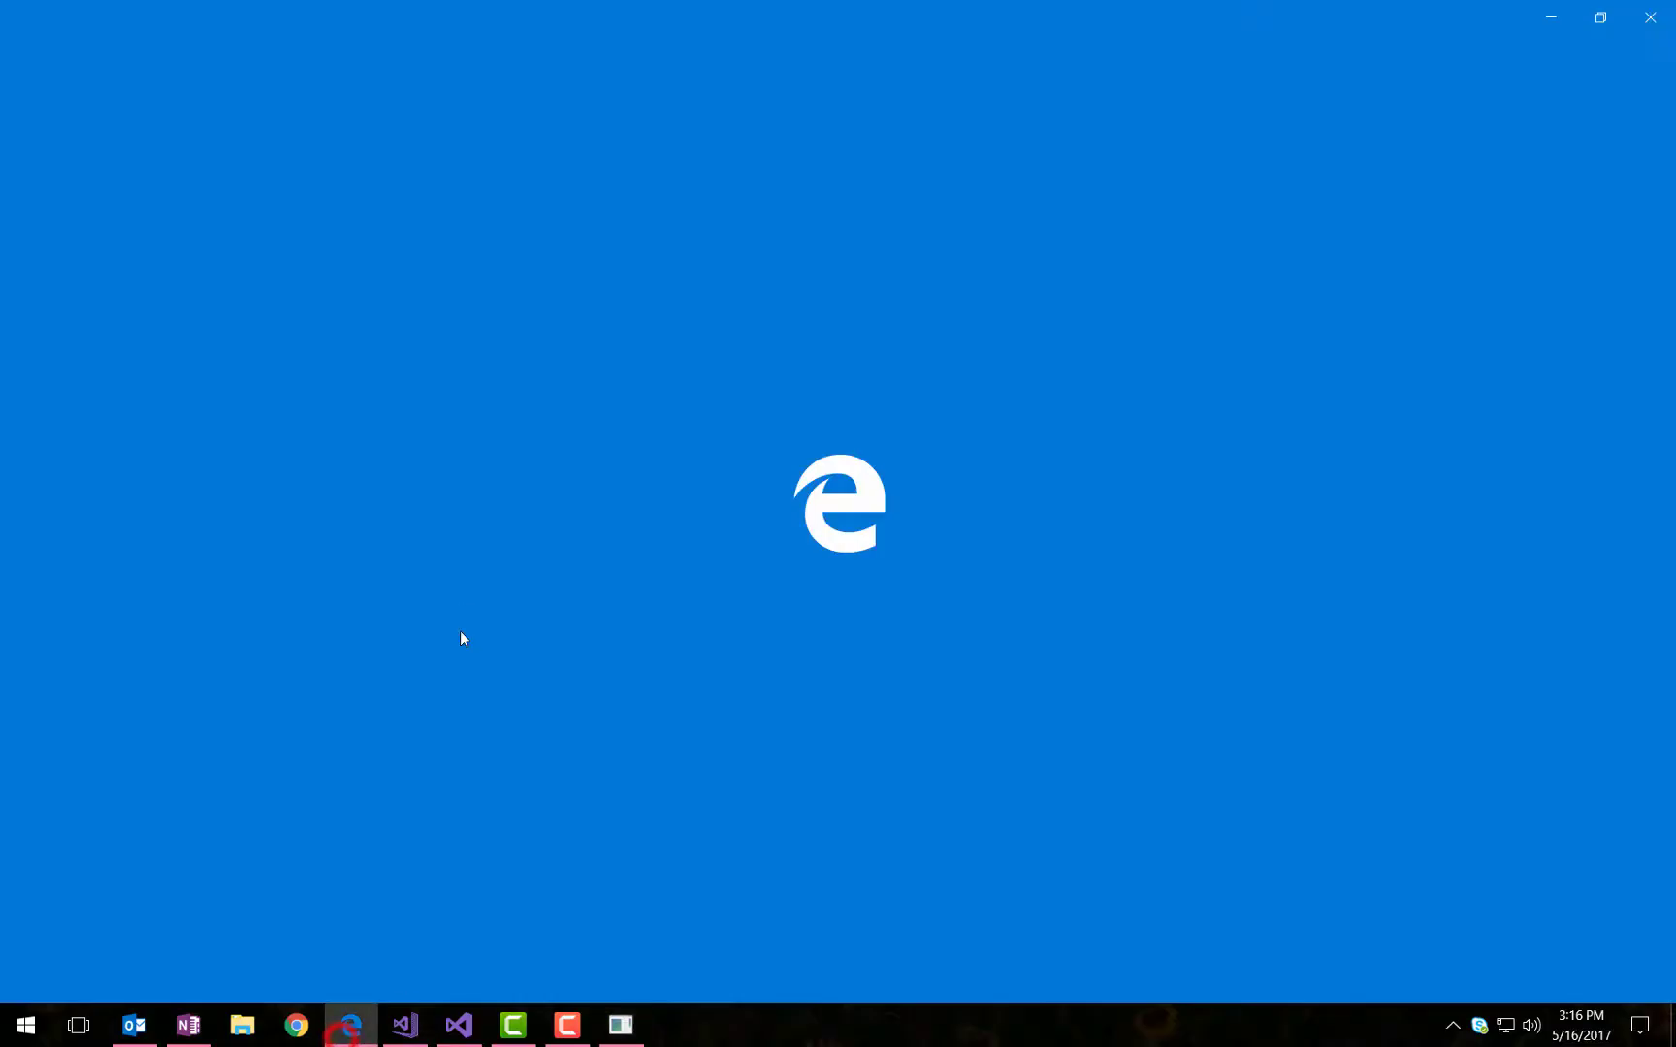
left_click(351, 1026)
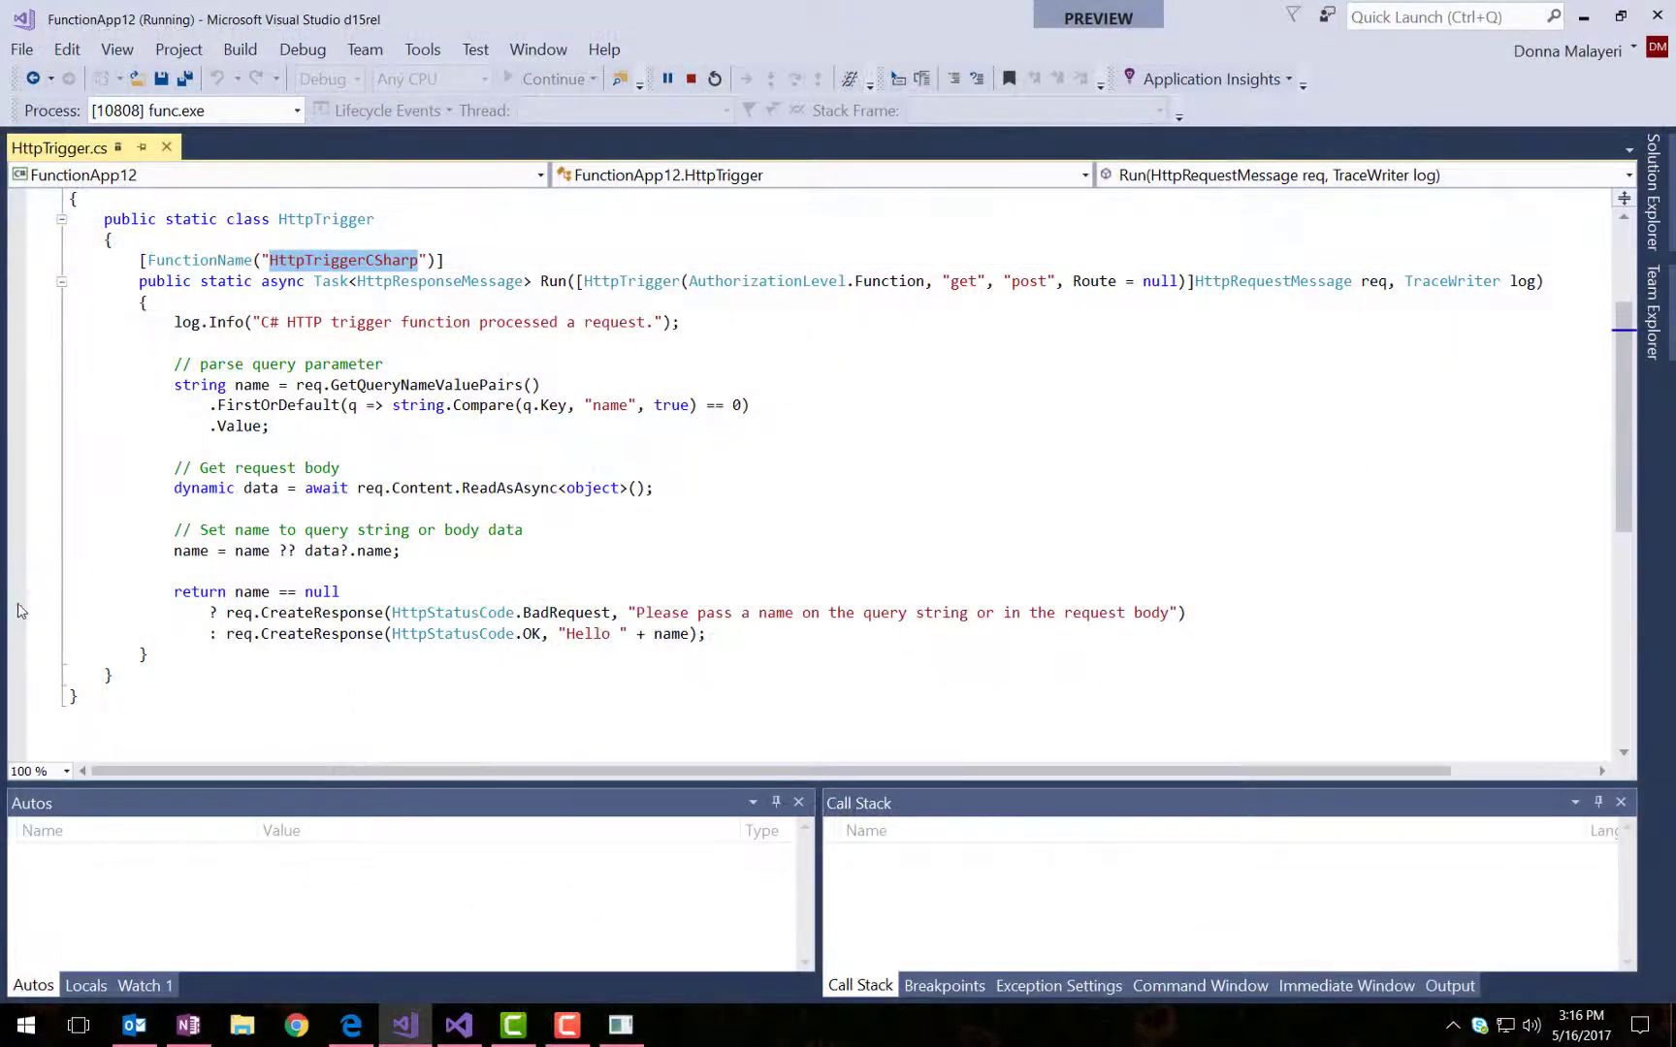
- Break on the return statement, overwrite name with 'Donna!!!!!!!!!!' and continue
left_click(18, 592)
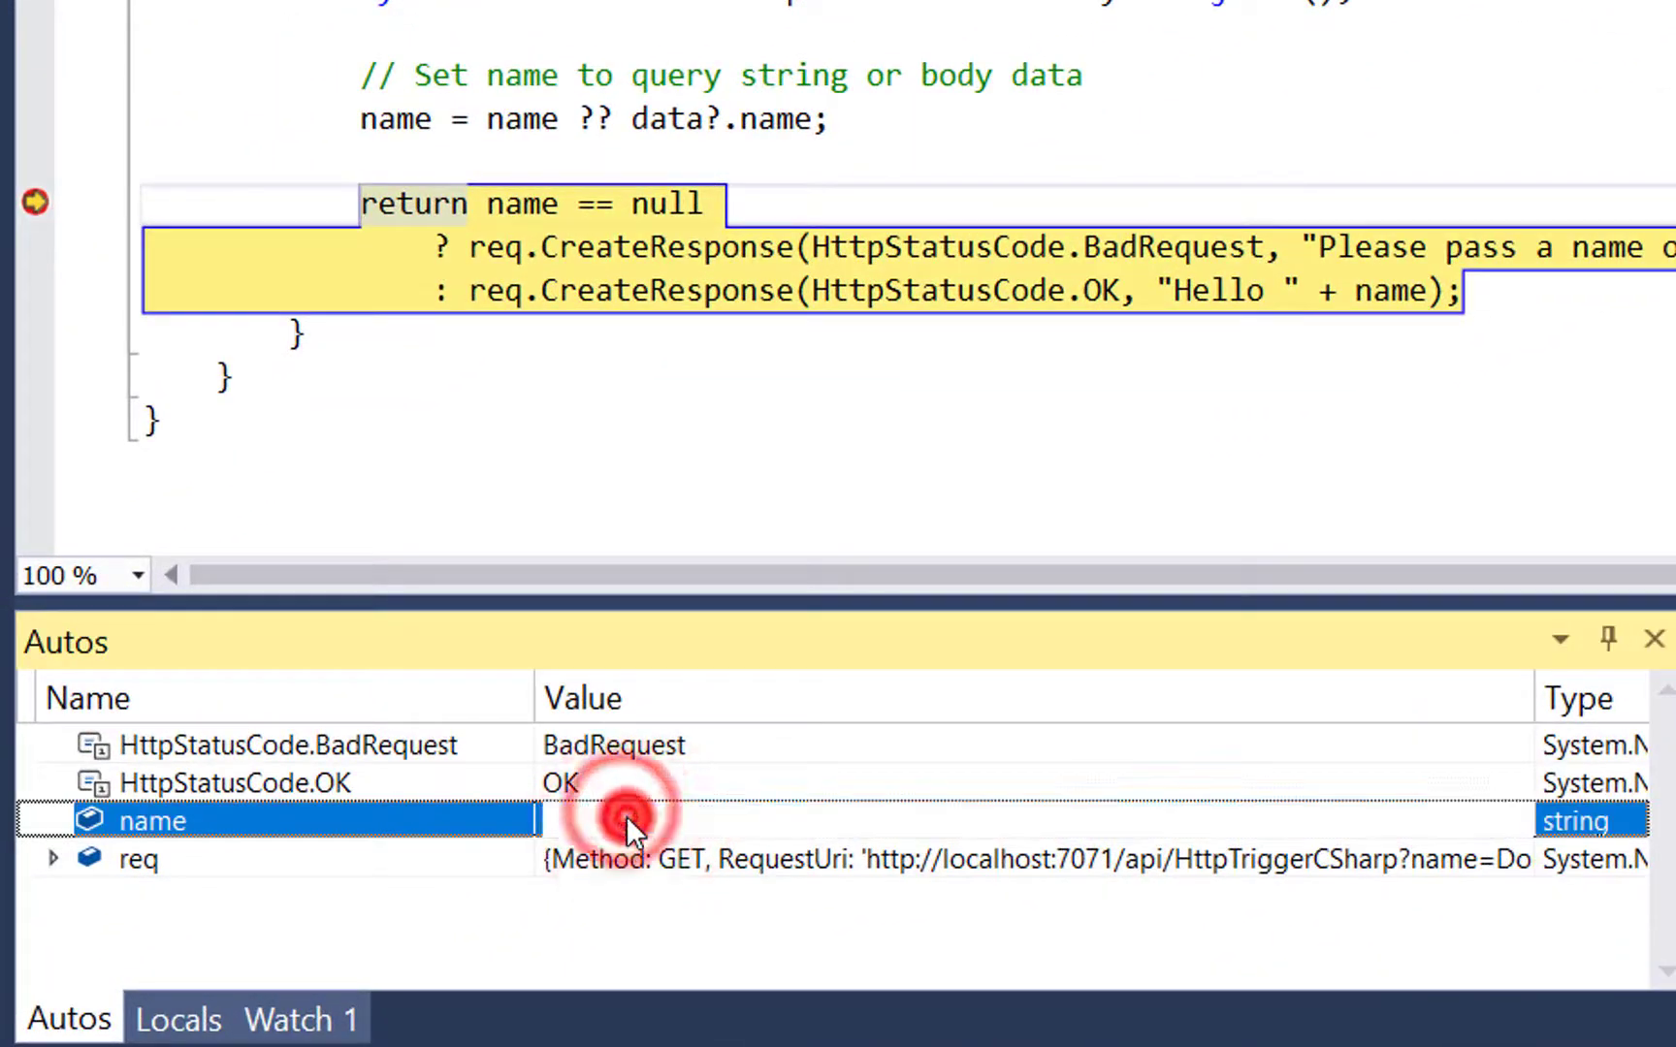
type("Donna!!!!!!!!!!!!!!!!\"")
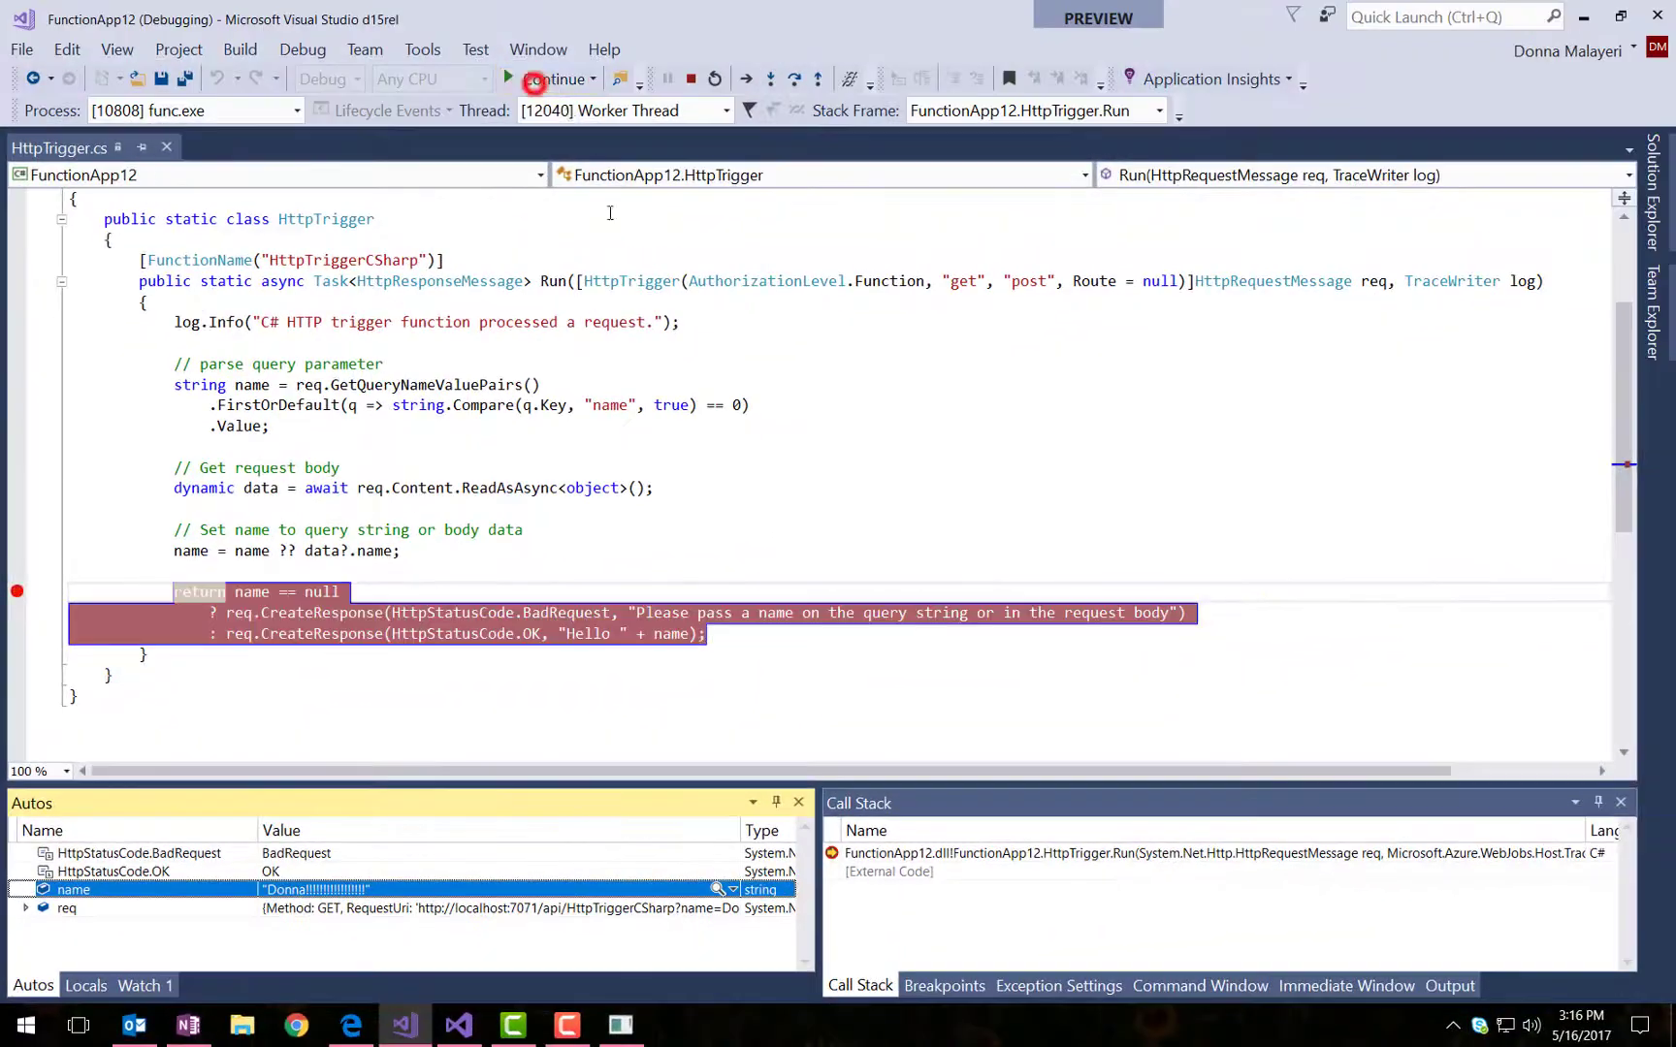
left_click(554, 80)
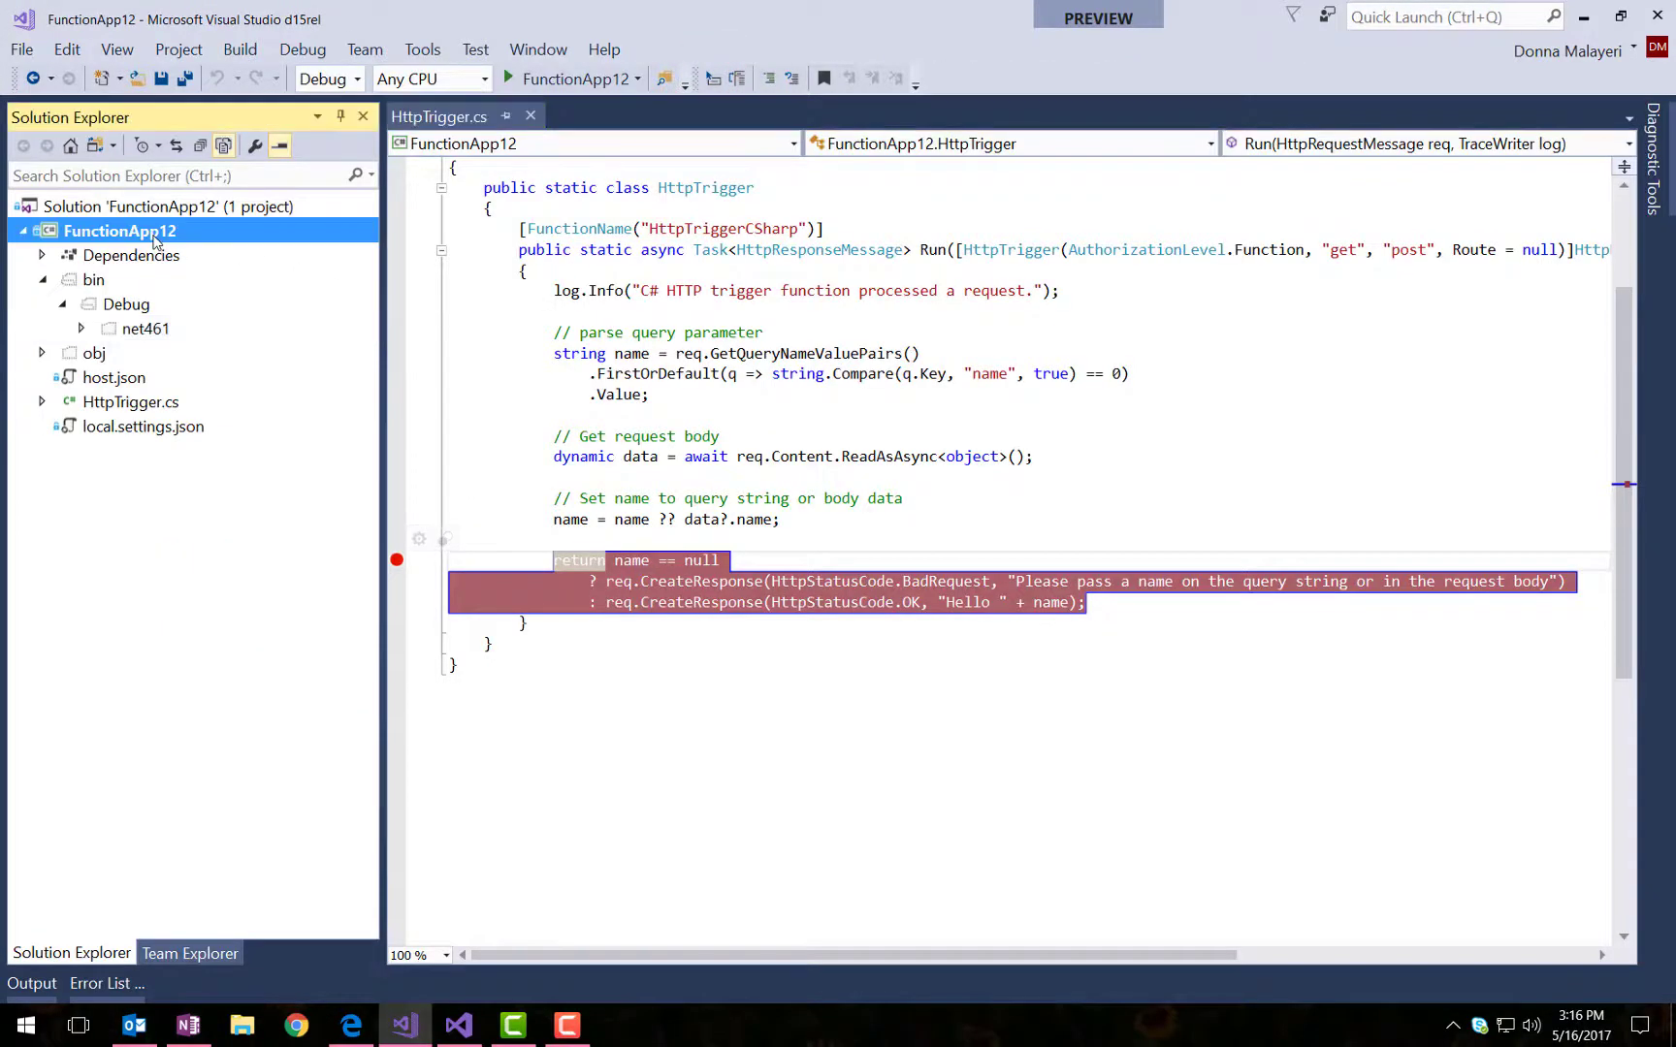
- Create a QueueTrigger function using the AzureWebJobsStorage connection and view QueueTrigger.cs
right_click(120, 231)
type("QueueTrigg.cs")
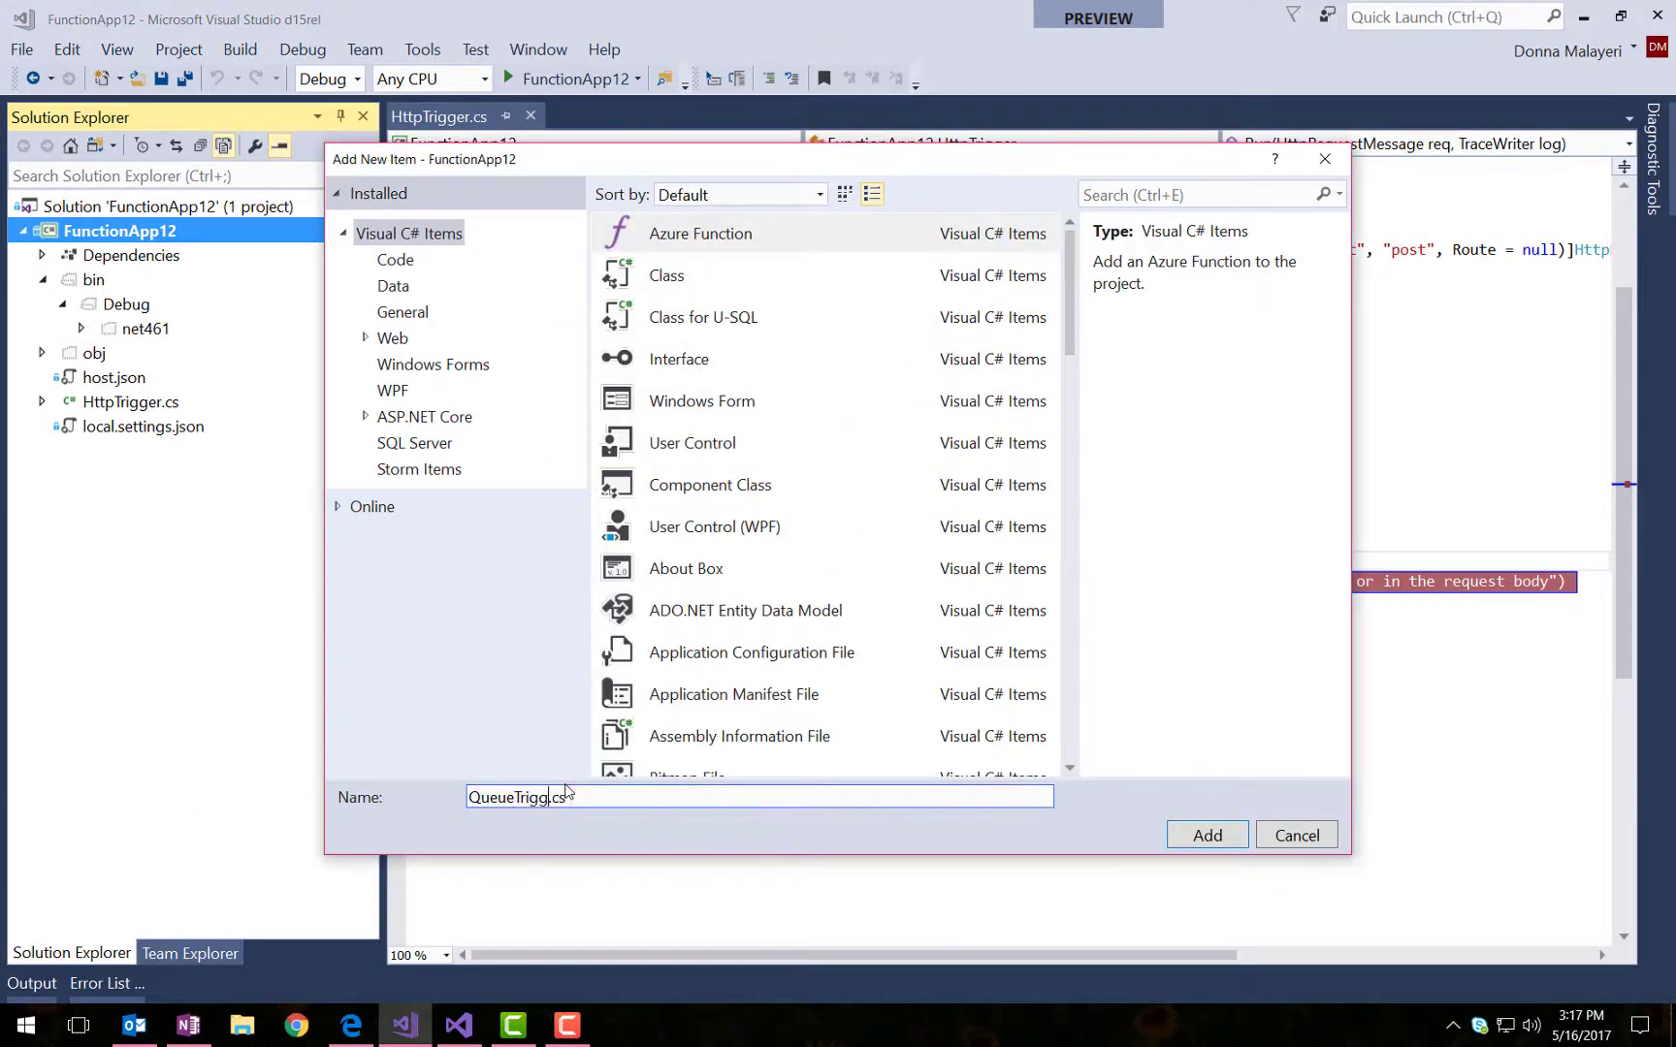
left_click(1206, 834)
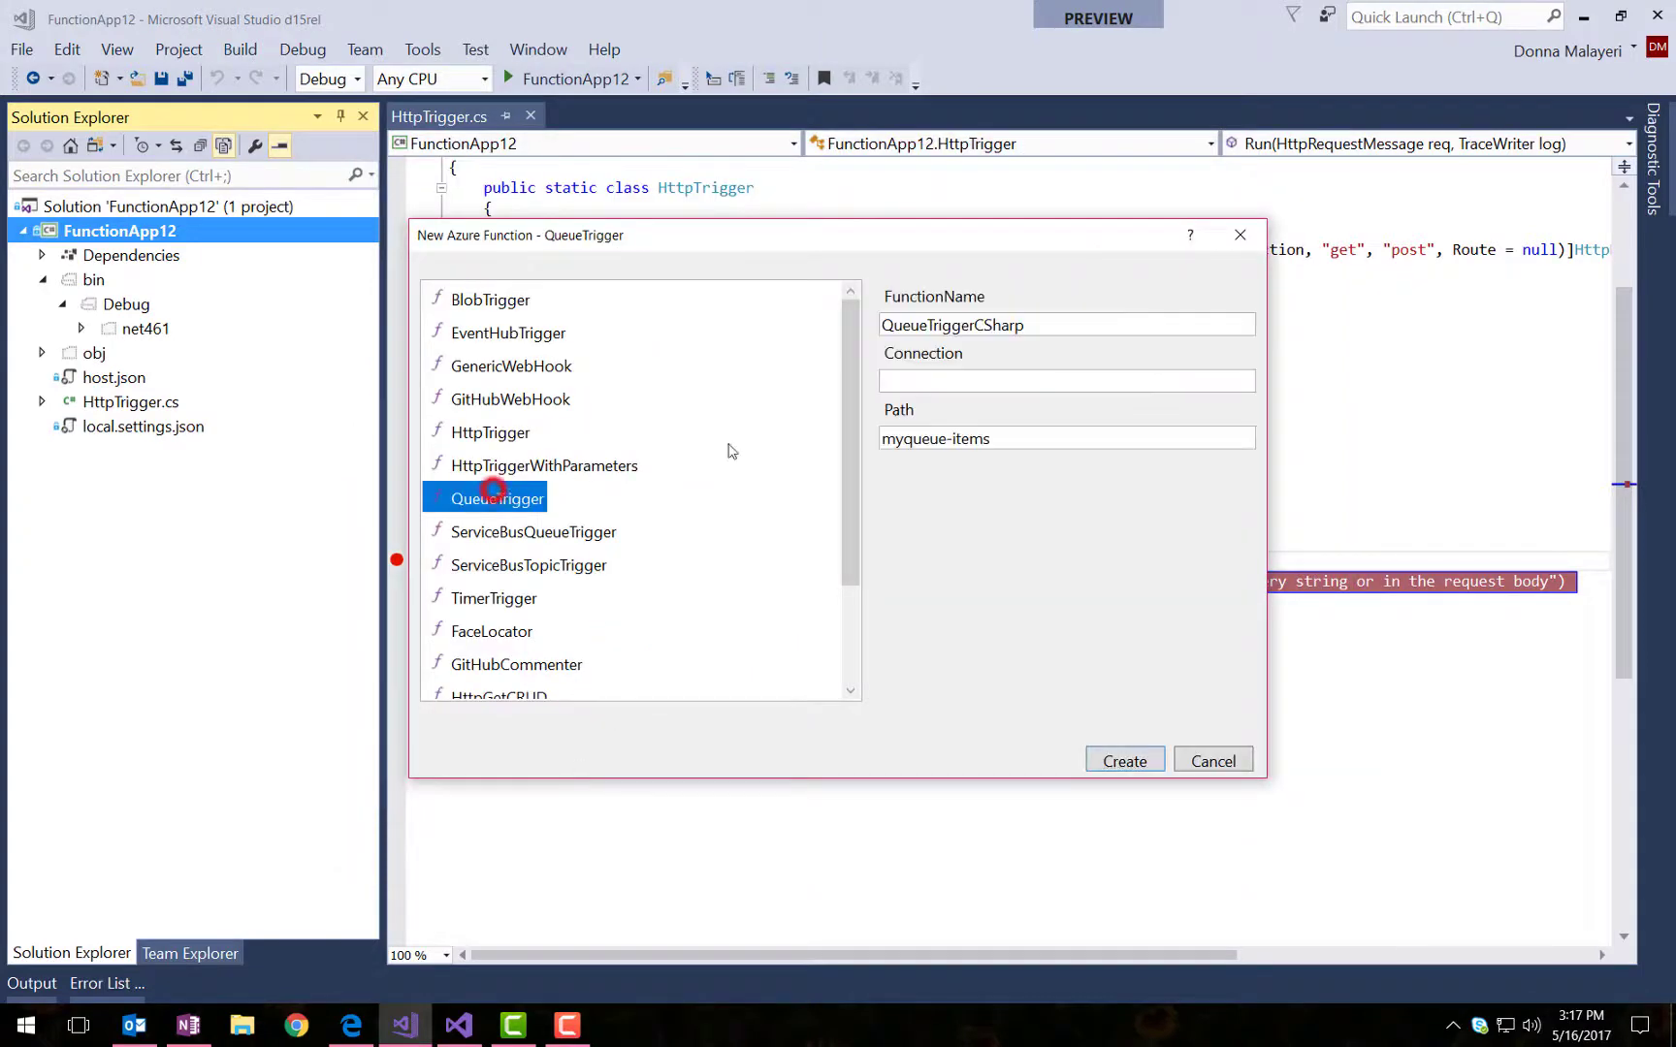
type("Azure")
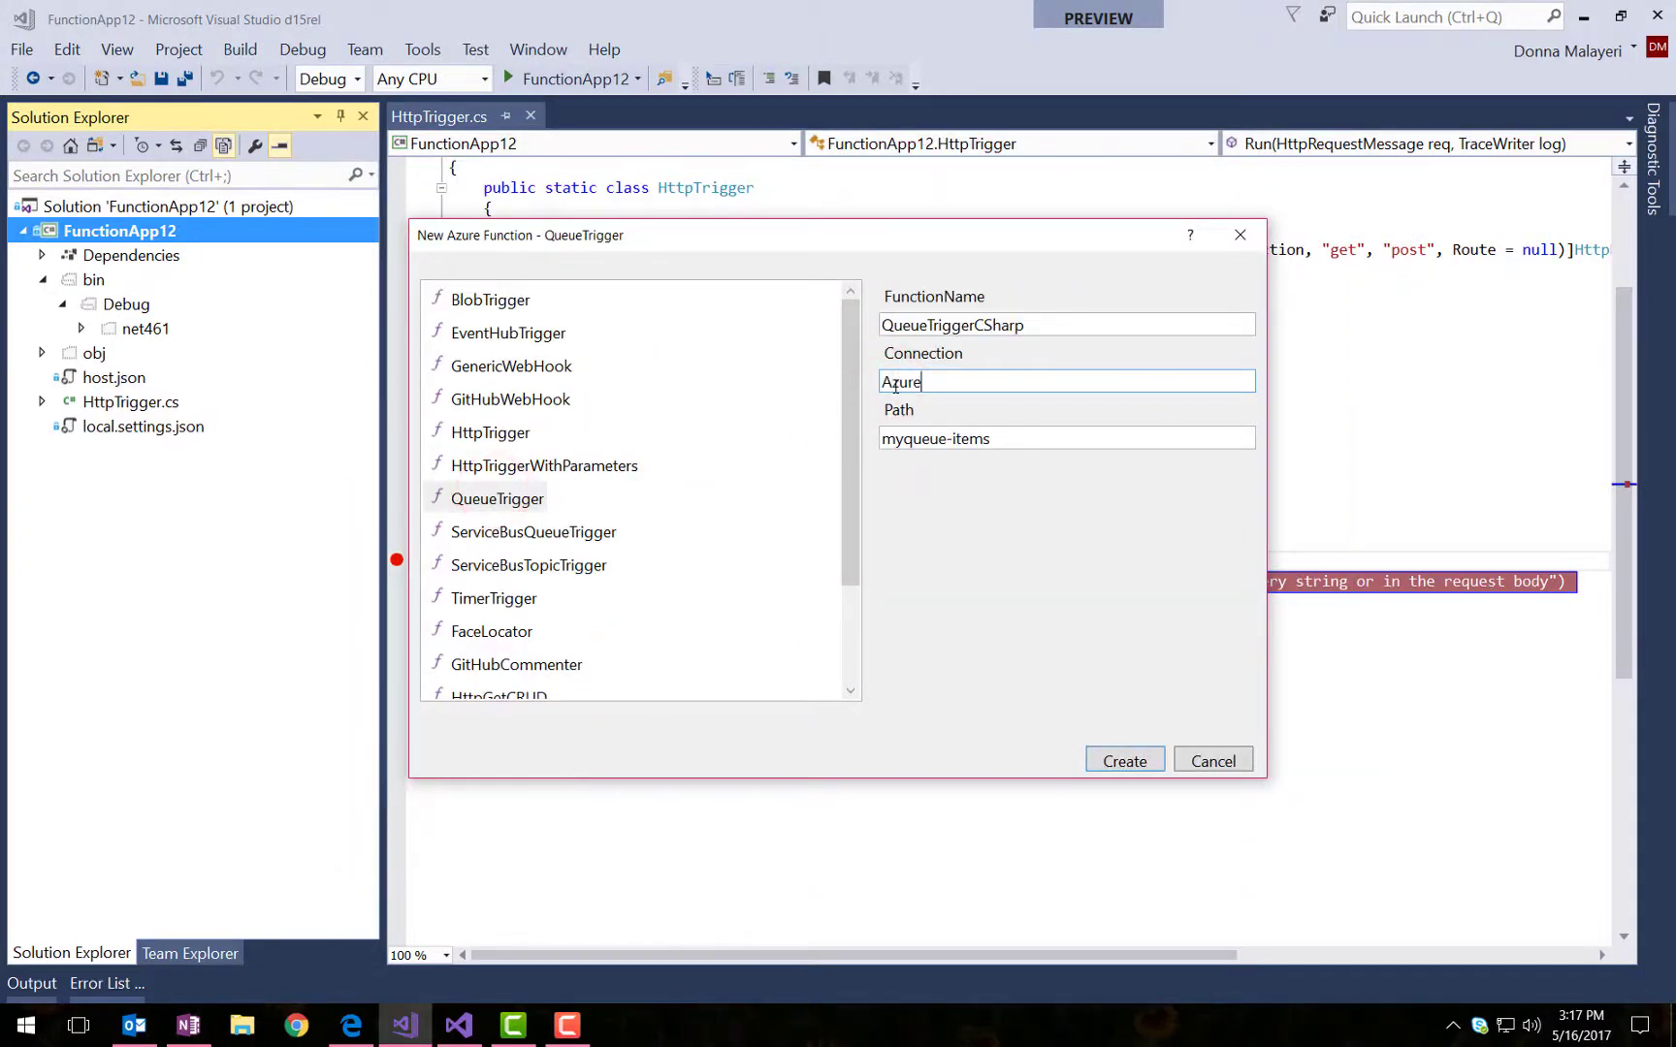
type("WebJobsStorag")
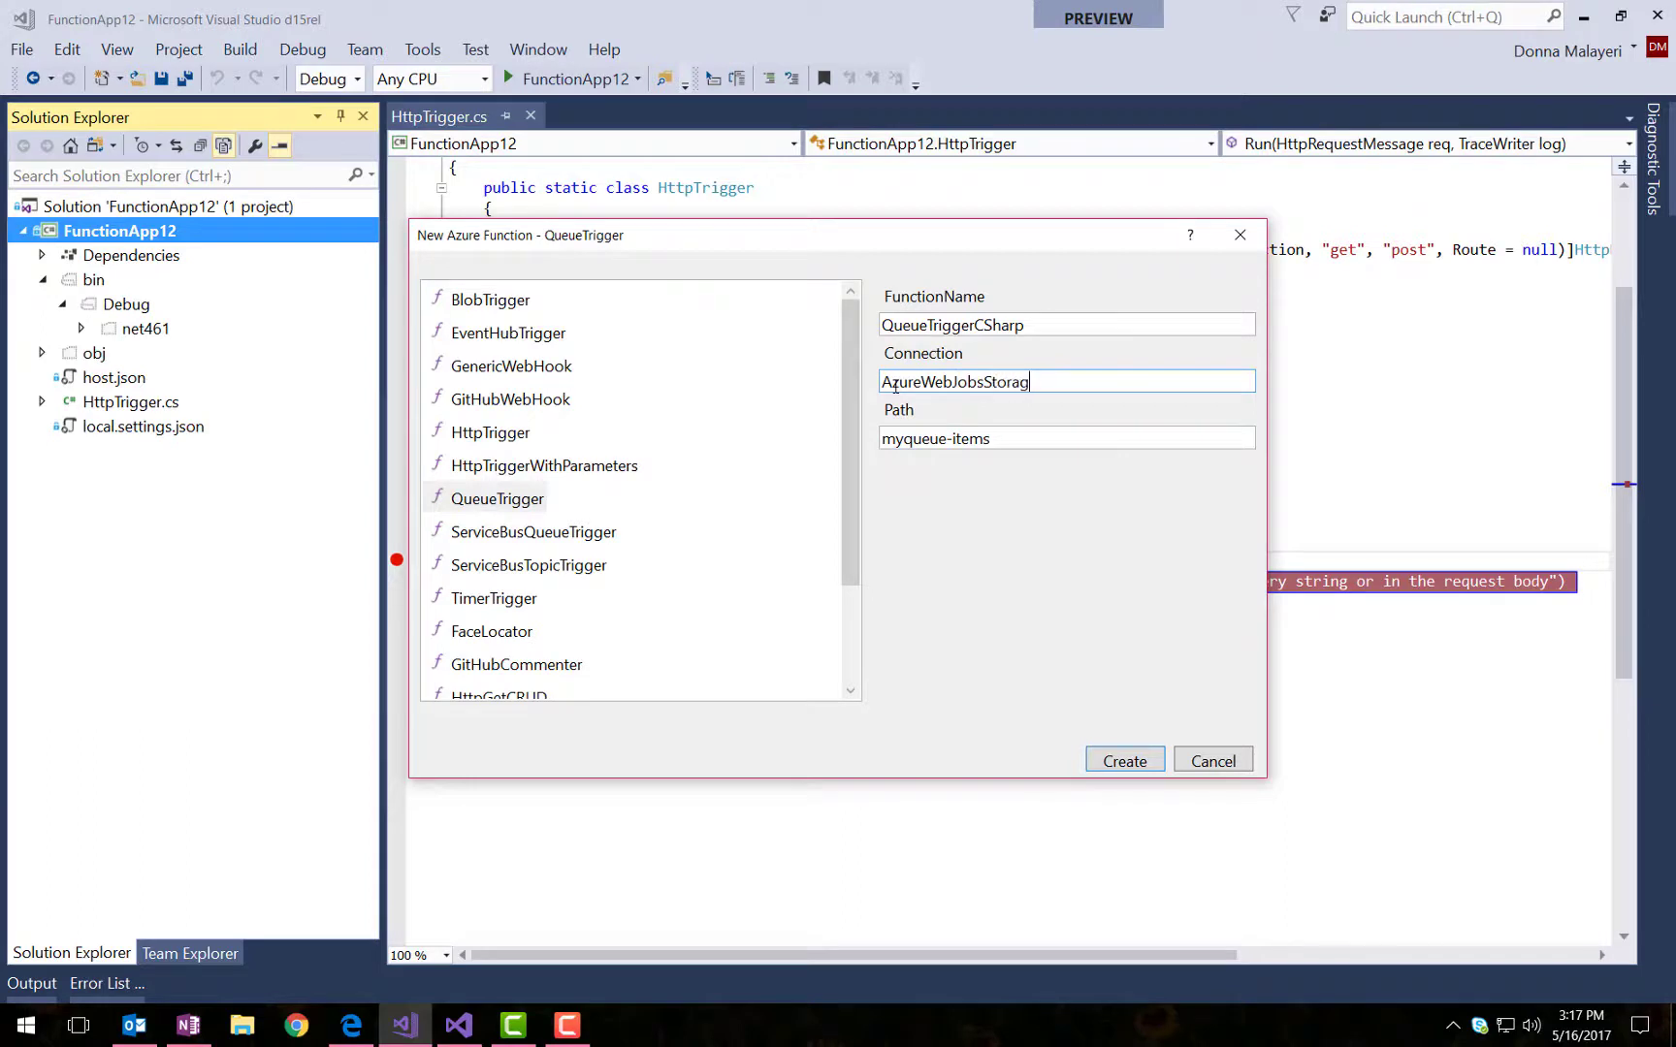
left_click(1123, 760)
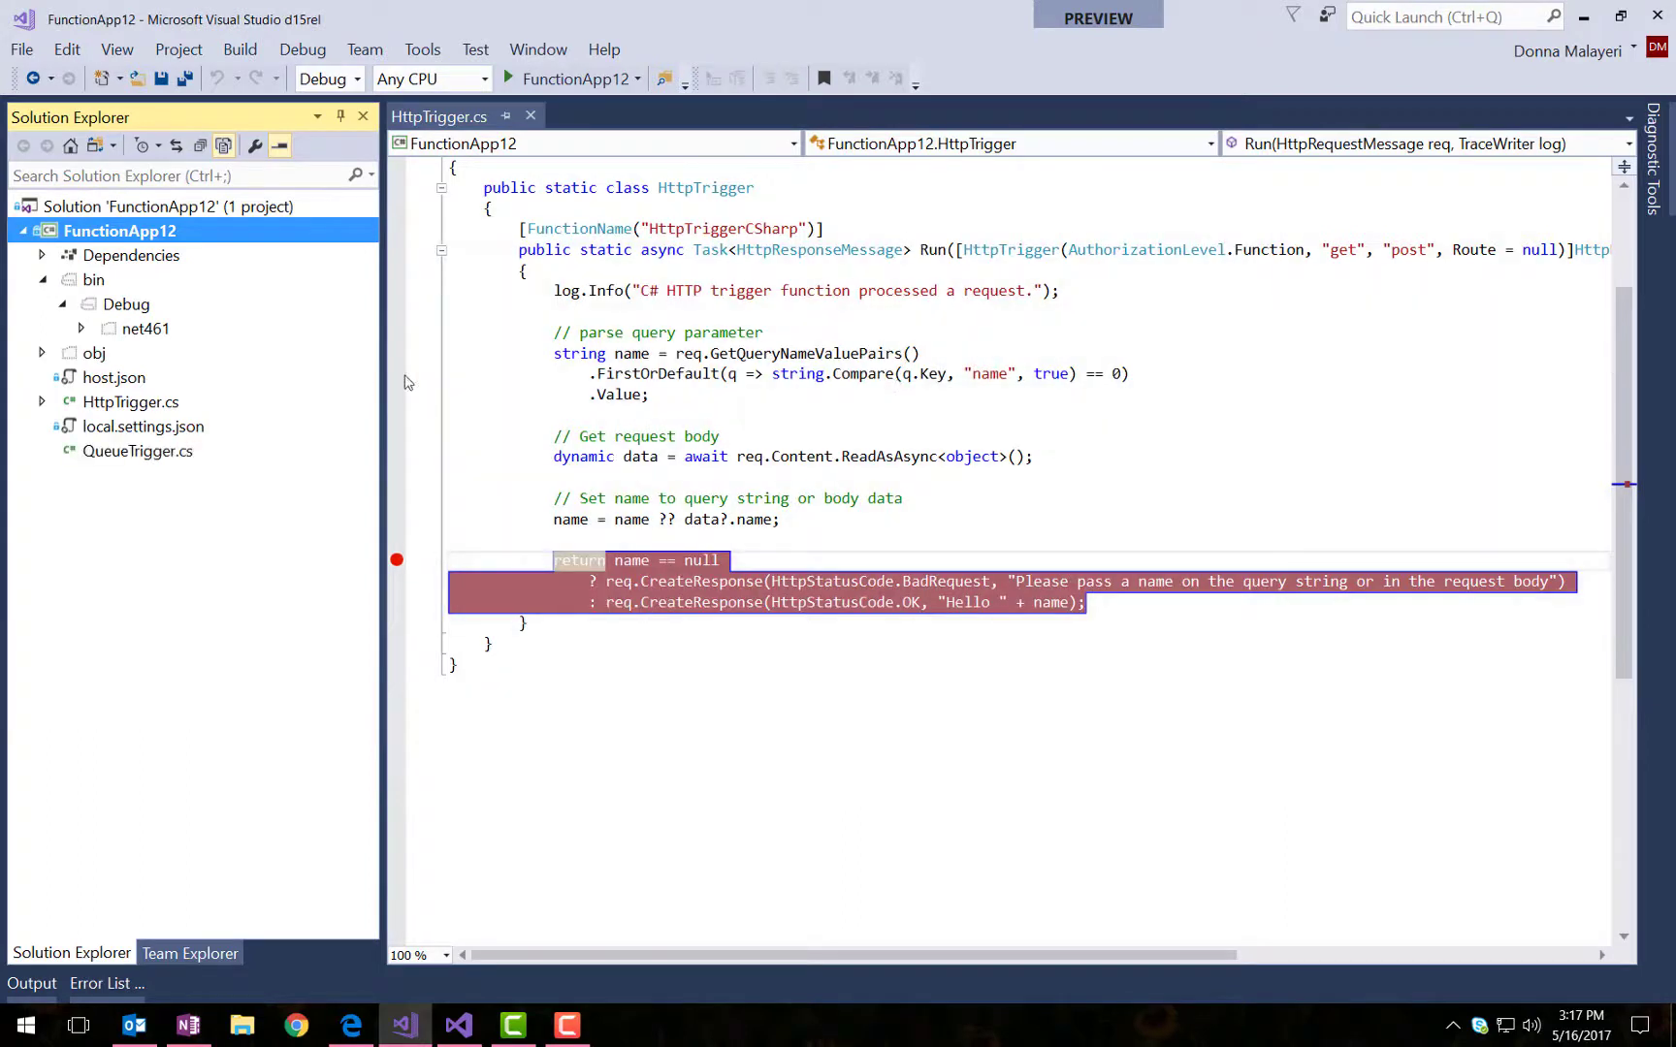
mouse_move(395, 561)
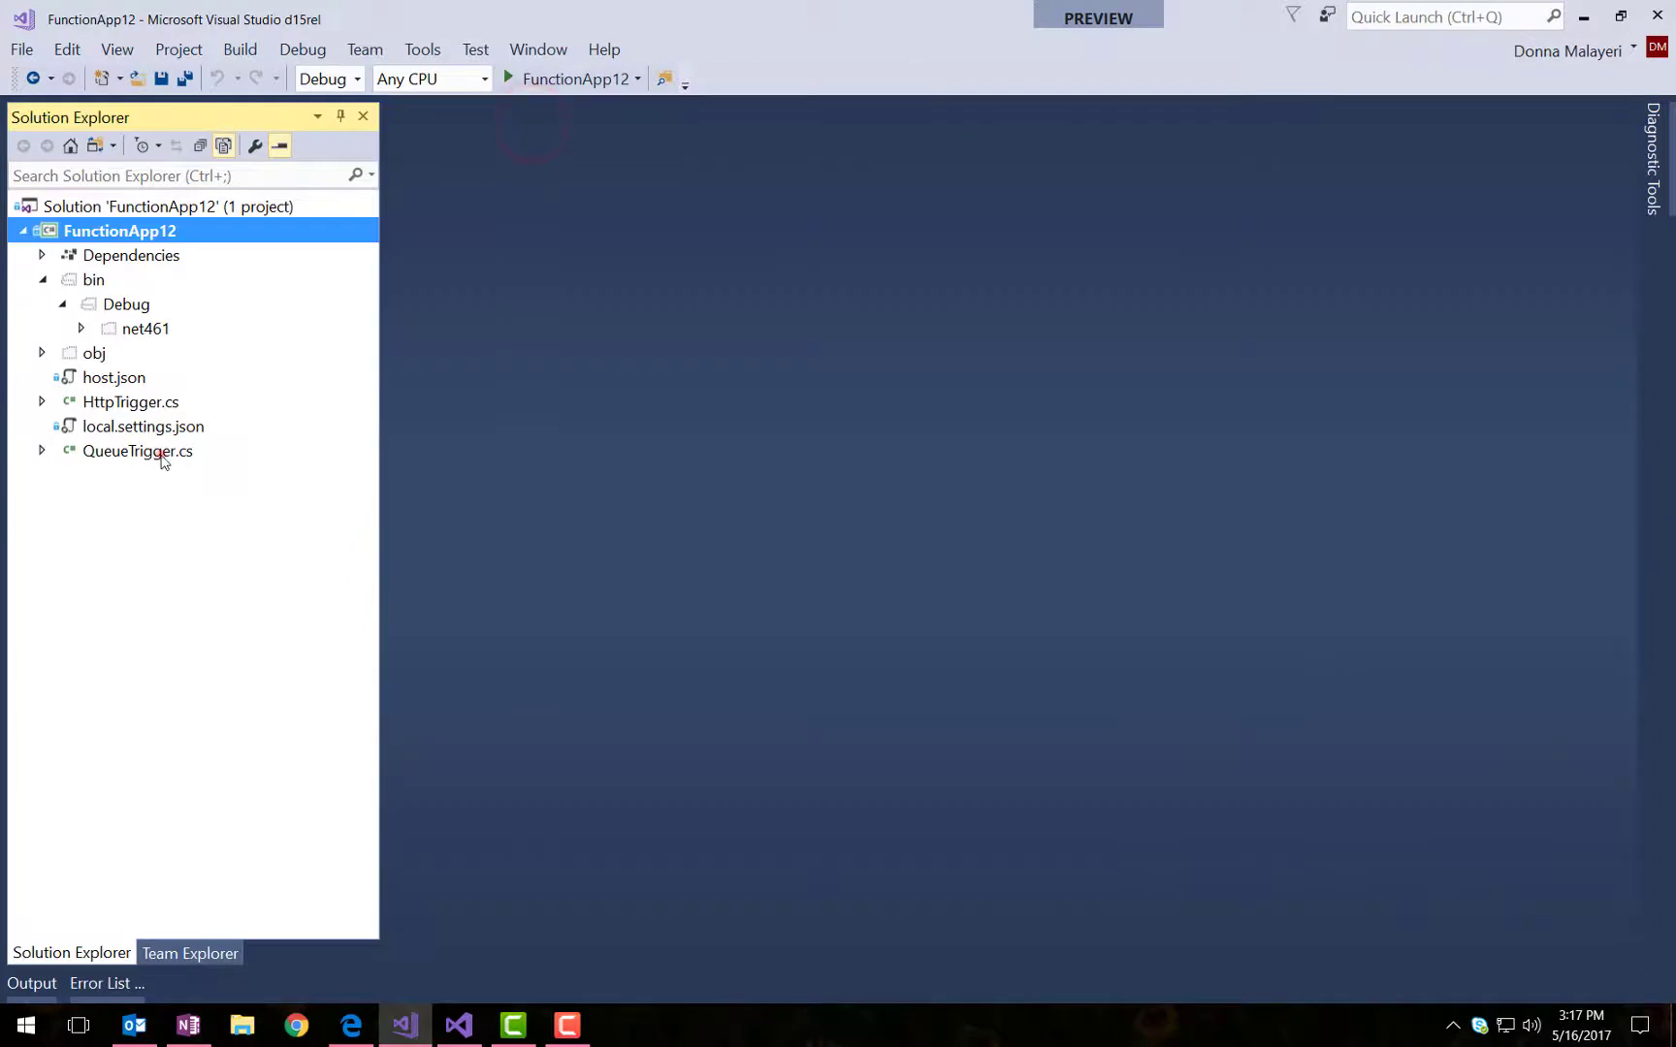
double_click(138, 452)
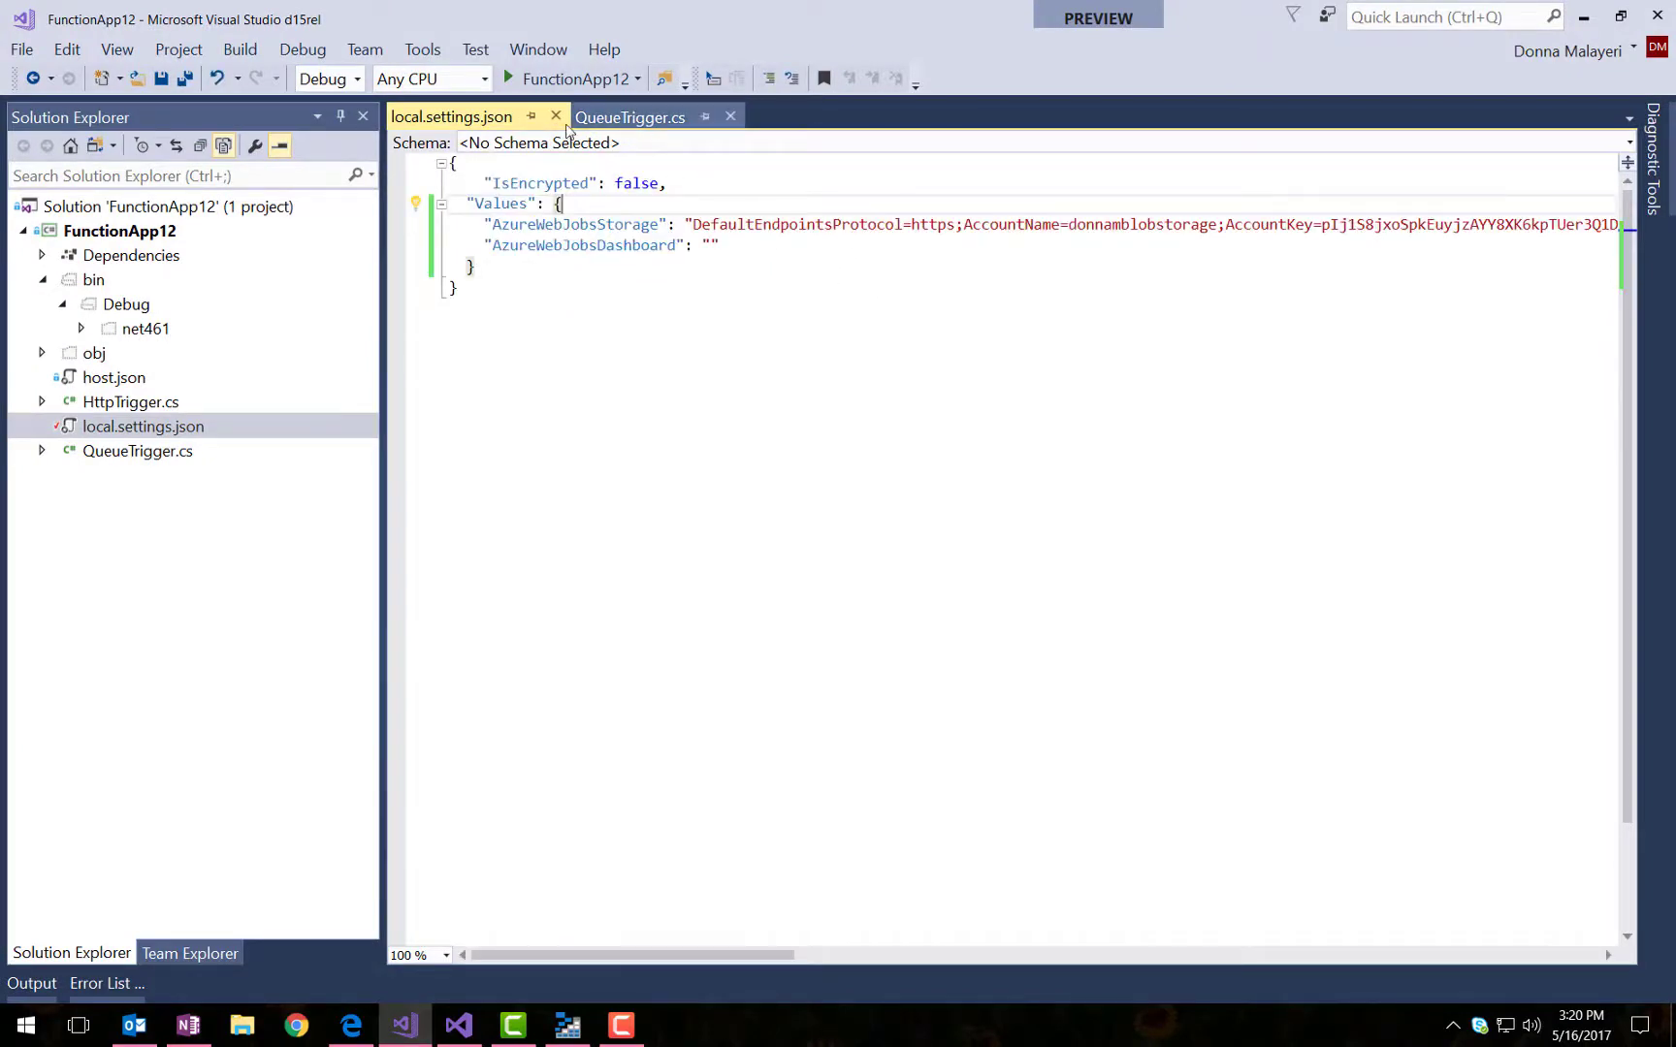
- Breakpoint the queue function's log.Info line and start debugging the app
left_click(630, 116)
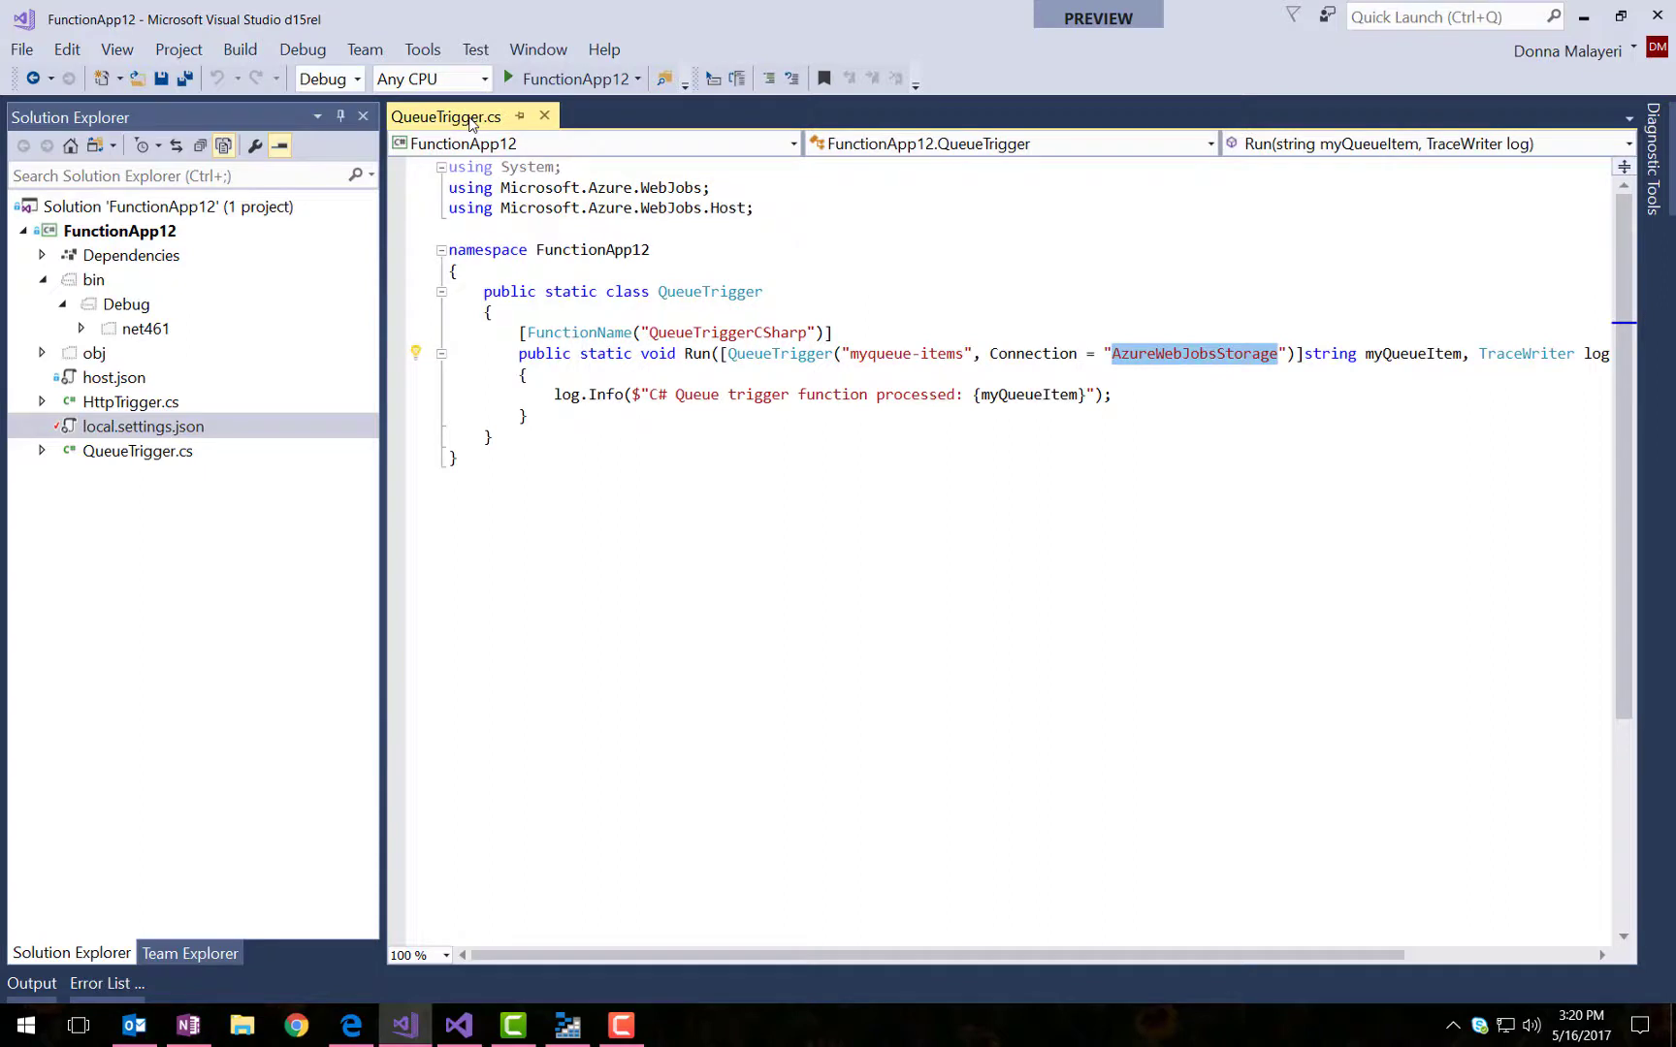
left_click(398, 394)
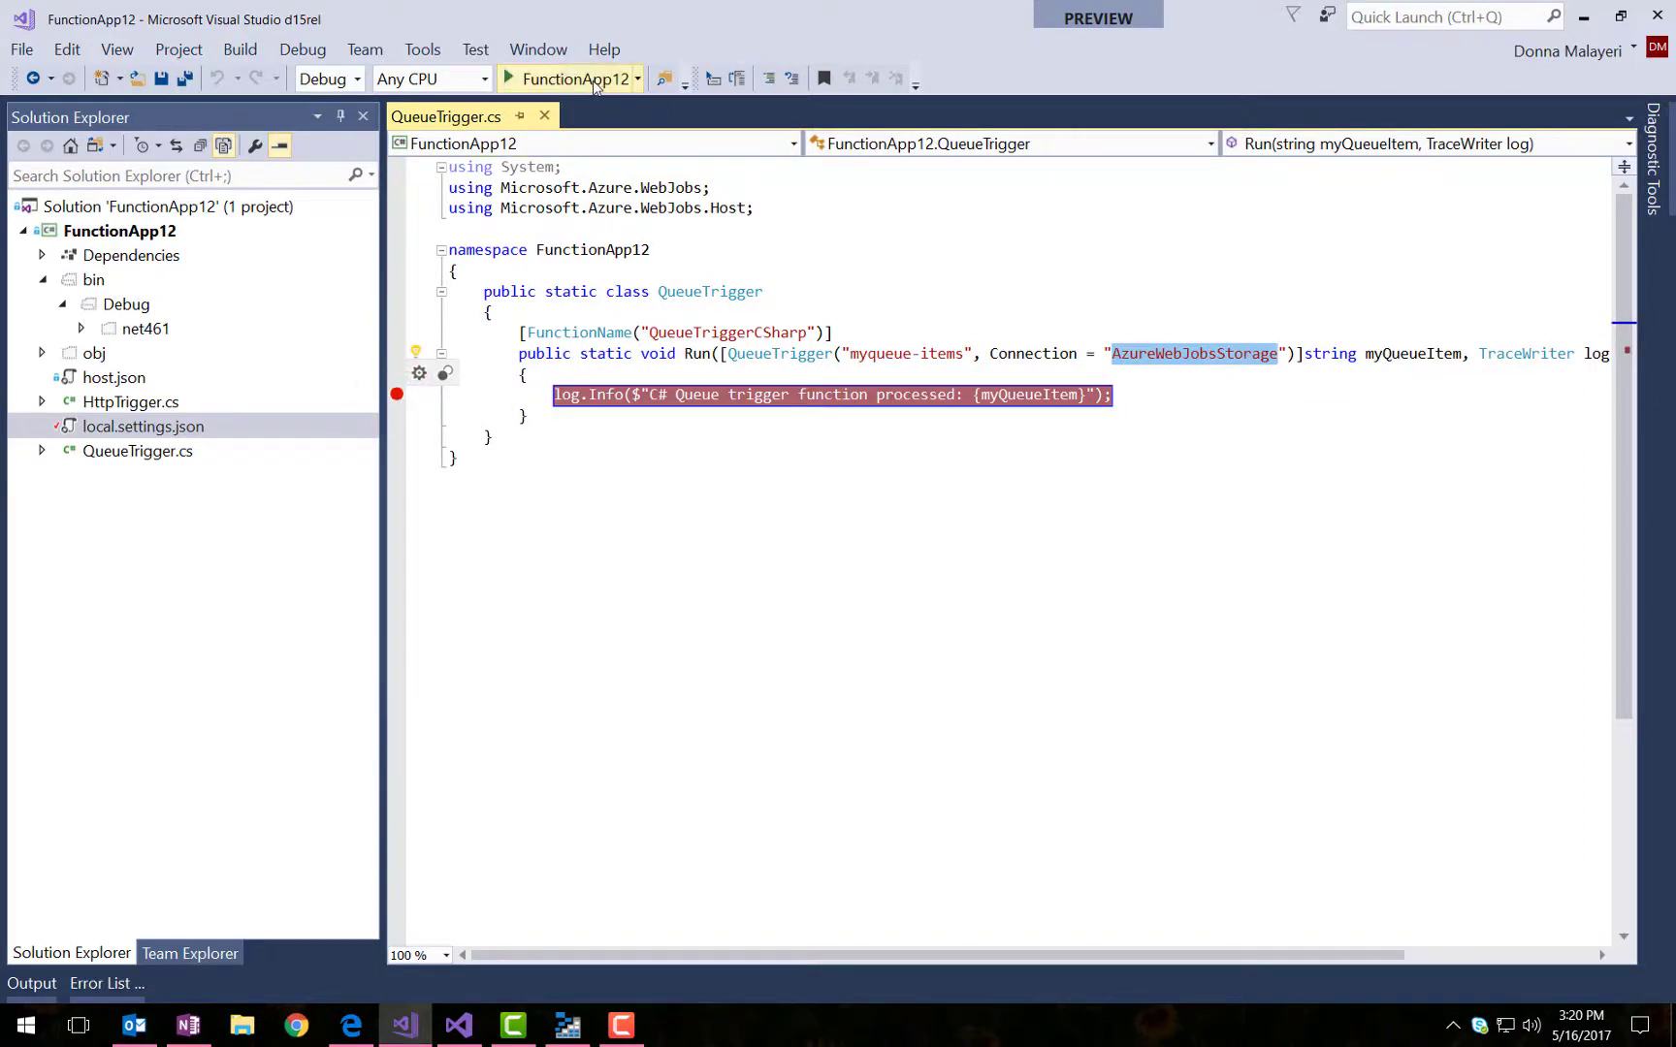
left_click(574, 77)
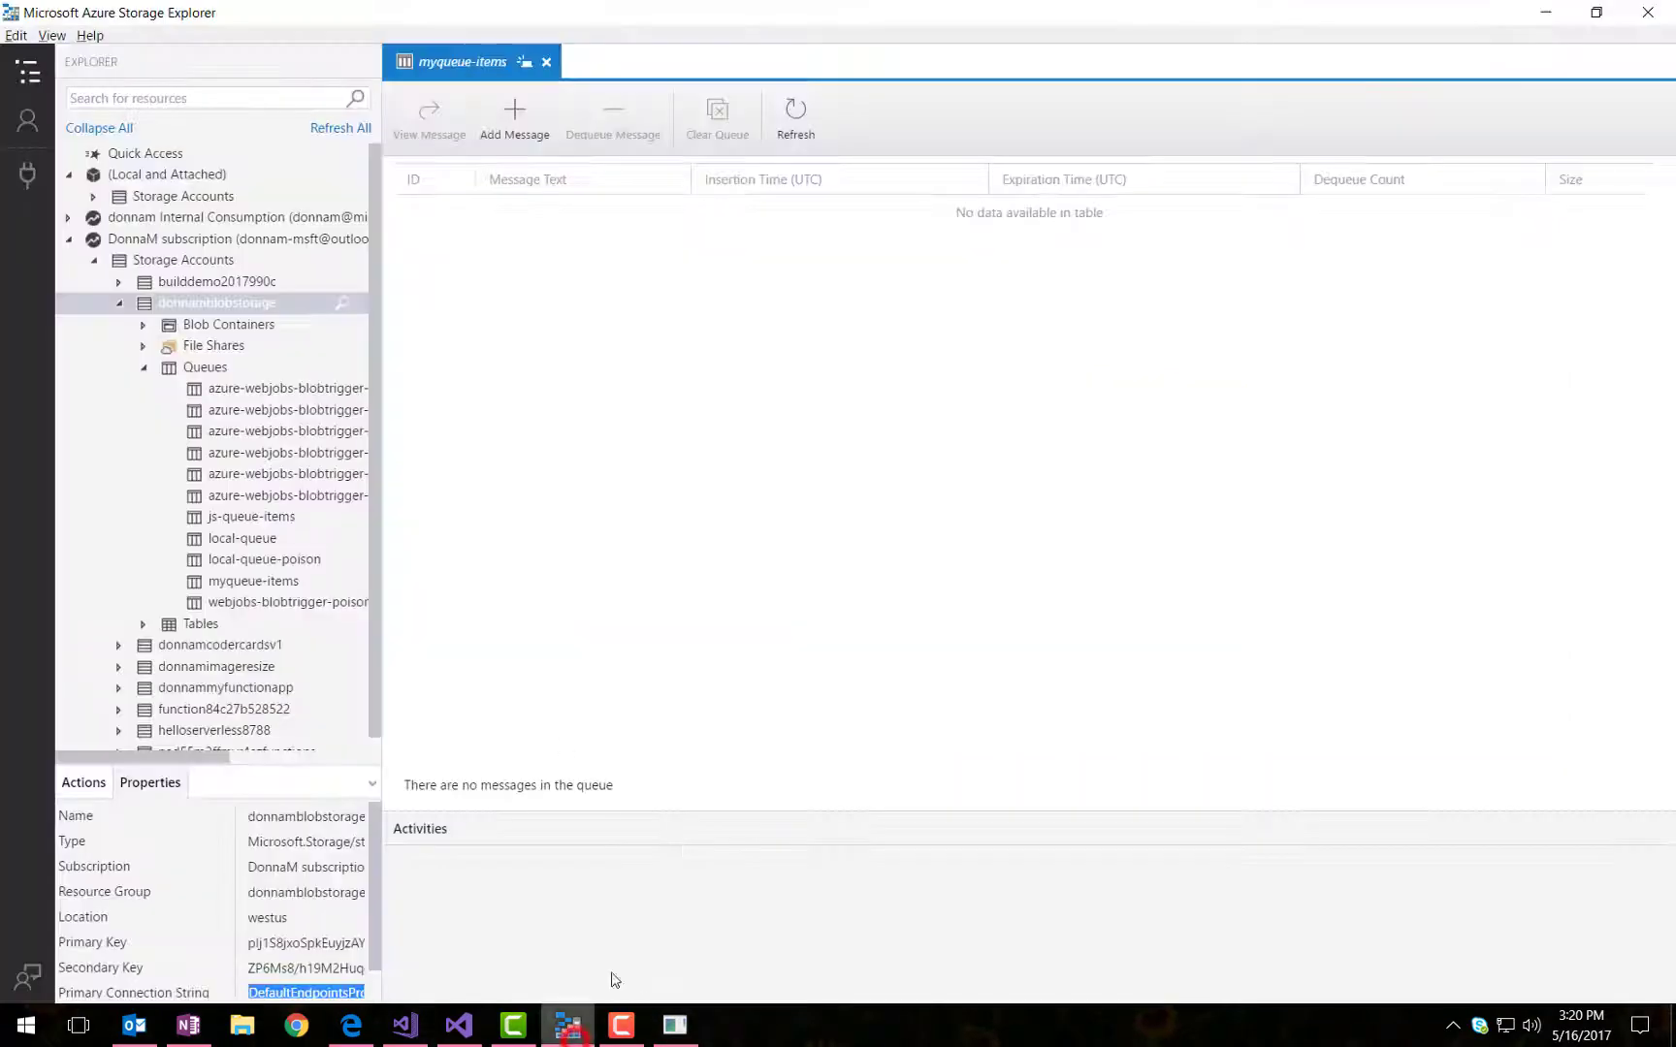
- Add the message 'I love Azure Functions!' to the myqueue-items queue
left_click(514, 118)
type("I love Azure")
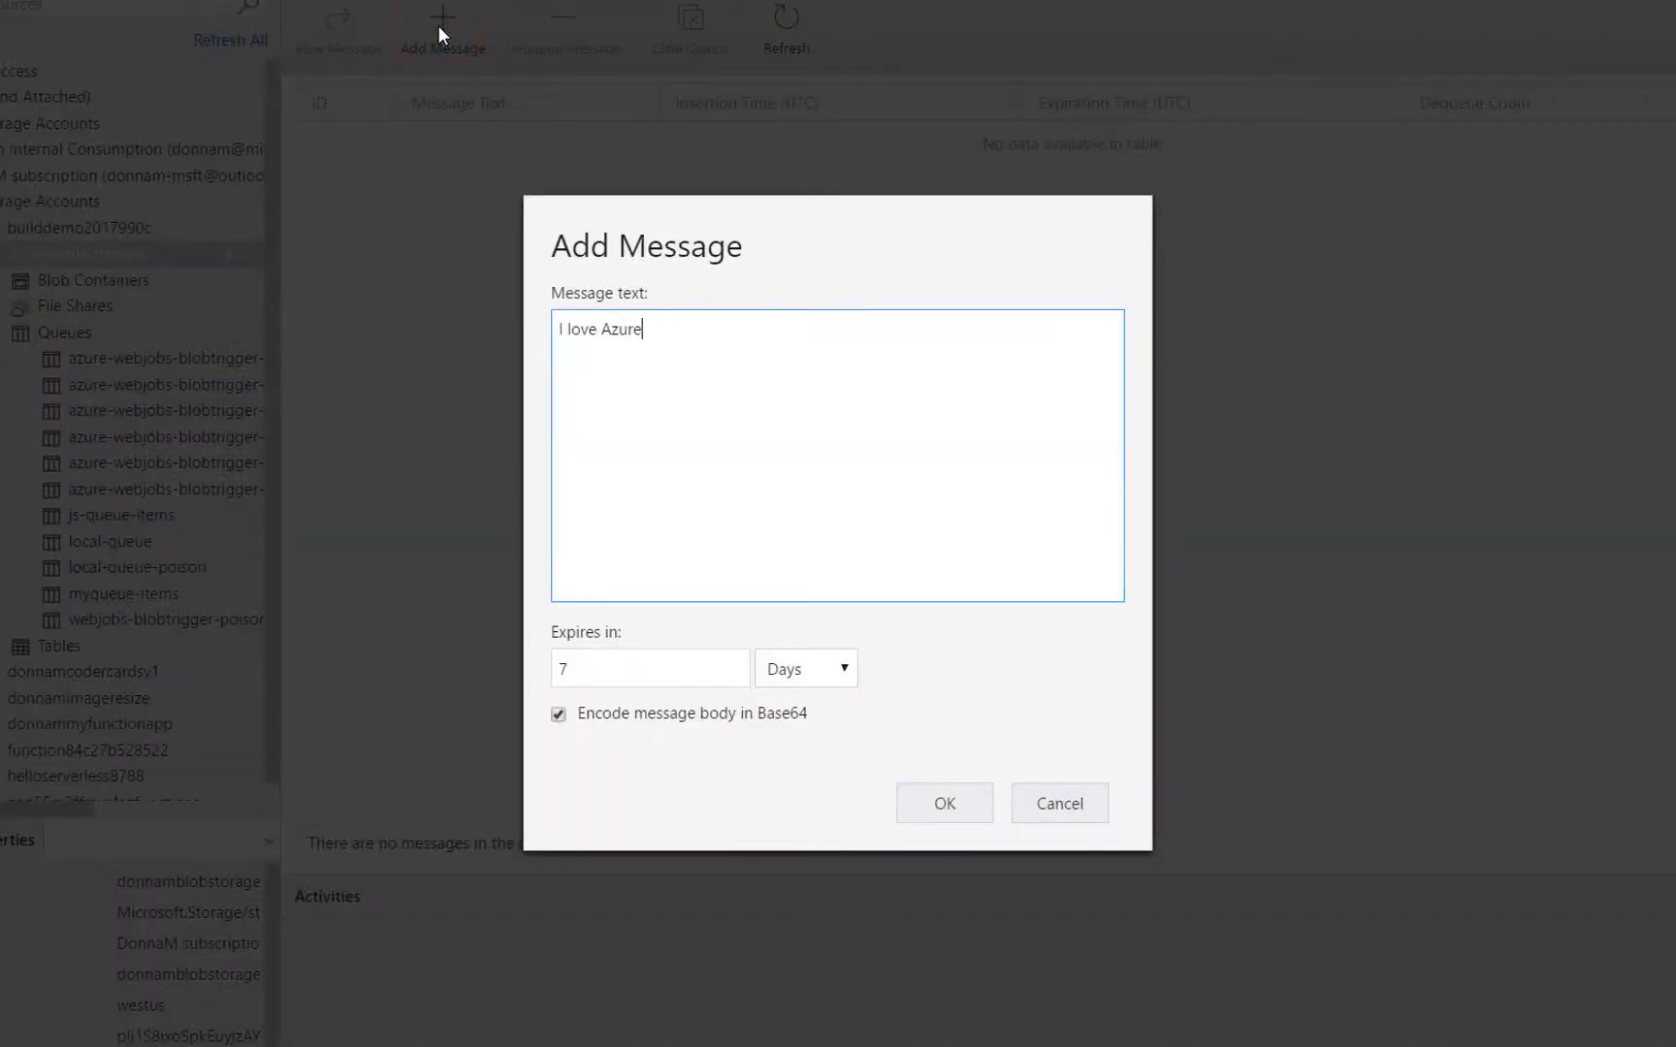
type("Functions!")
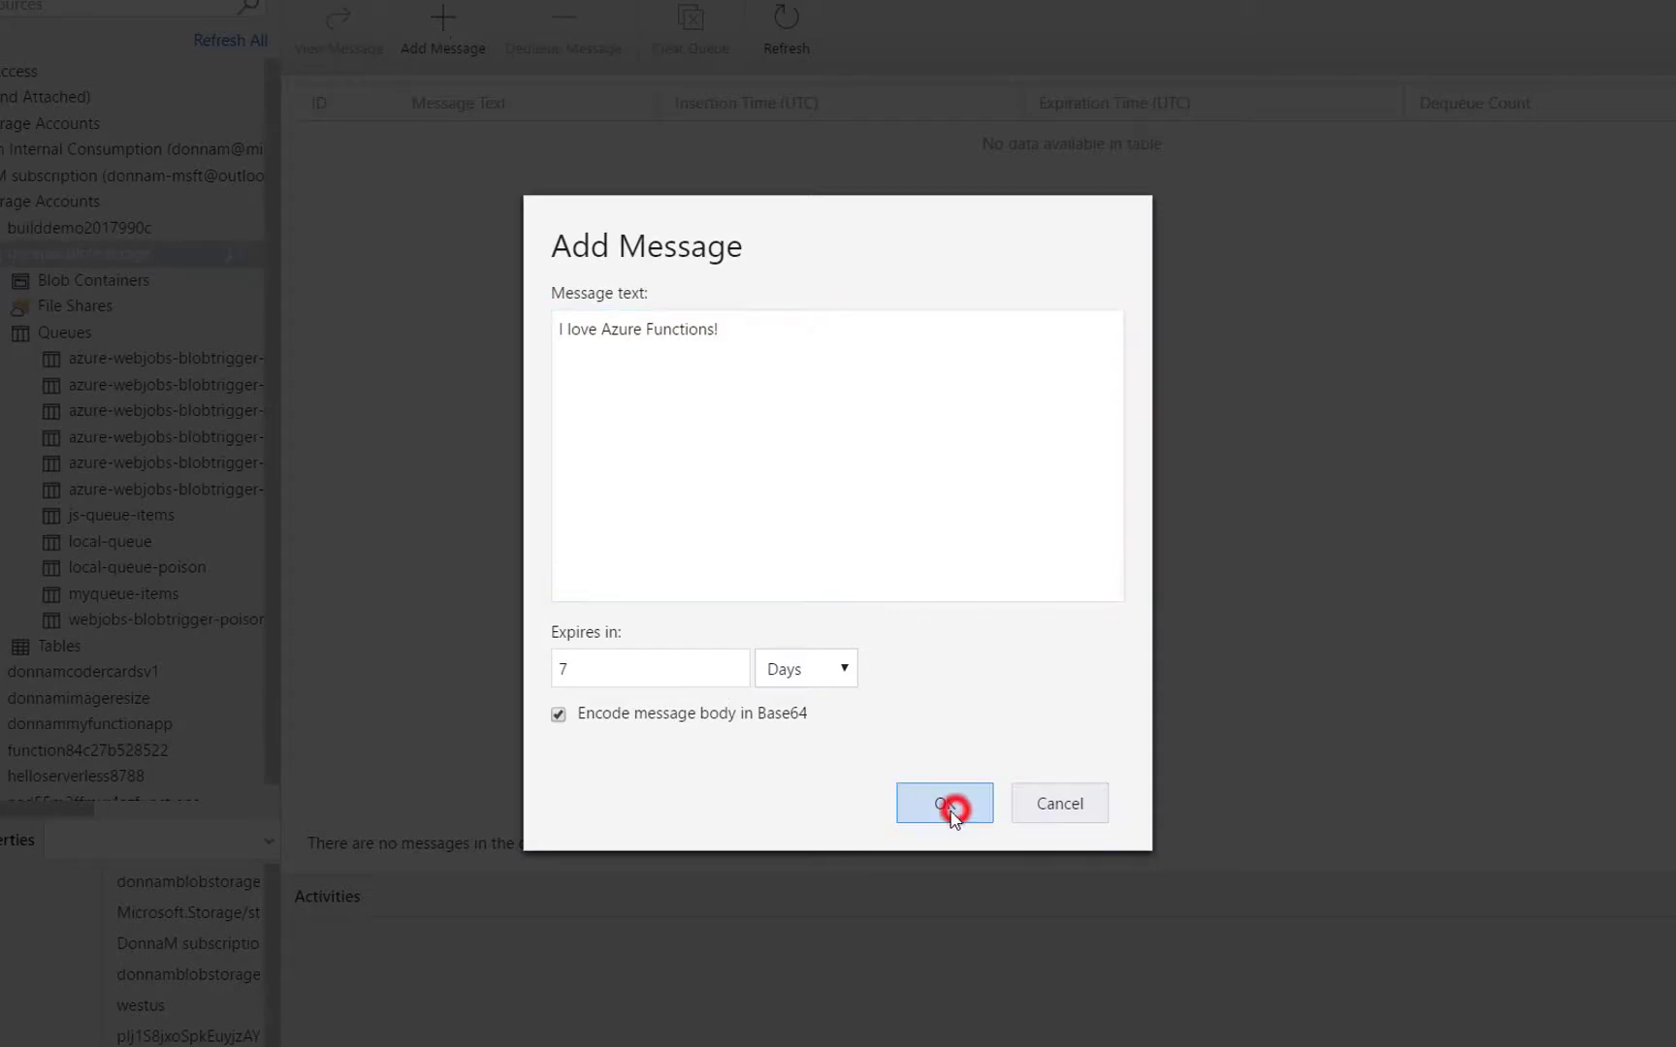
left_click(945, 803)
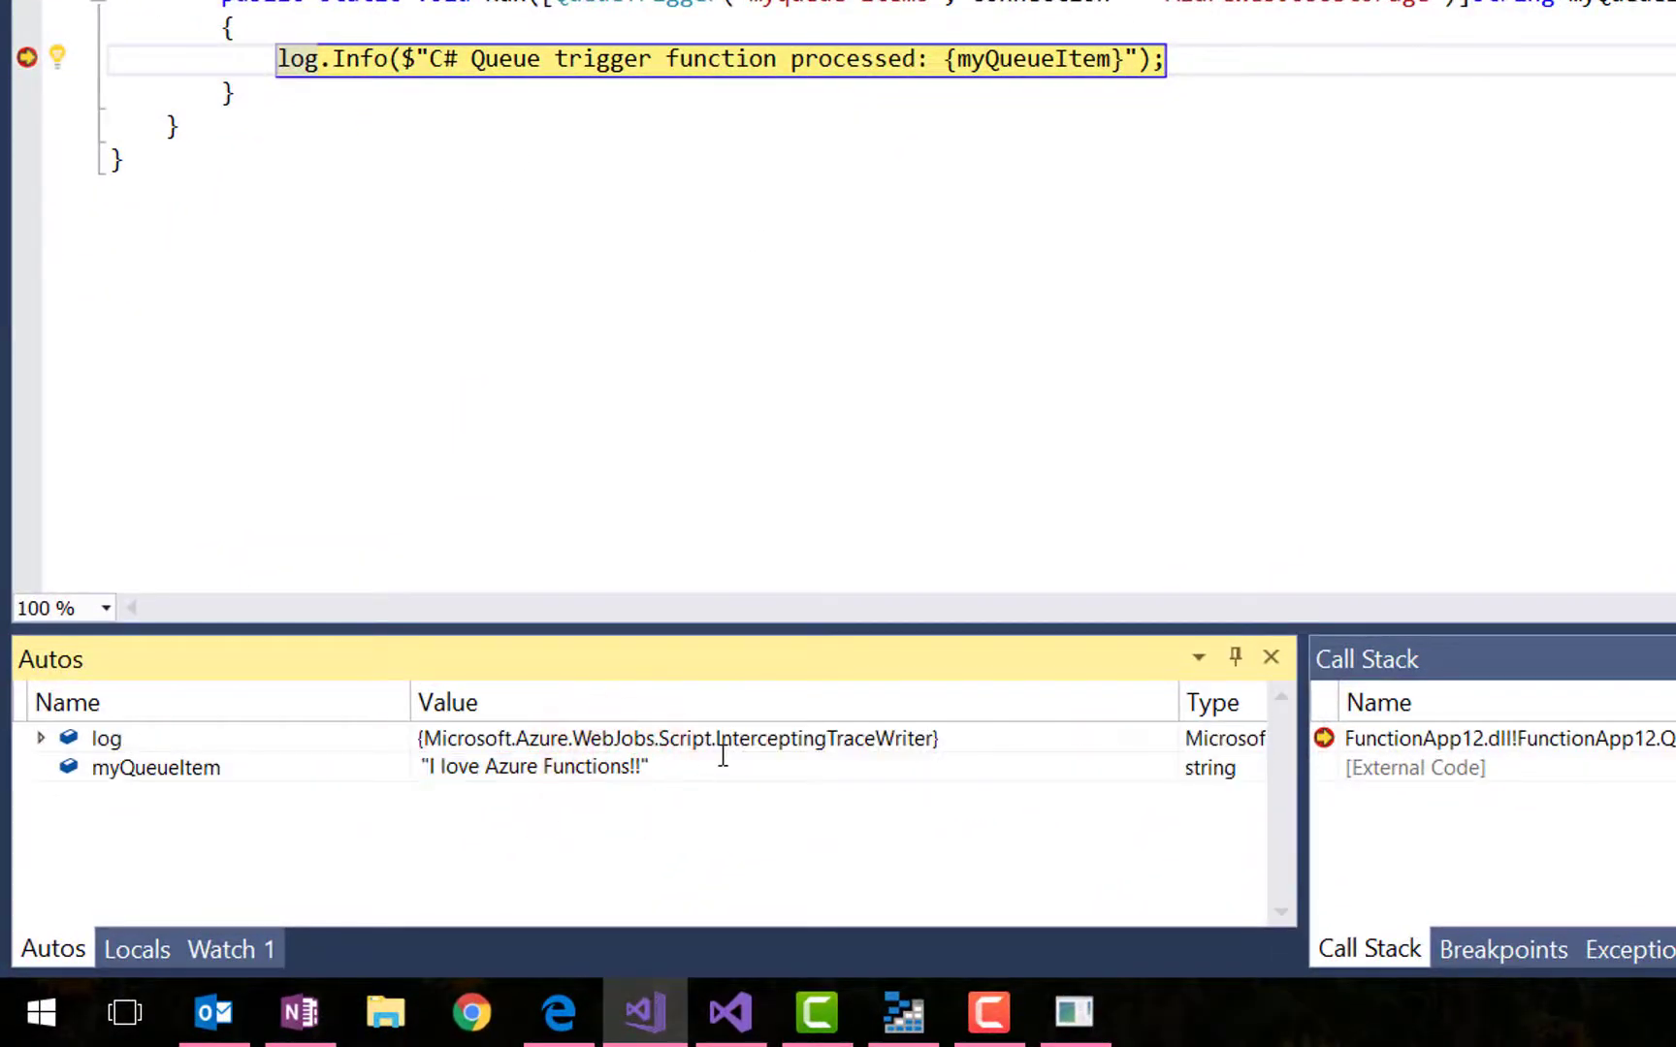
- Continue the paused queue function and check the func.exe host log for completion
left_click(155, 768)
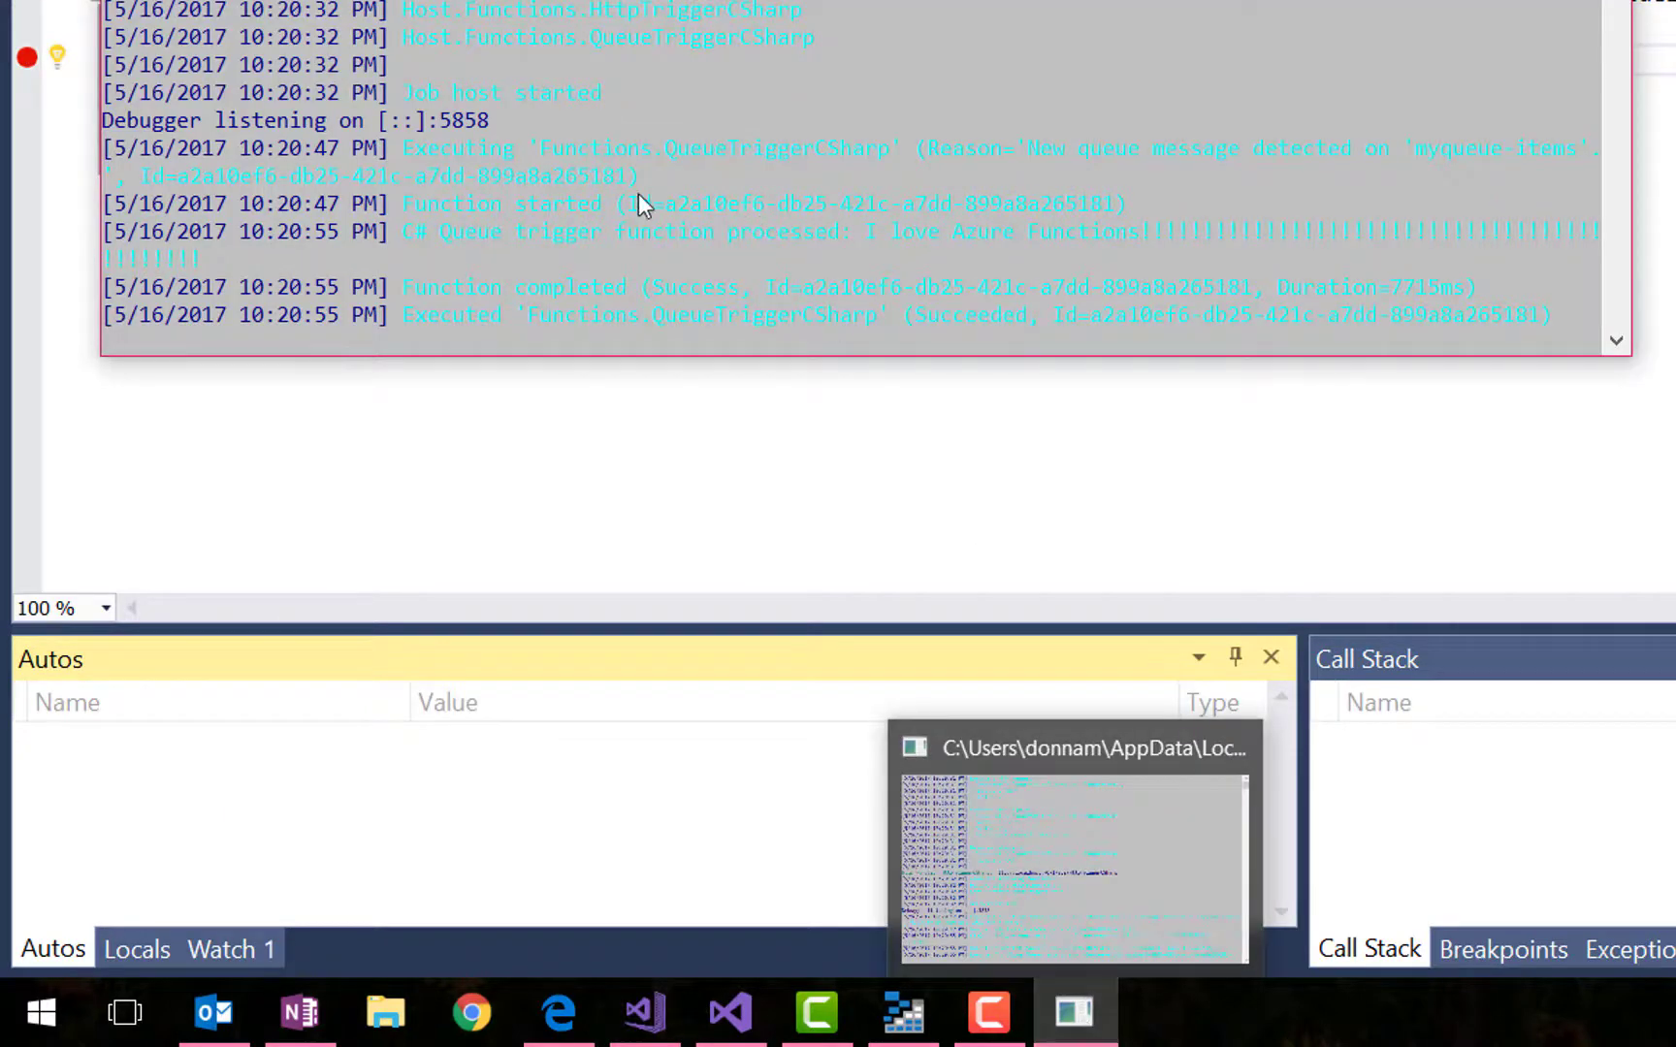
left_click(863, 248)
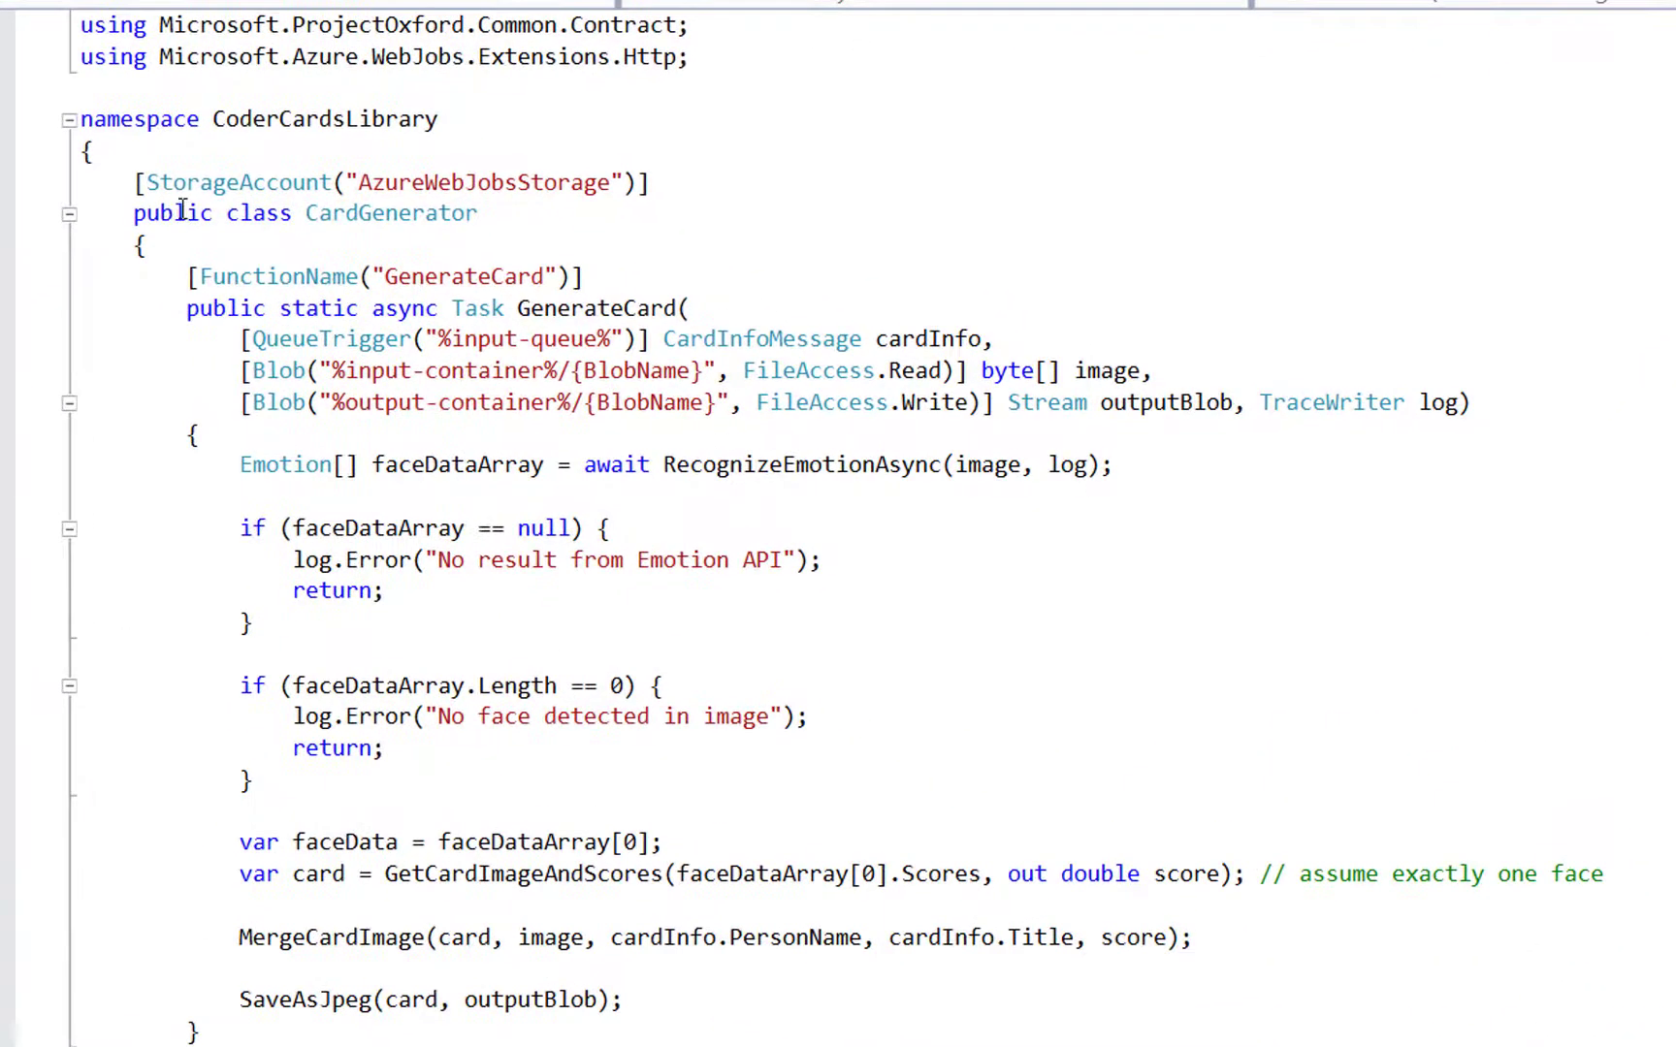
left_click_drag(192, 275, 993, 339)
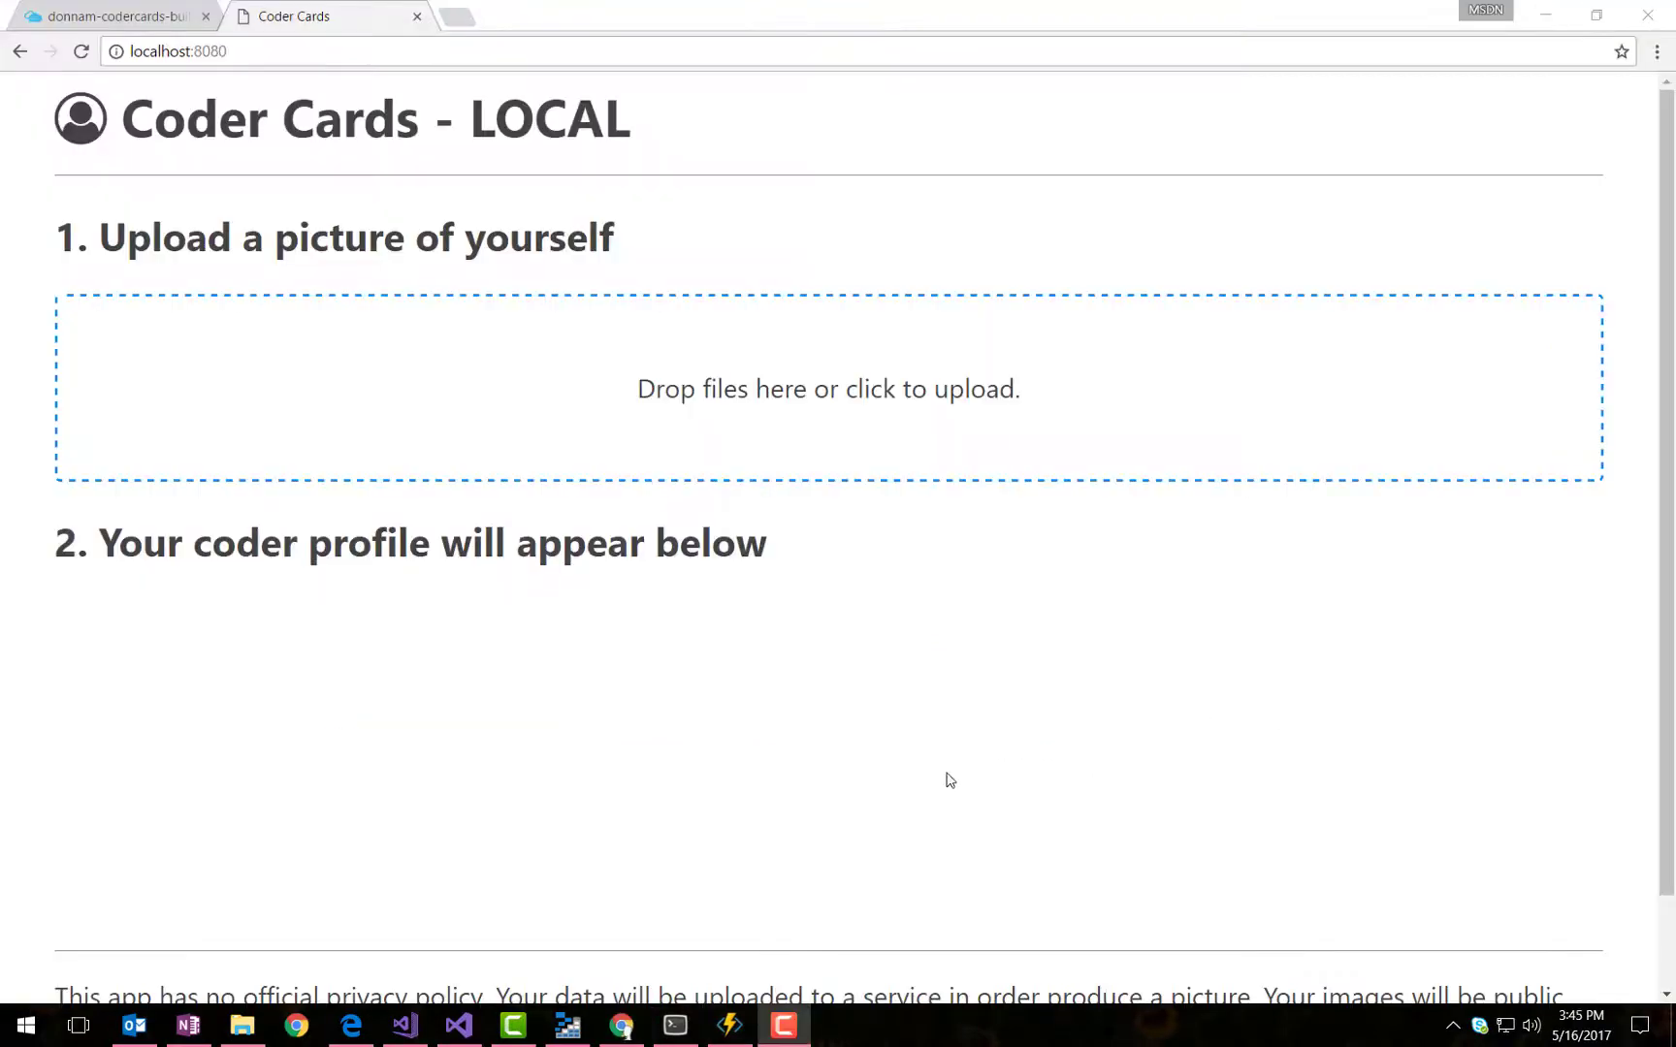
- Upload a photo named 'Satya' on the Coder Cards page to trigger GenerateCard
left_click(826, 388)
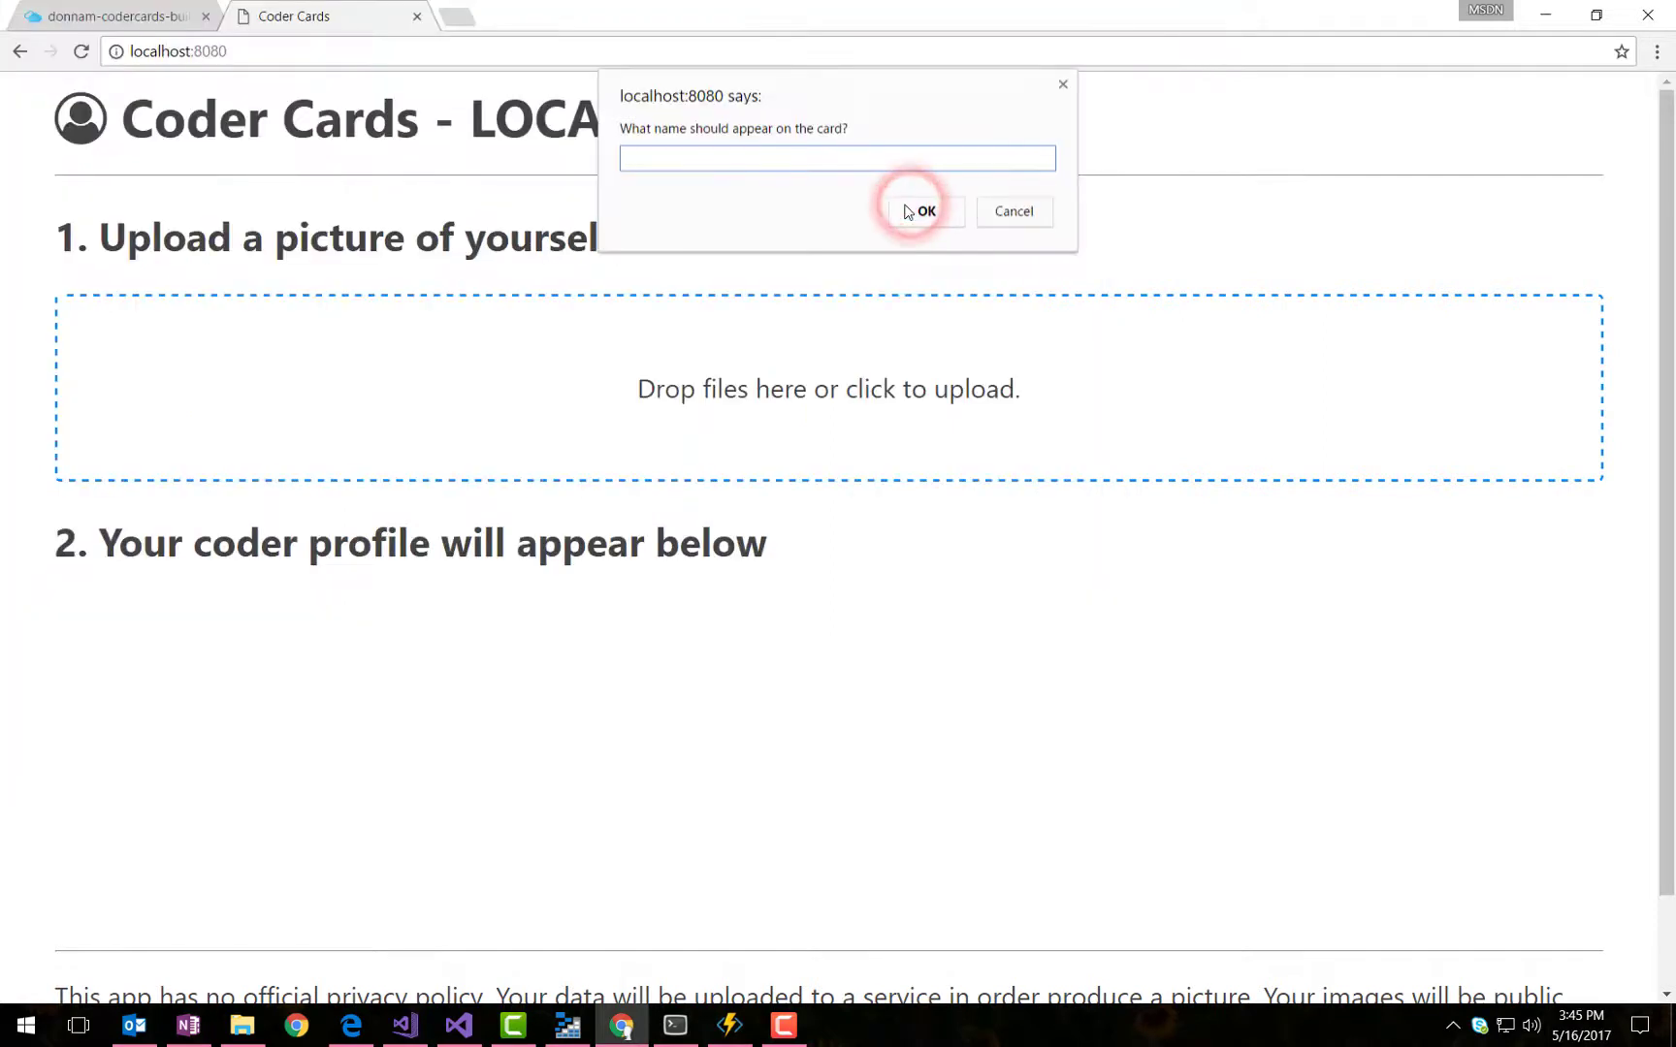
type("Satya")
type("Microsof")
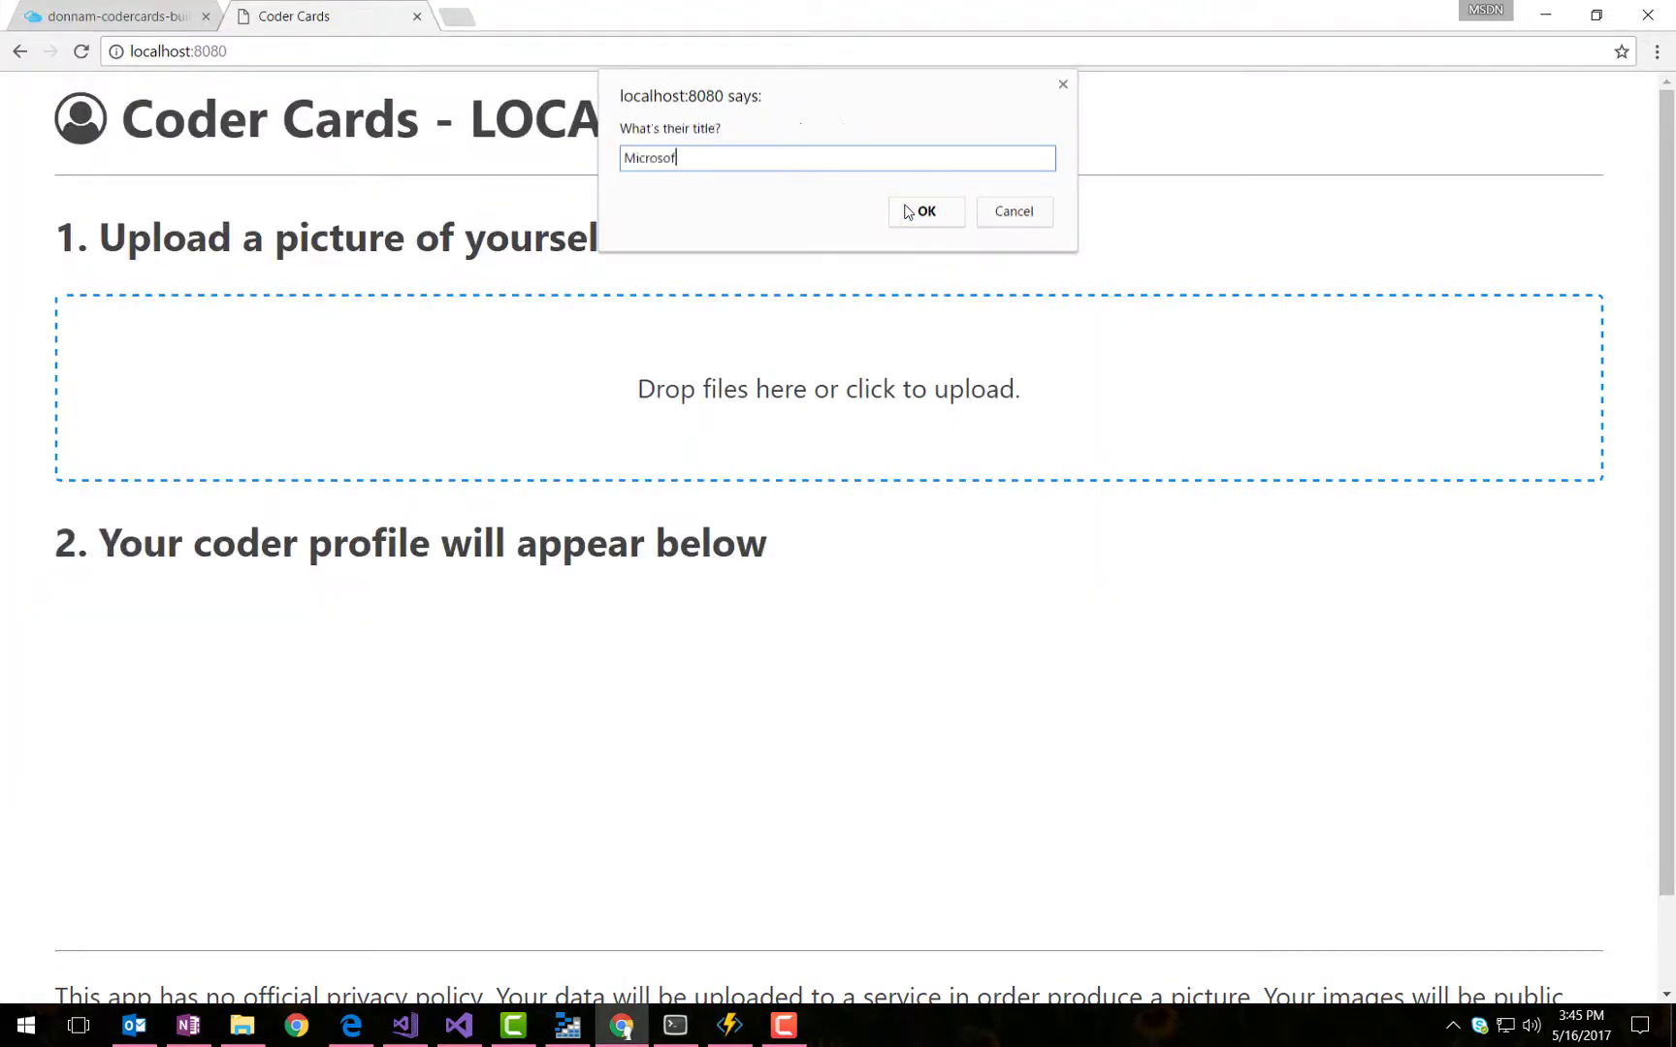
left_click(925, 211)
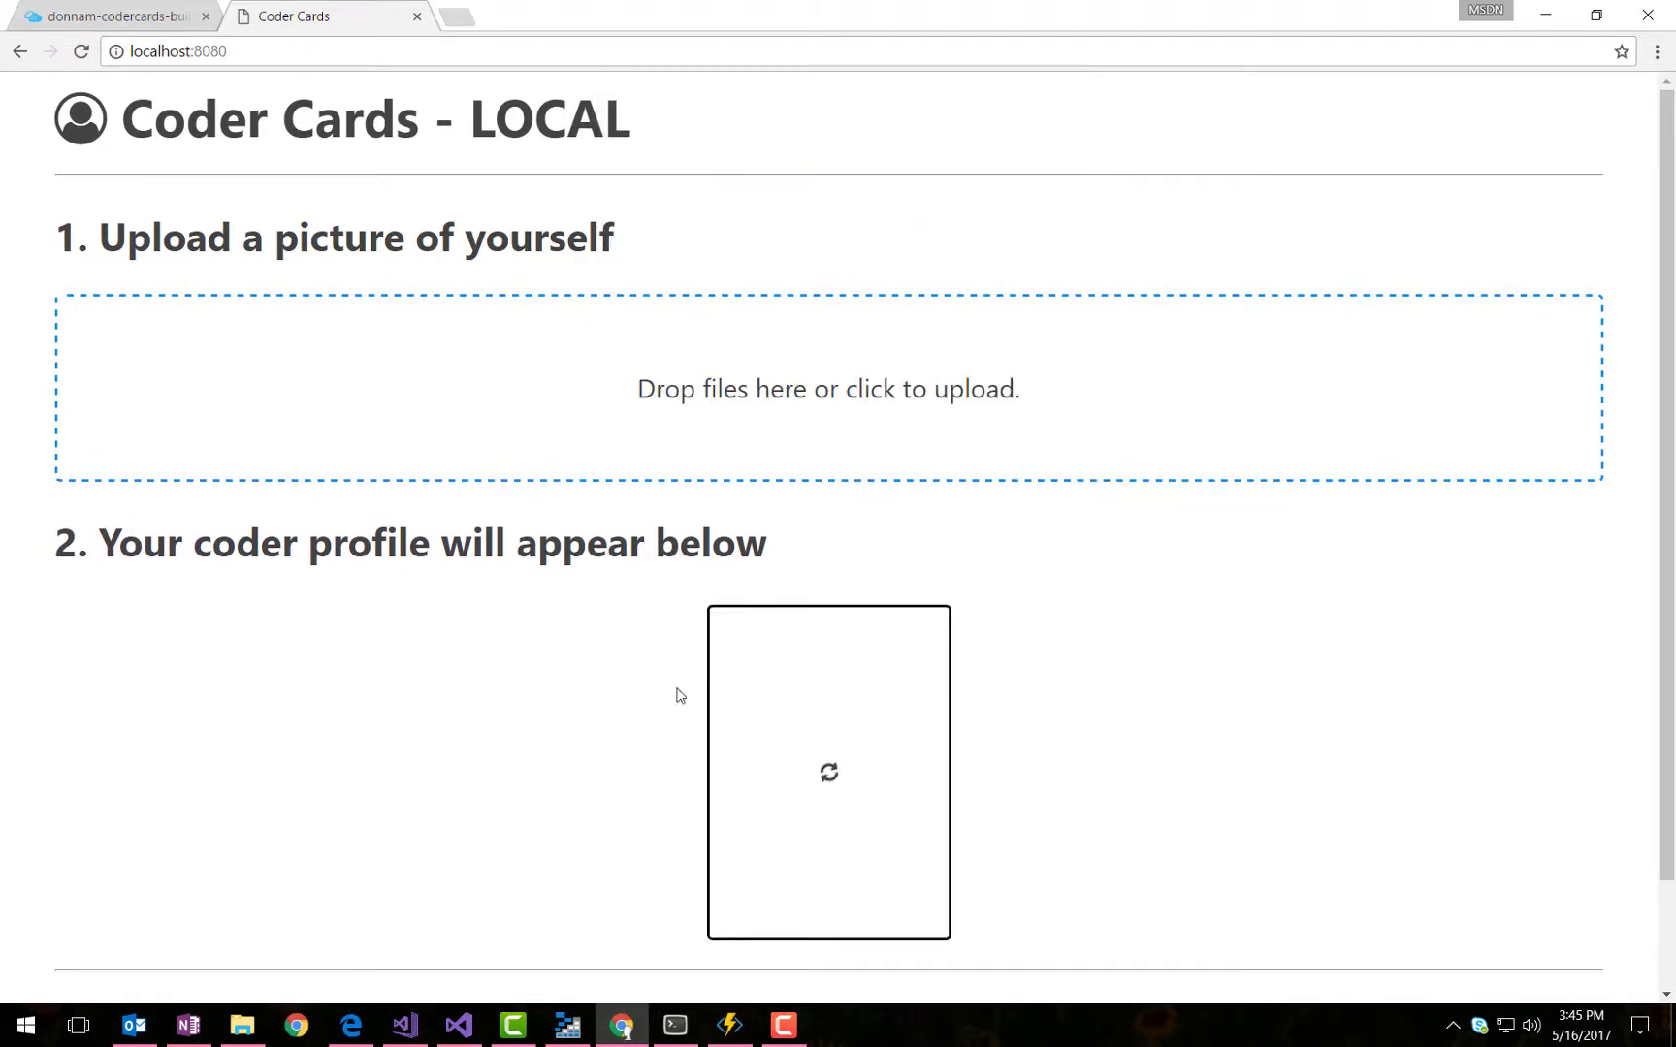
left_click(403, 1026)
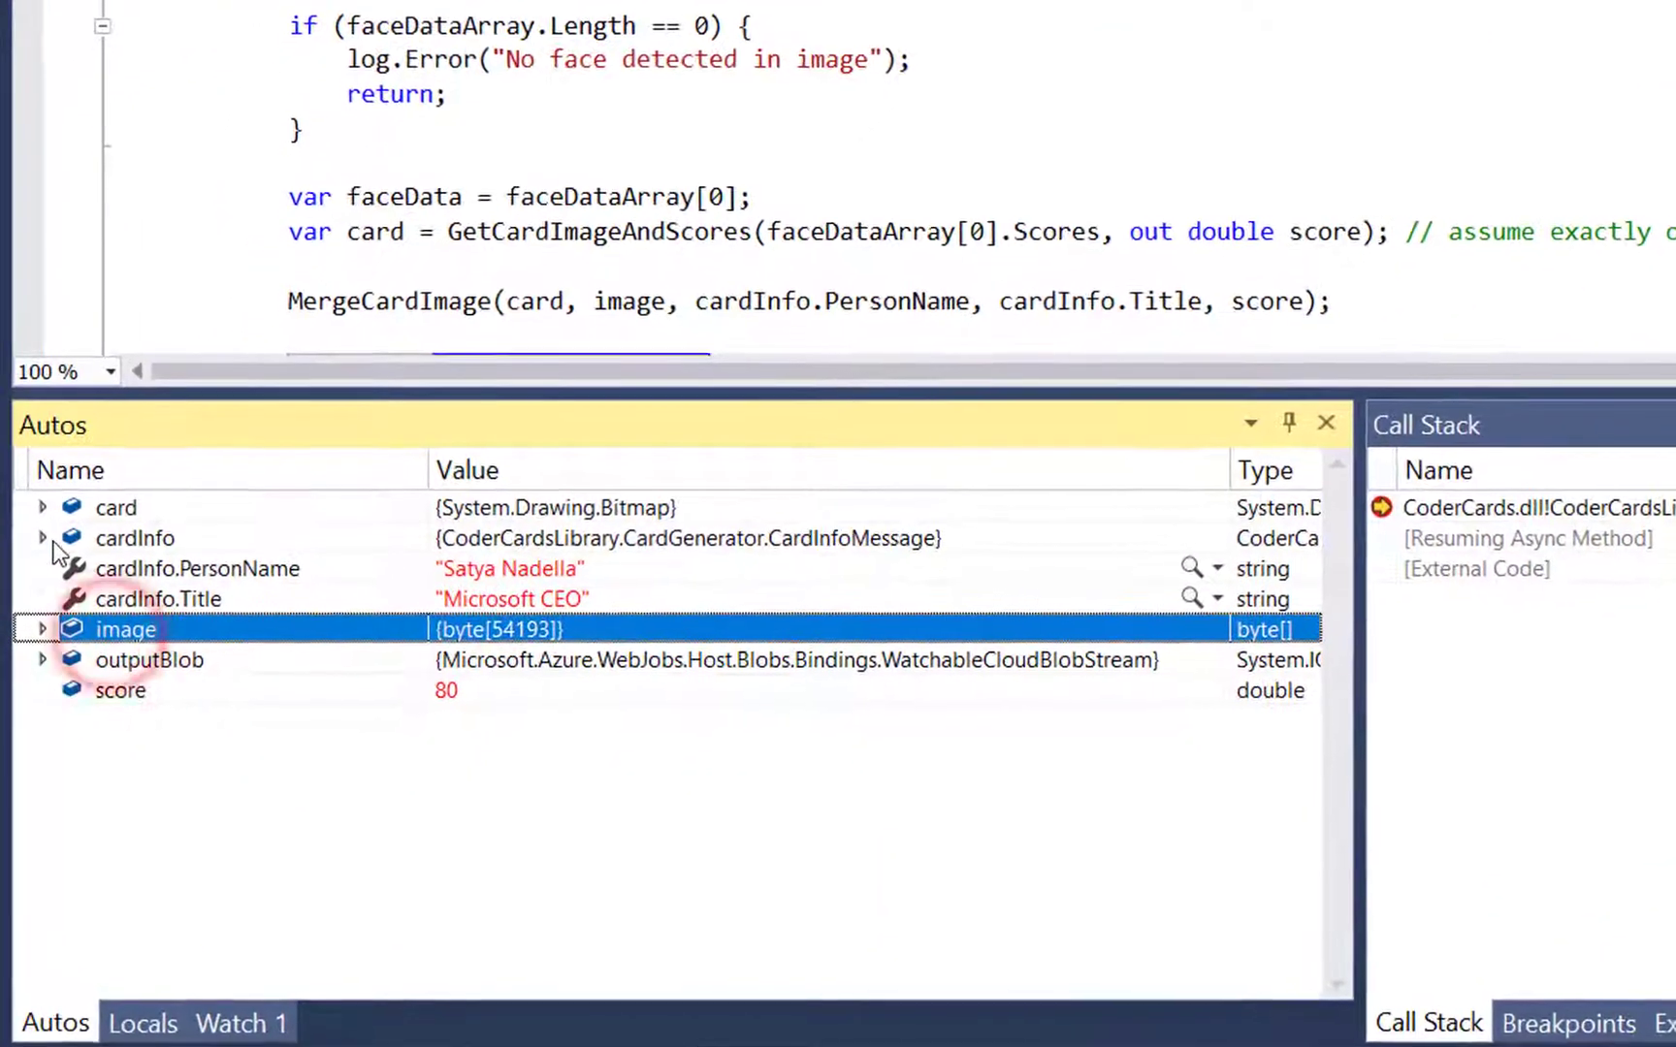
- Run to the SaveAsJpeg line, view faceData scores in Locals, then resume so the Satya Nadella card finishes
left_click(42, 538)
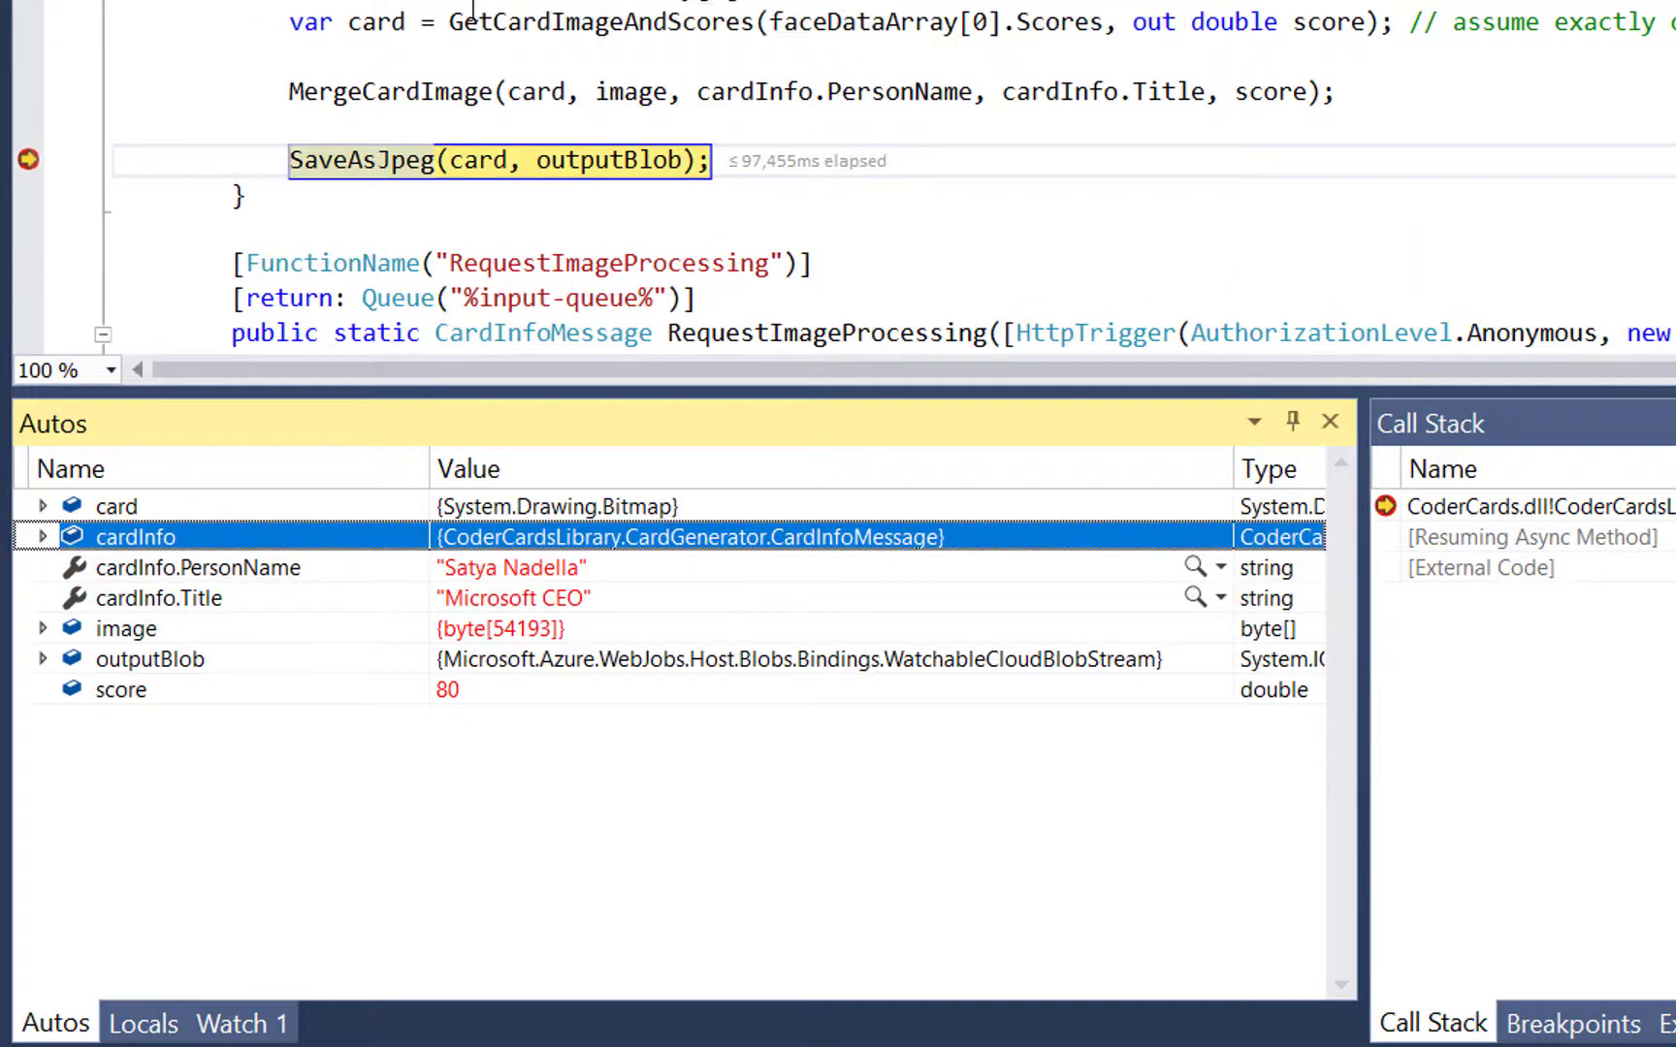
left_click(140, 1022)
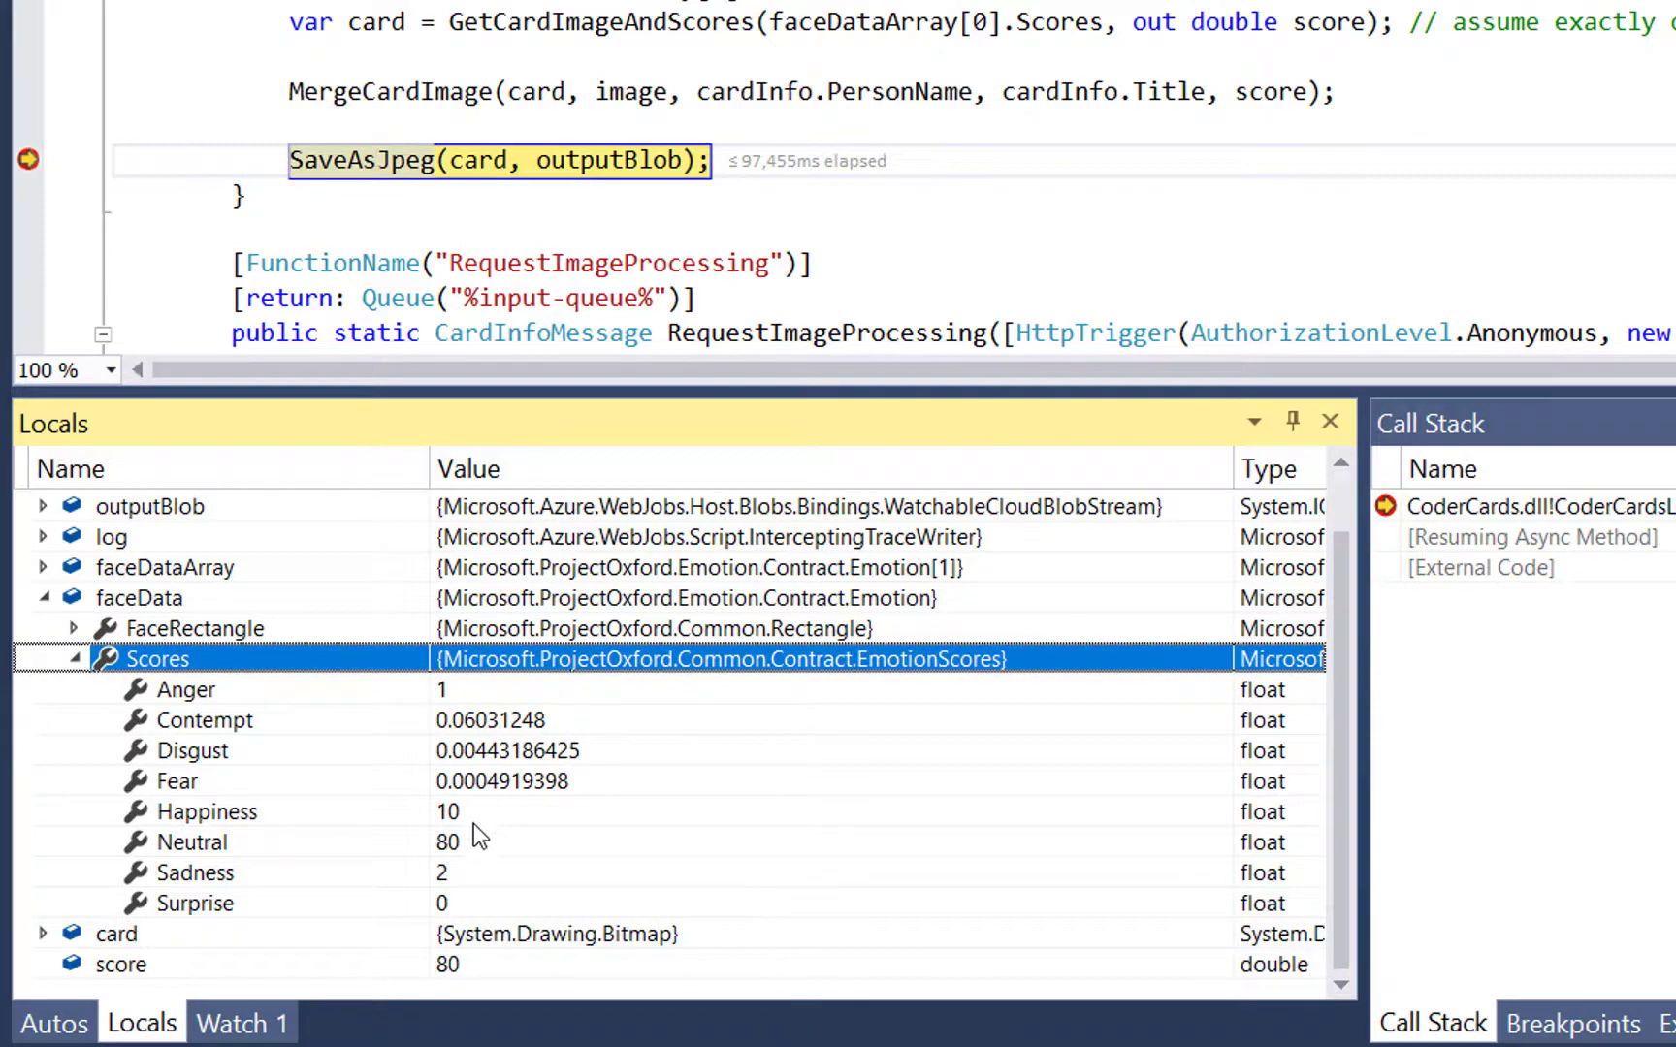
left_click(186, 688)
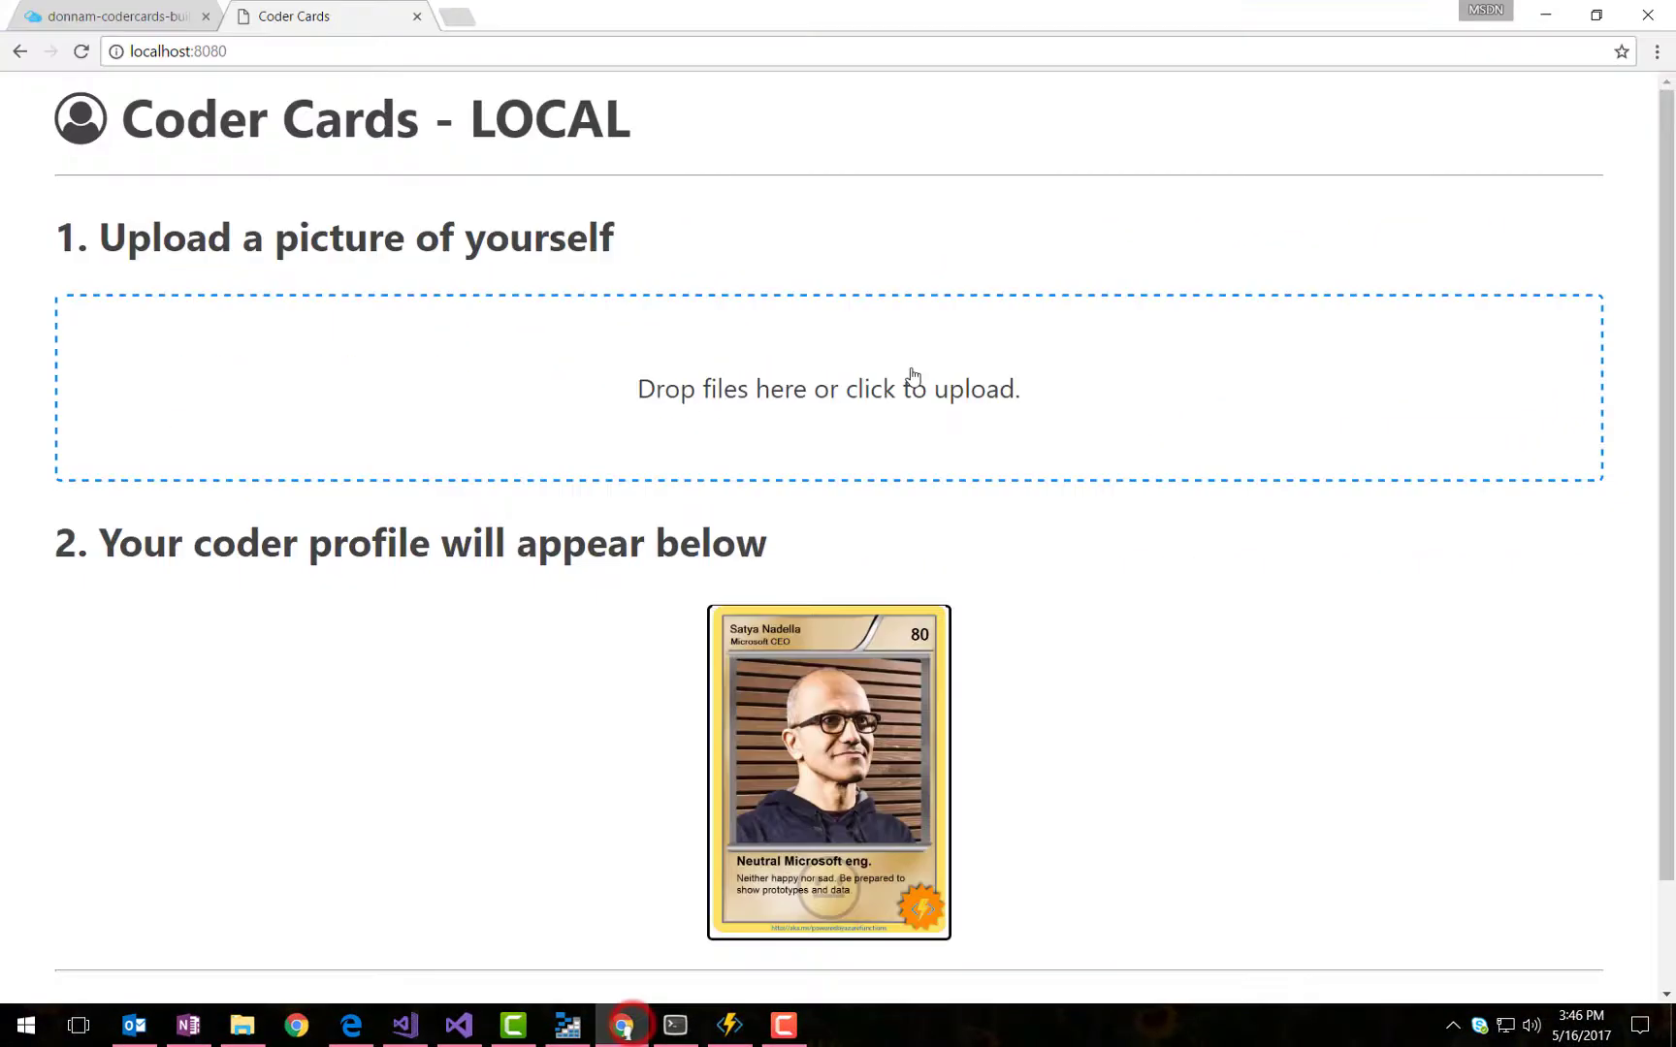
- Choose the red polo JPG in the upload zone's file picker and open it
left_click(904, 388)
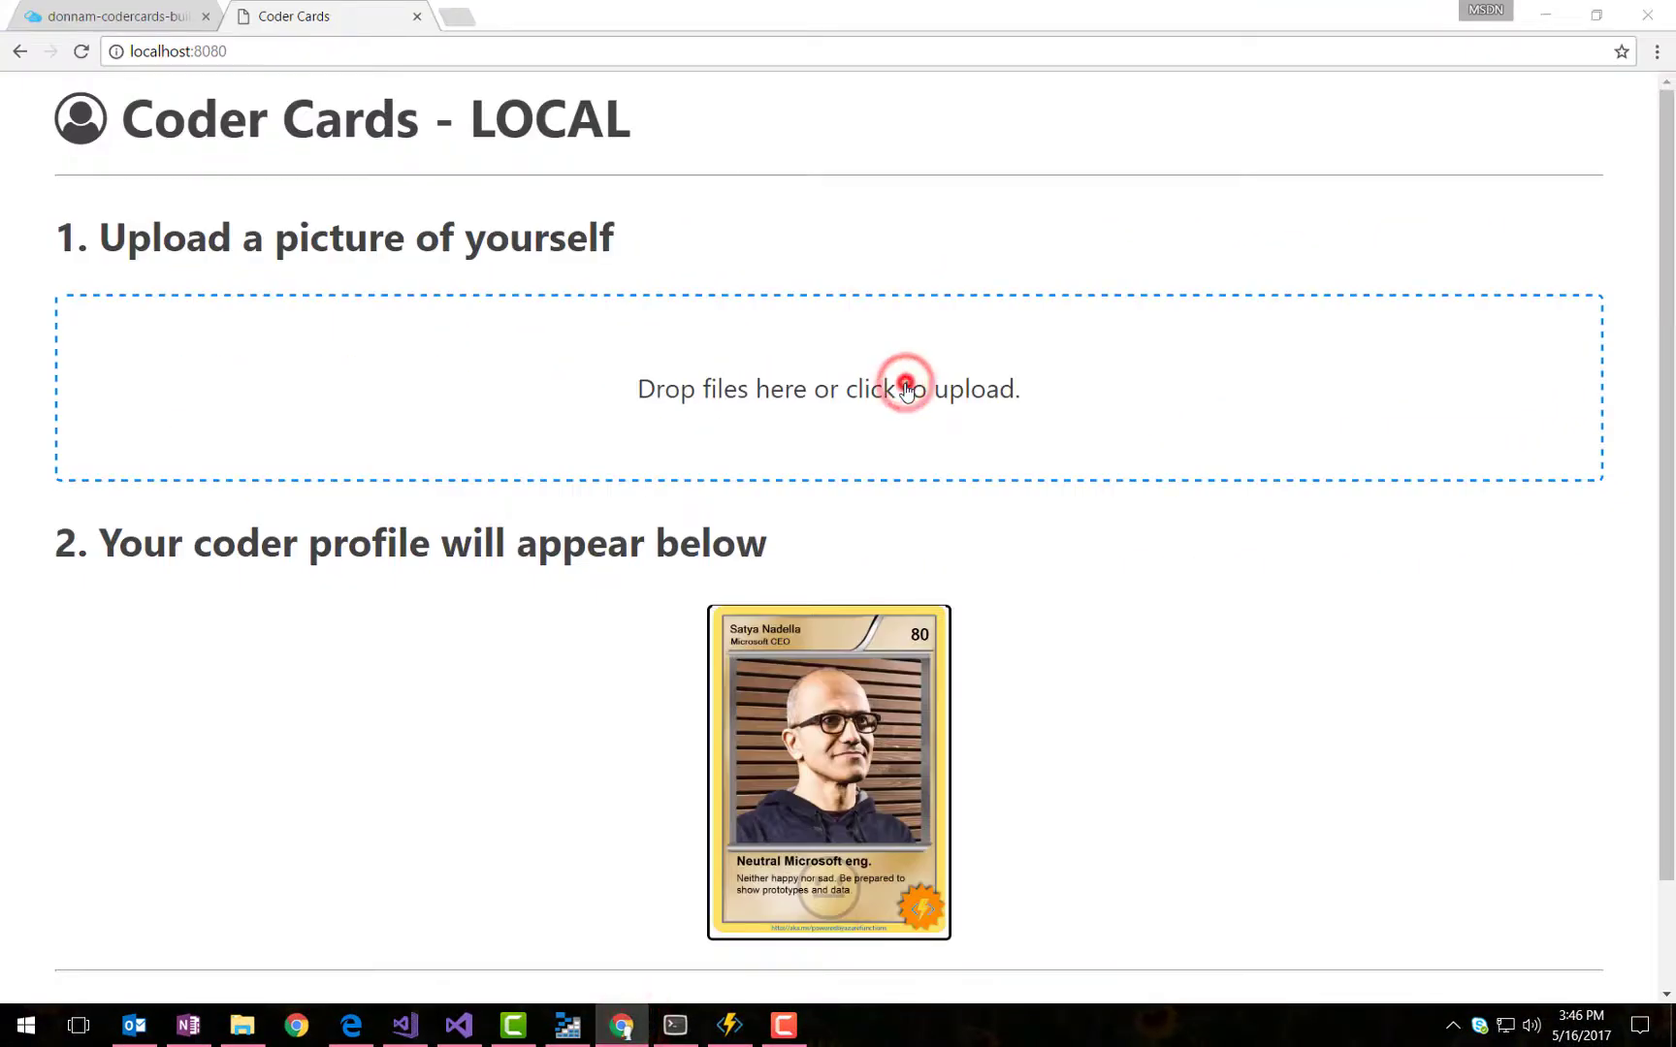
left_click(906, 388)
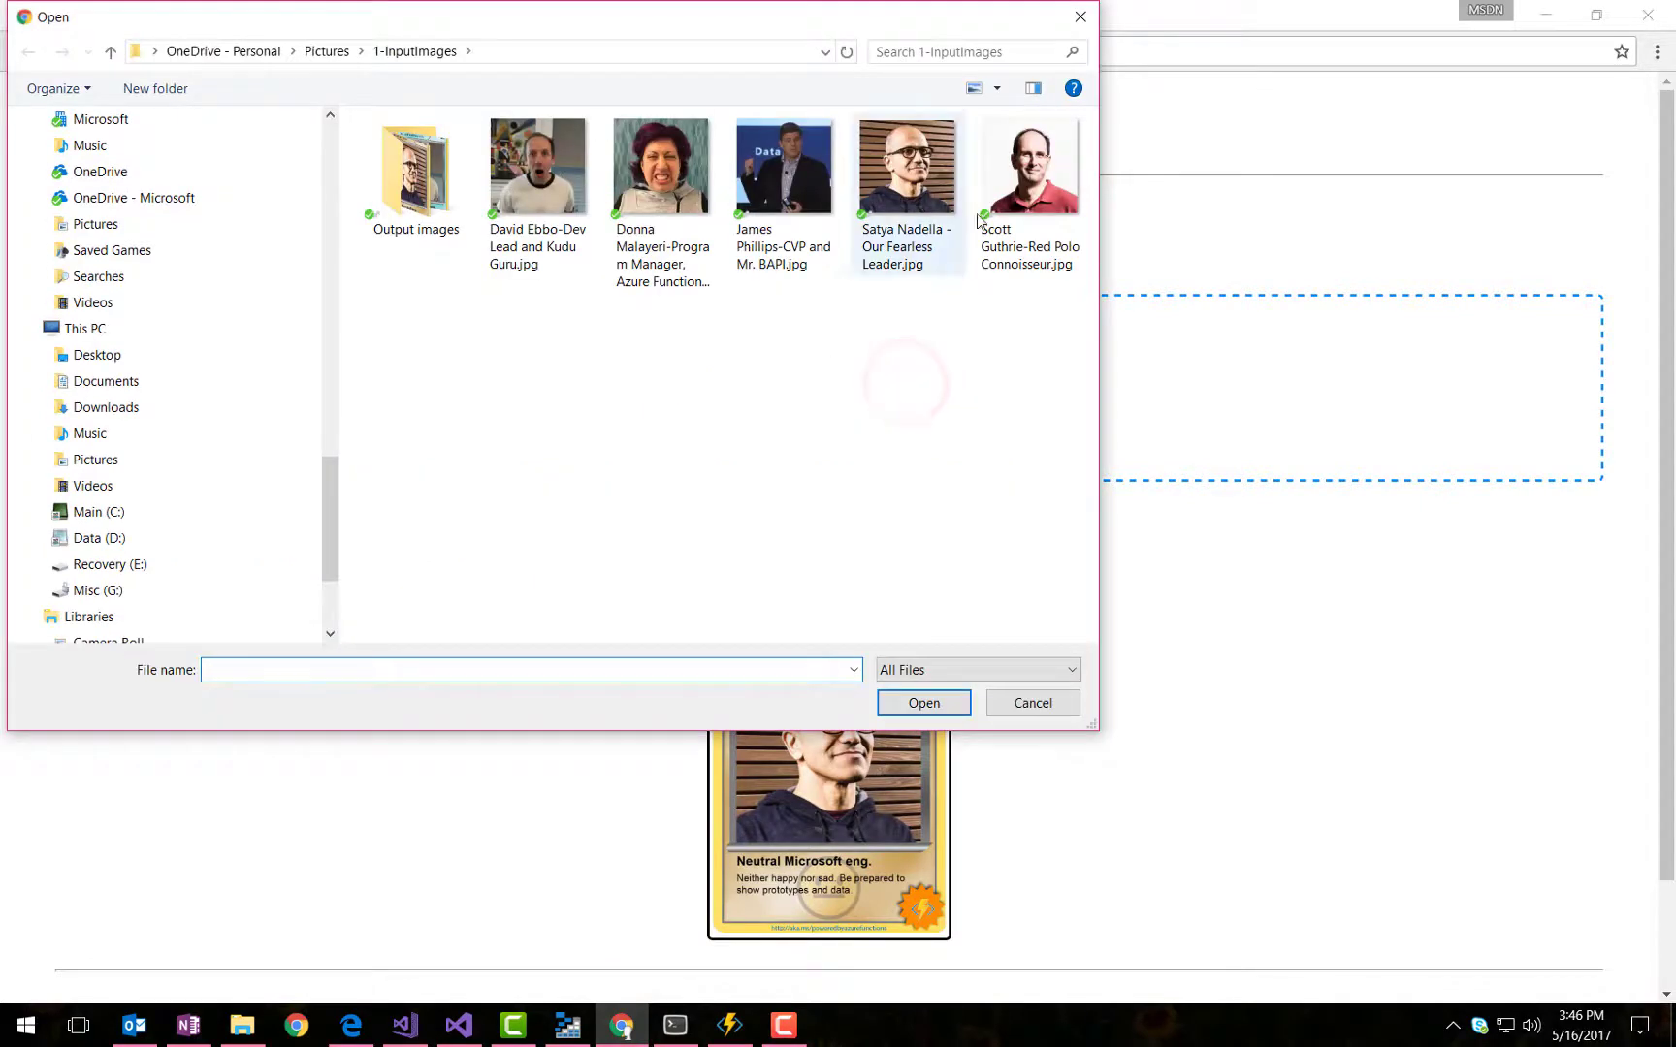
left_click(1030, 165)
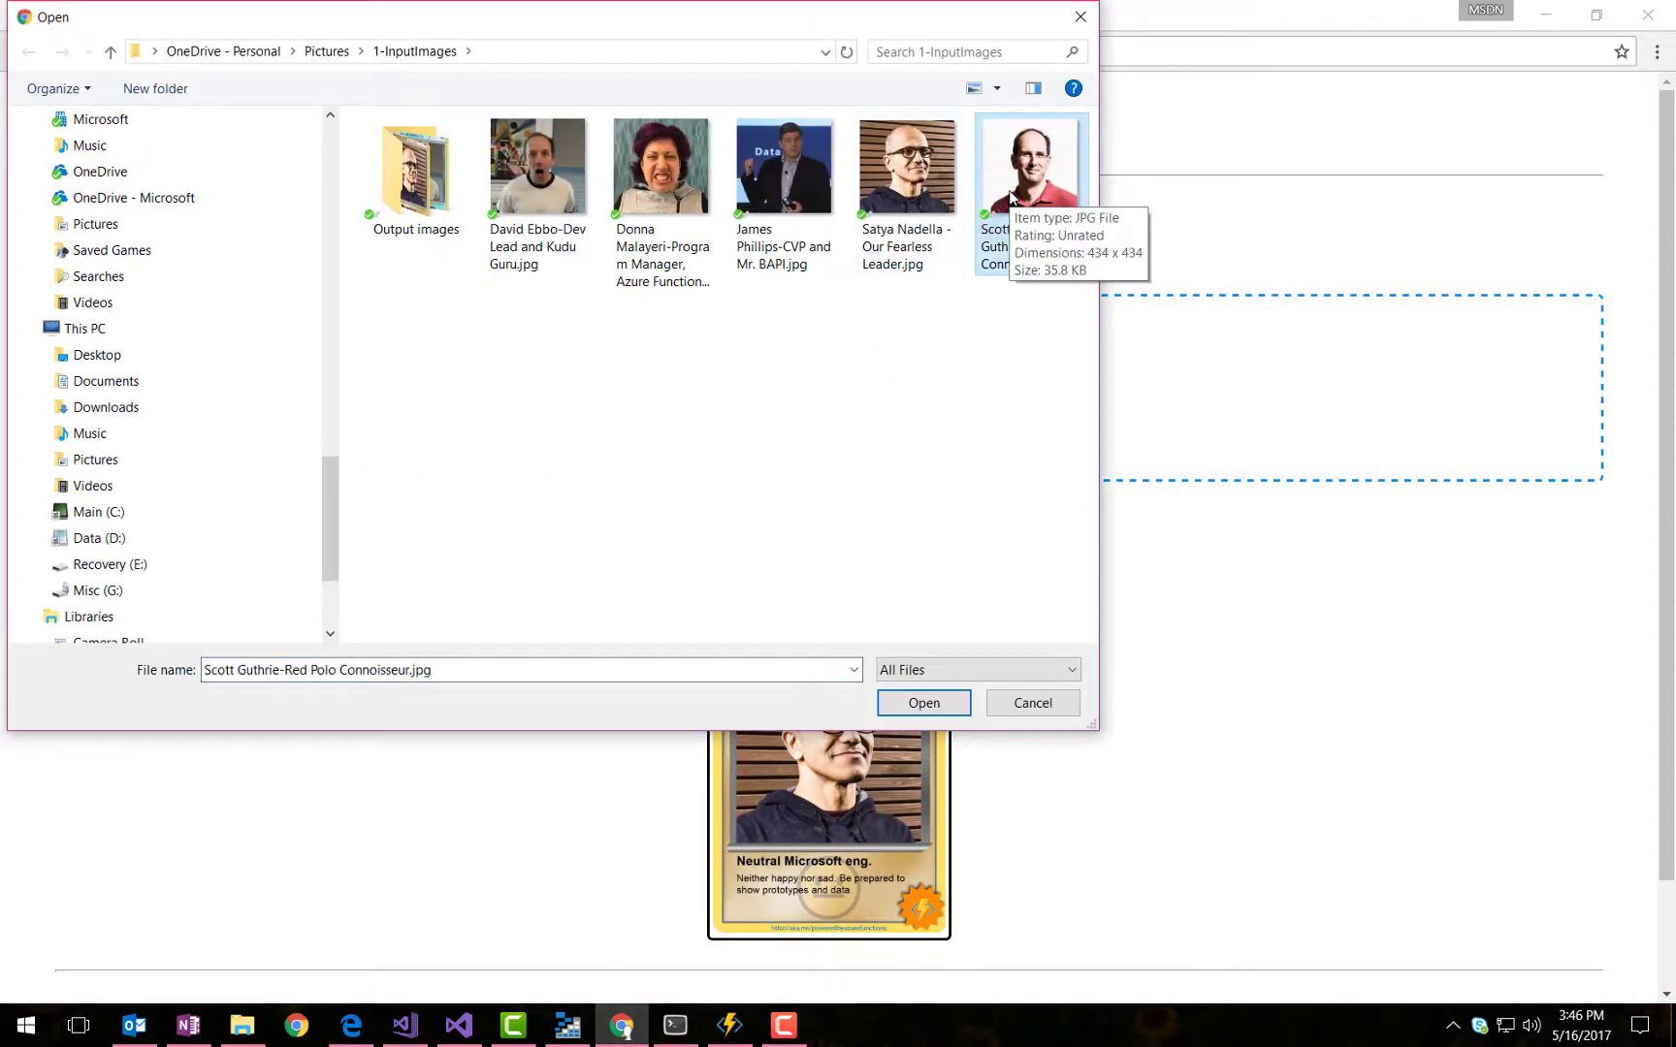
left_click(921, 702)
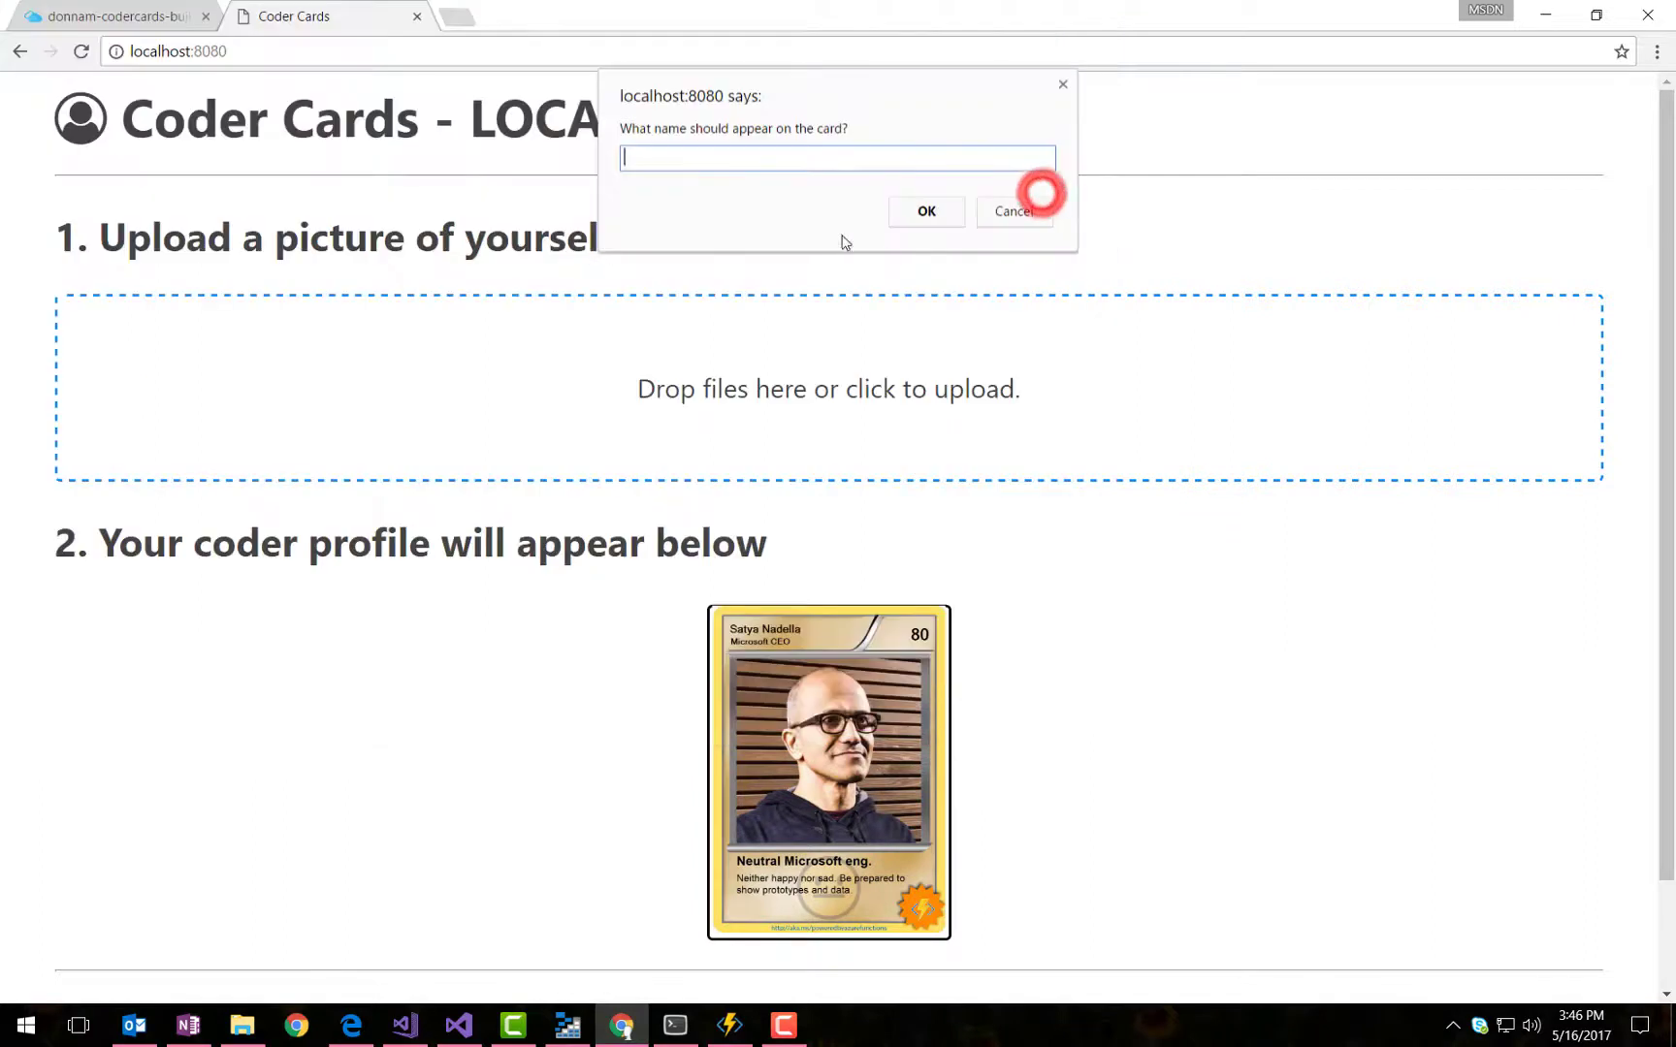
- Name the card Scott Guthrie with title Red Polo Guy so generation starts and hits the MergeCardImage breakpoint
type("Scott G")
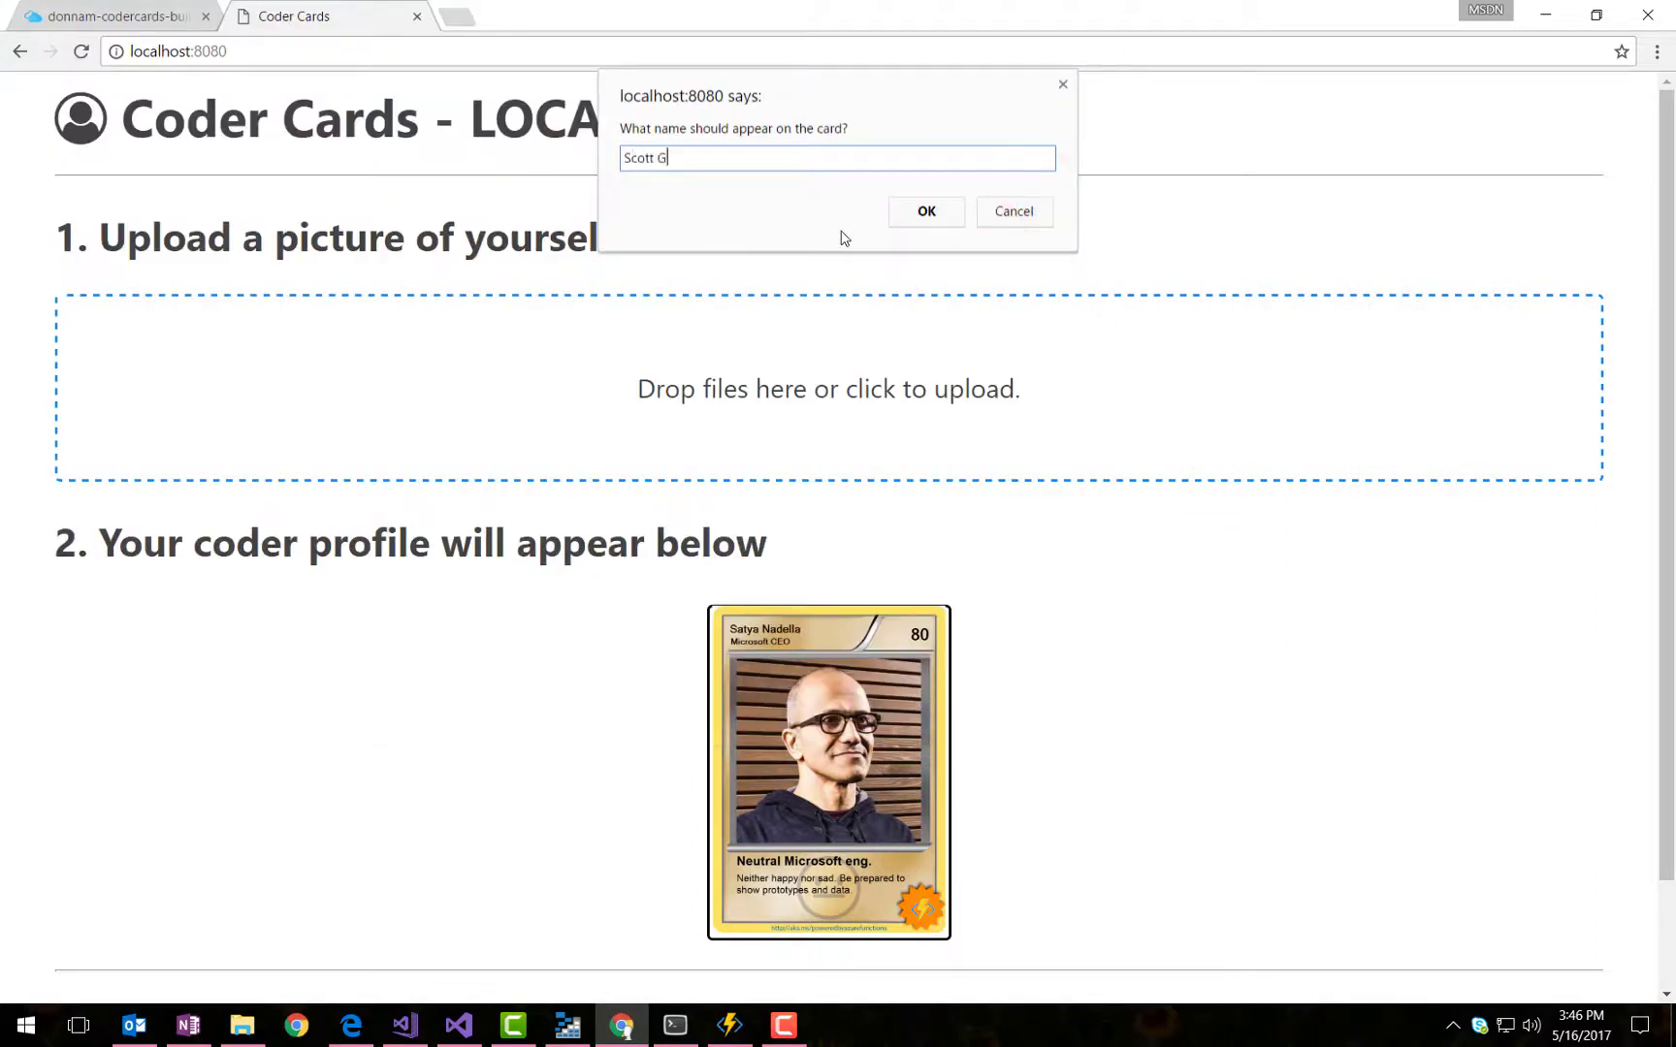
left_click(925, 211)
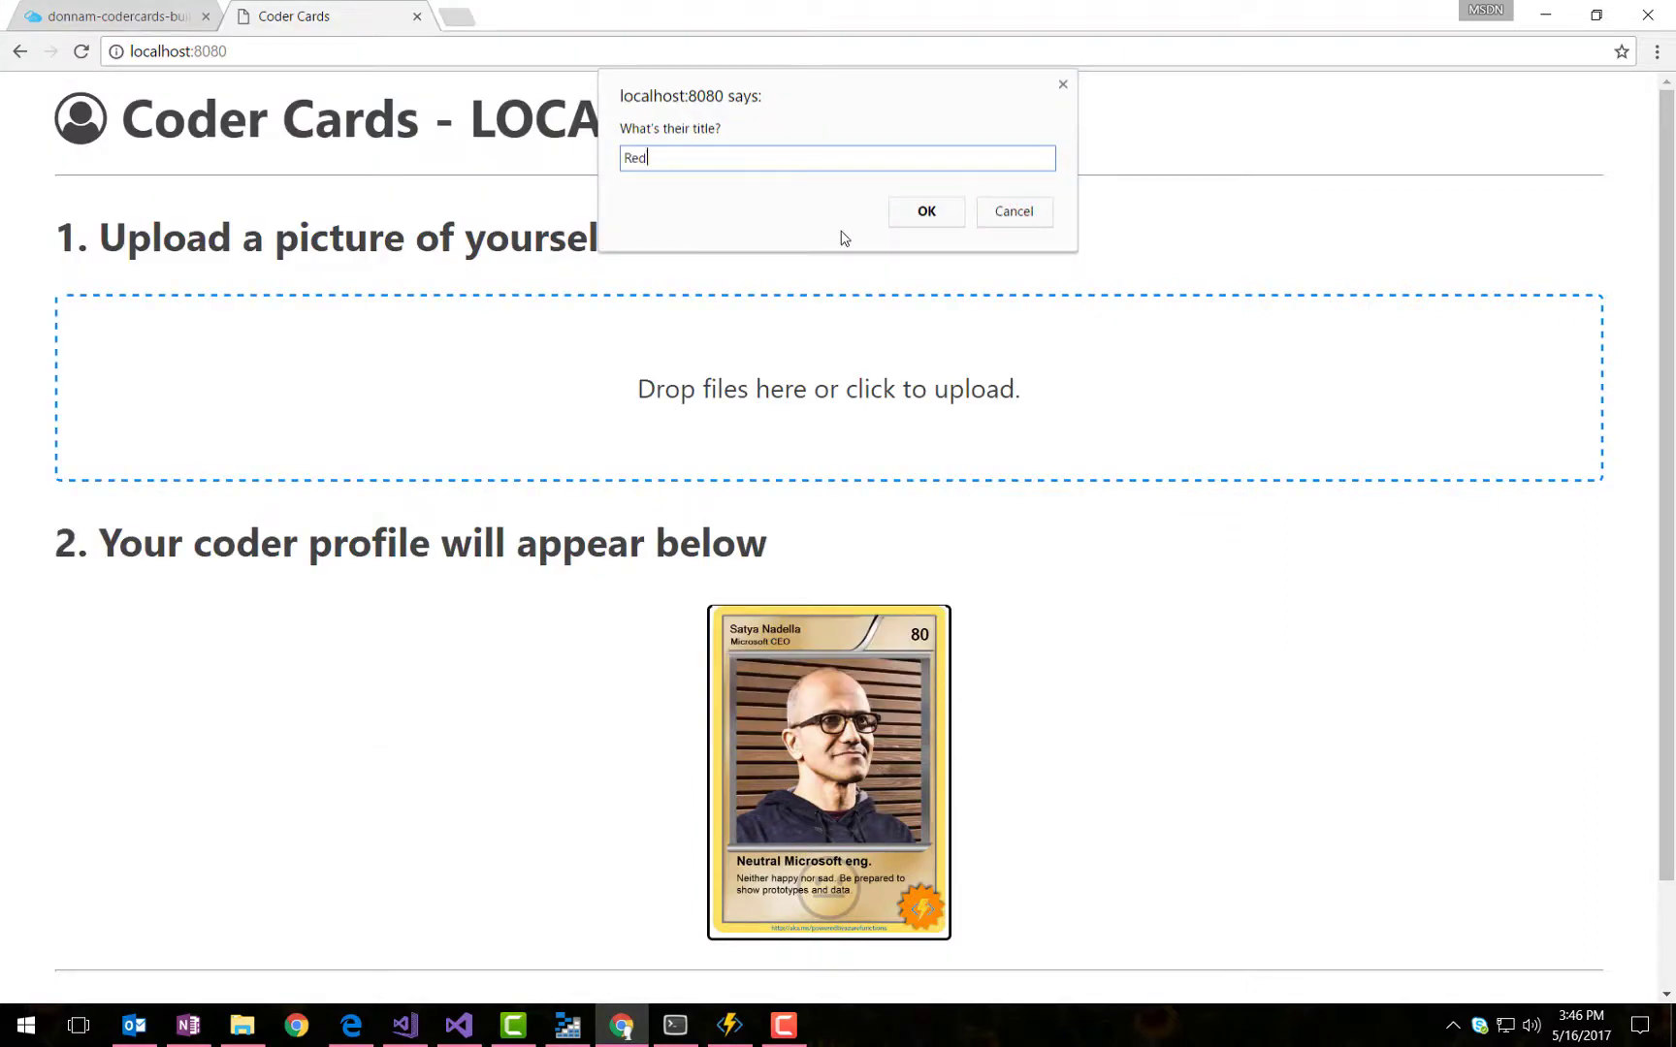
type("Polo Conno")
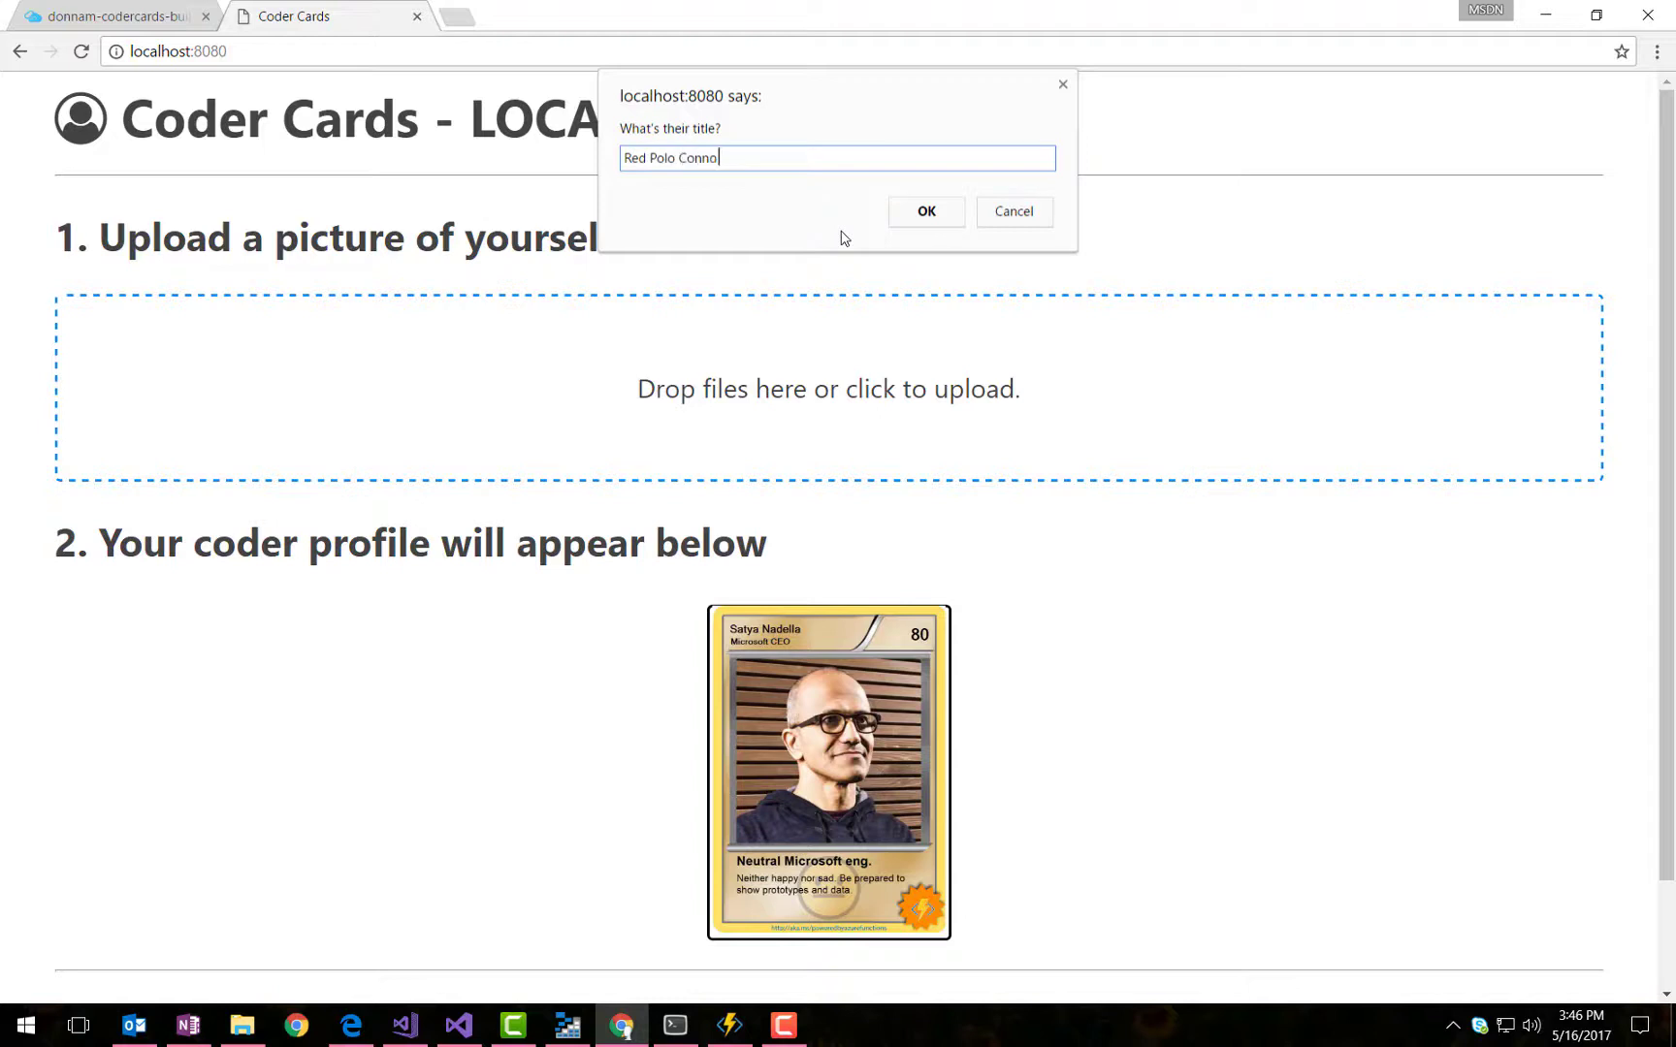
type("sseu")
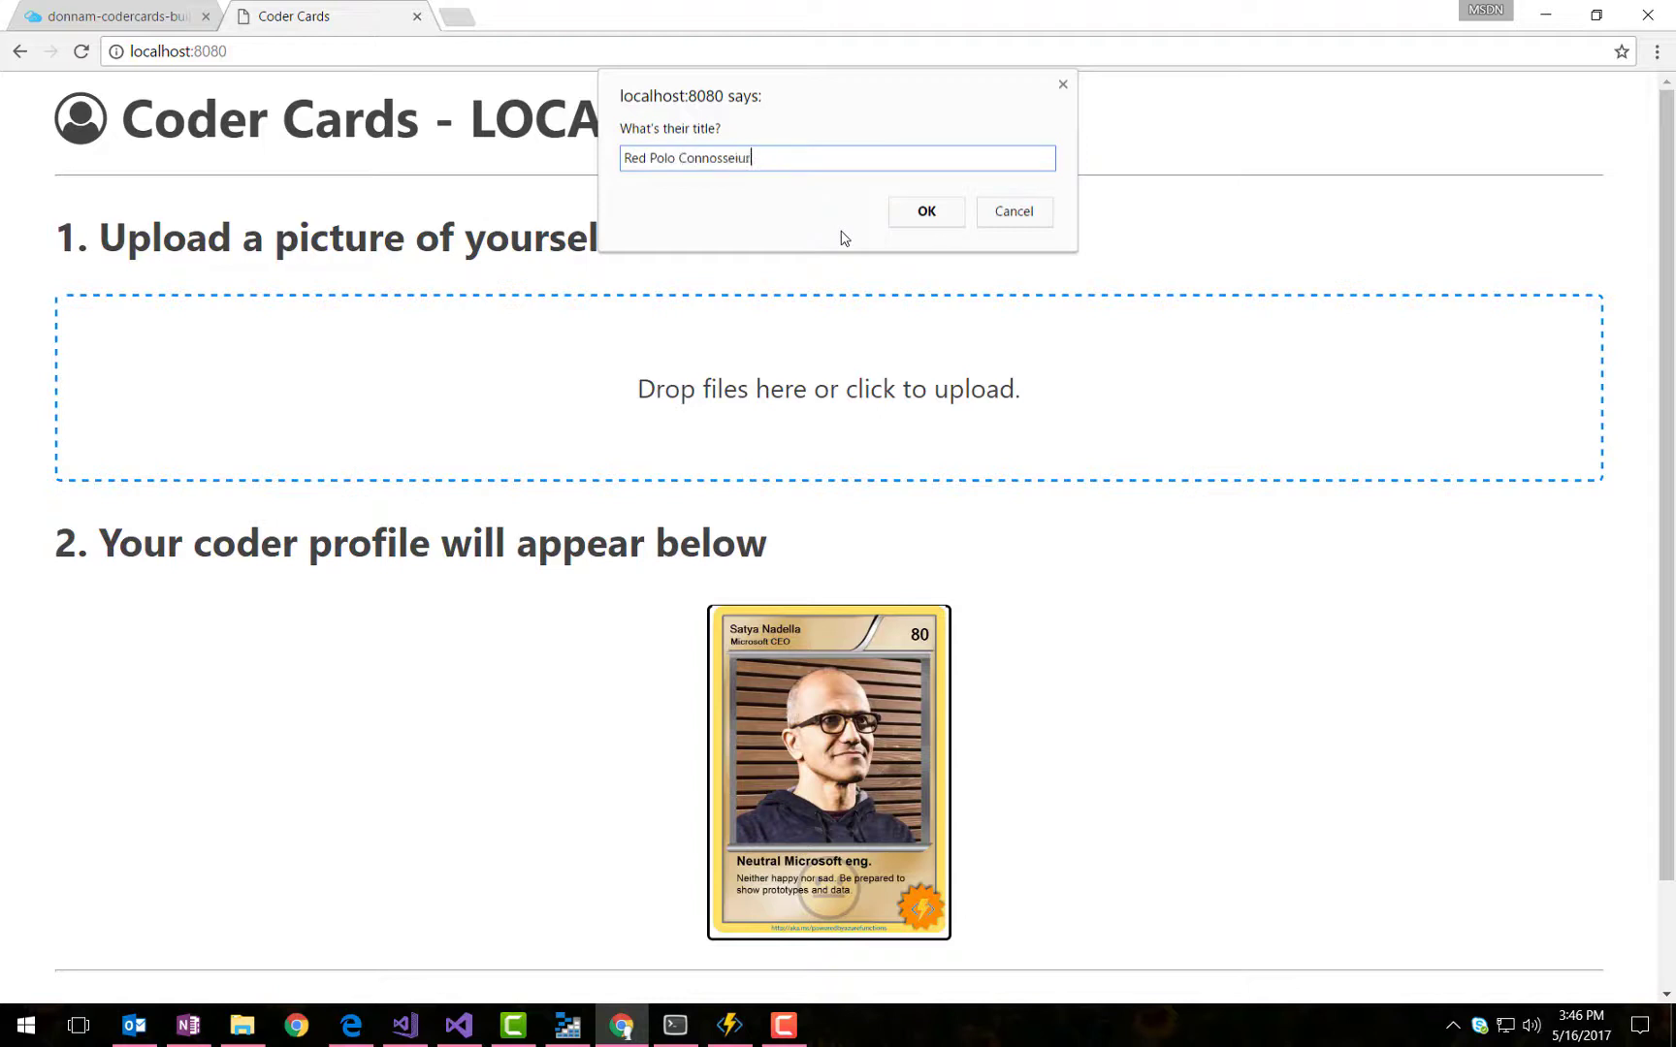
key("Backspace")
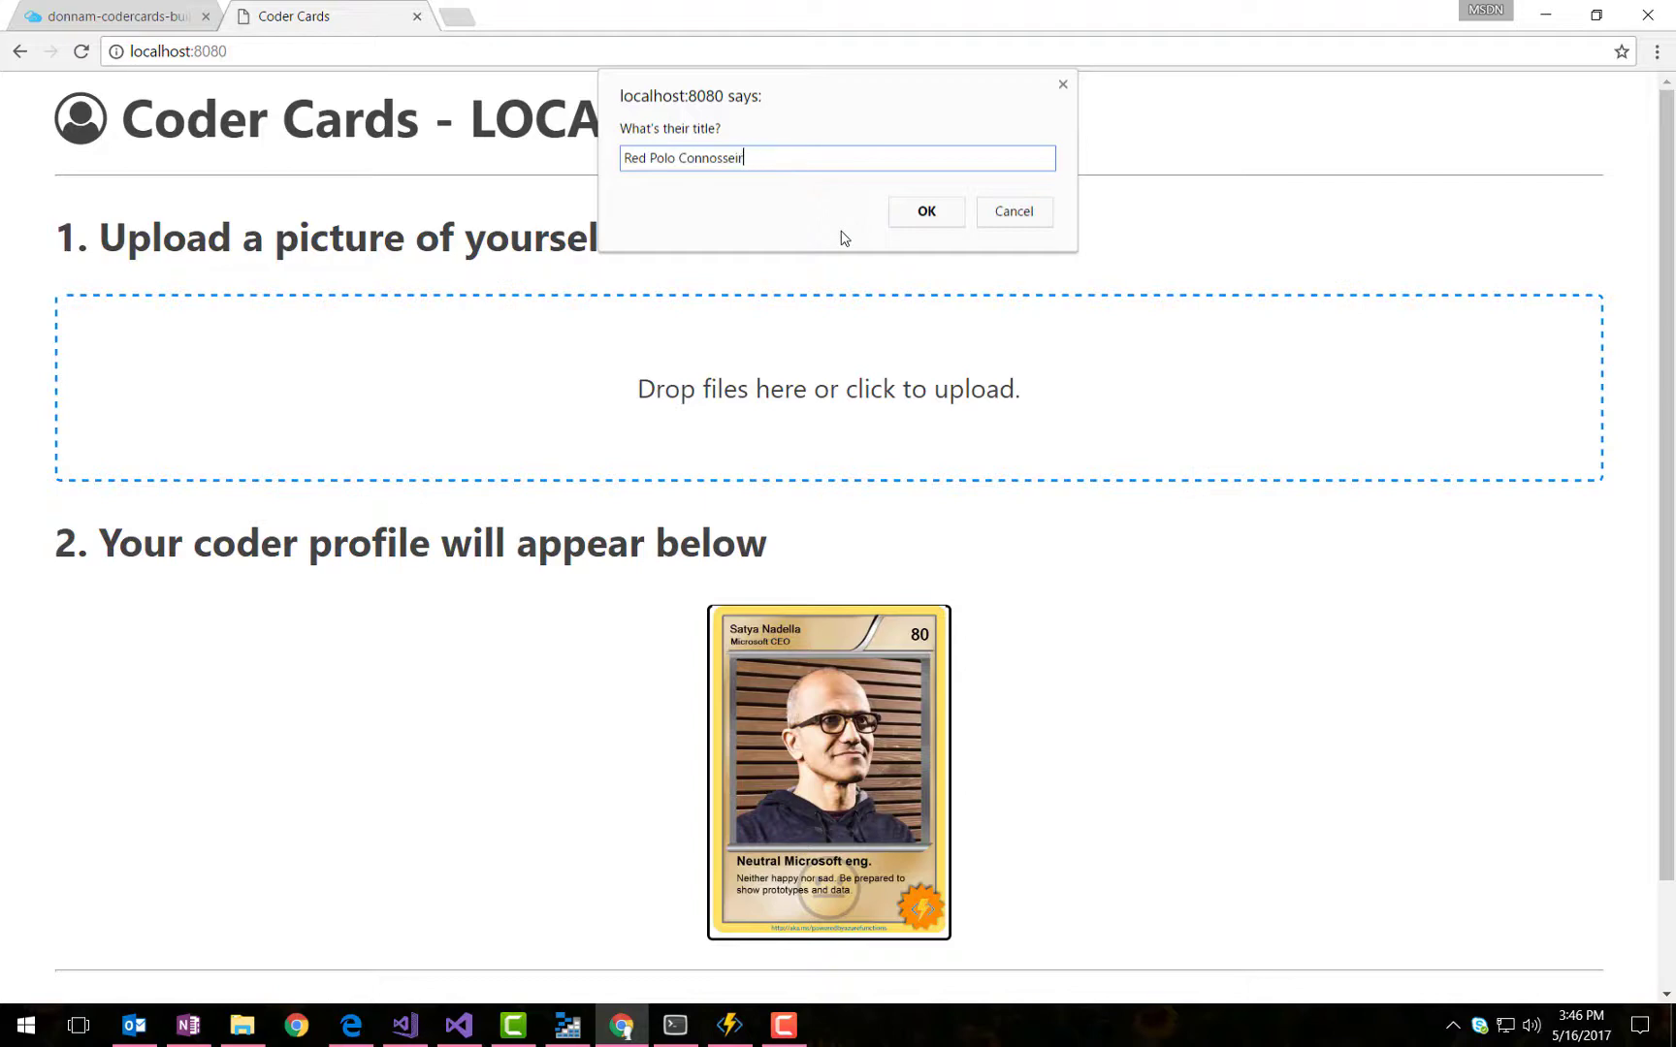
left_click(925, 211)
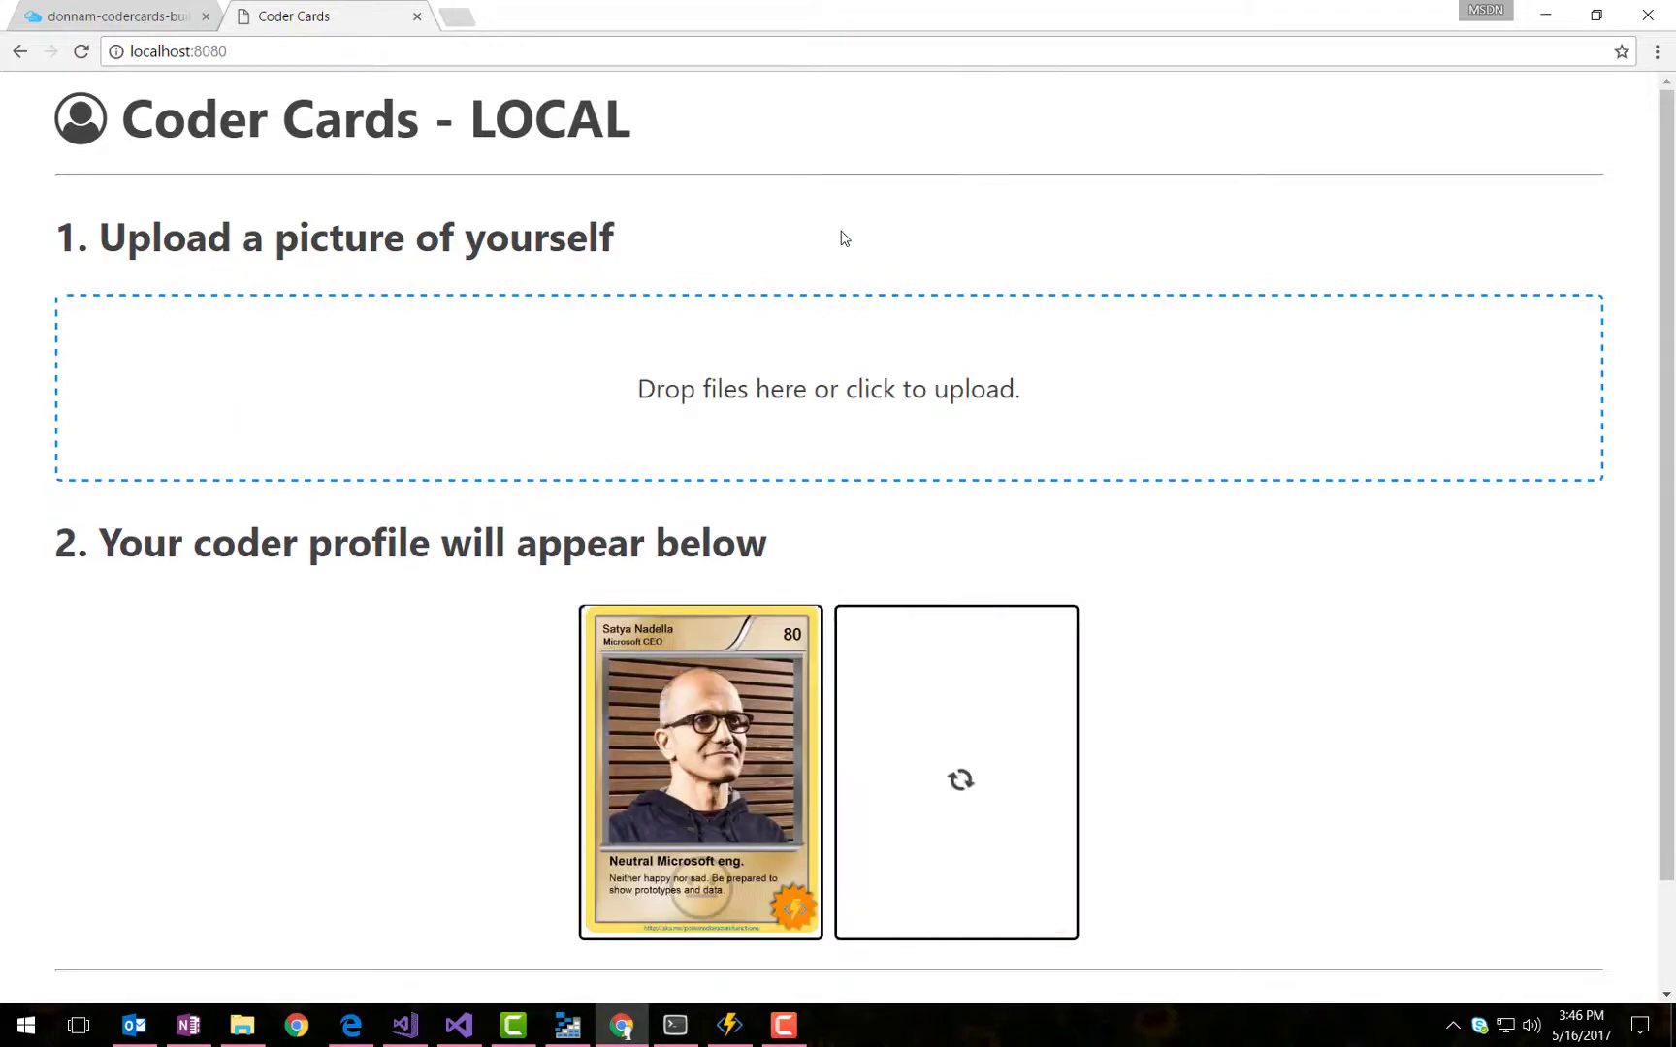
left_click(403, 1028)
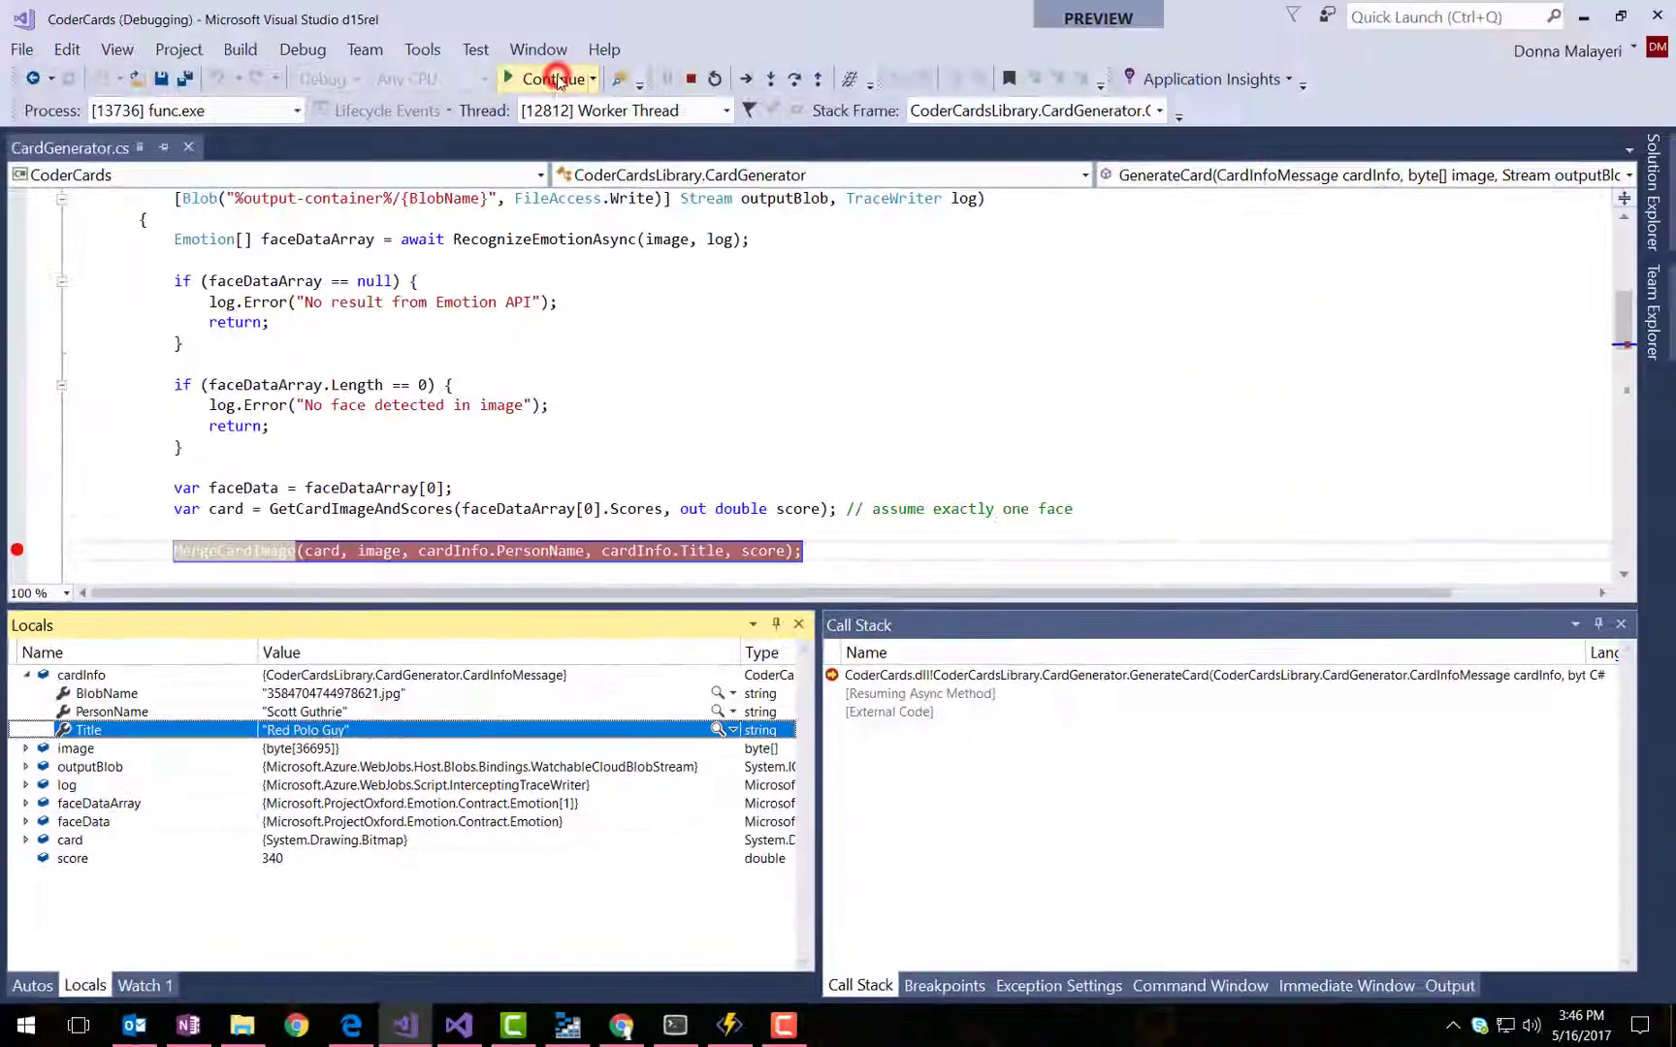
- Resume the paused function after checking cardInfo, then bring up the CoderCards Publish page
left_click(549, 79)
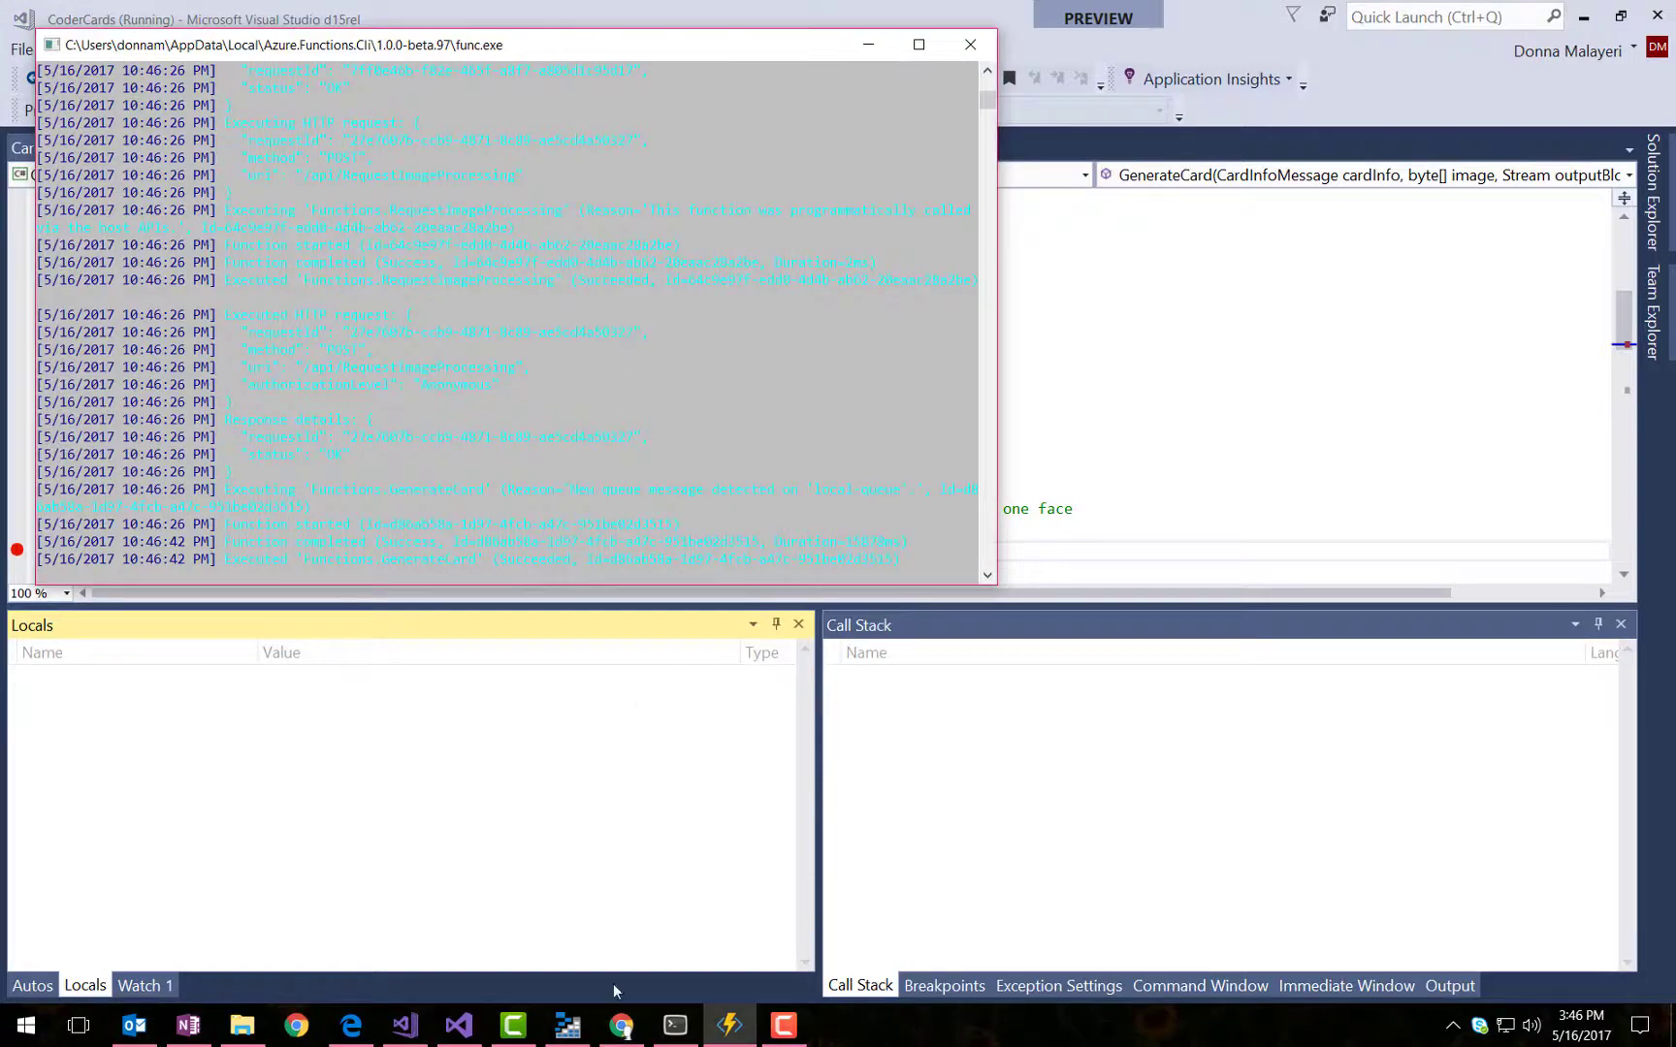
left_click(620, 1026)
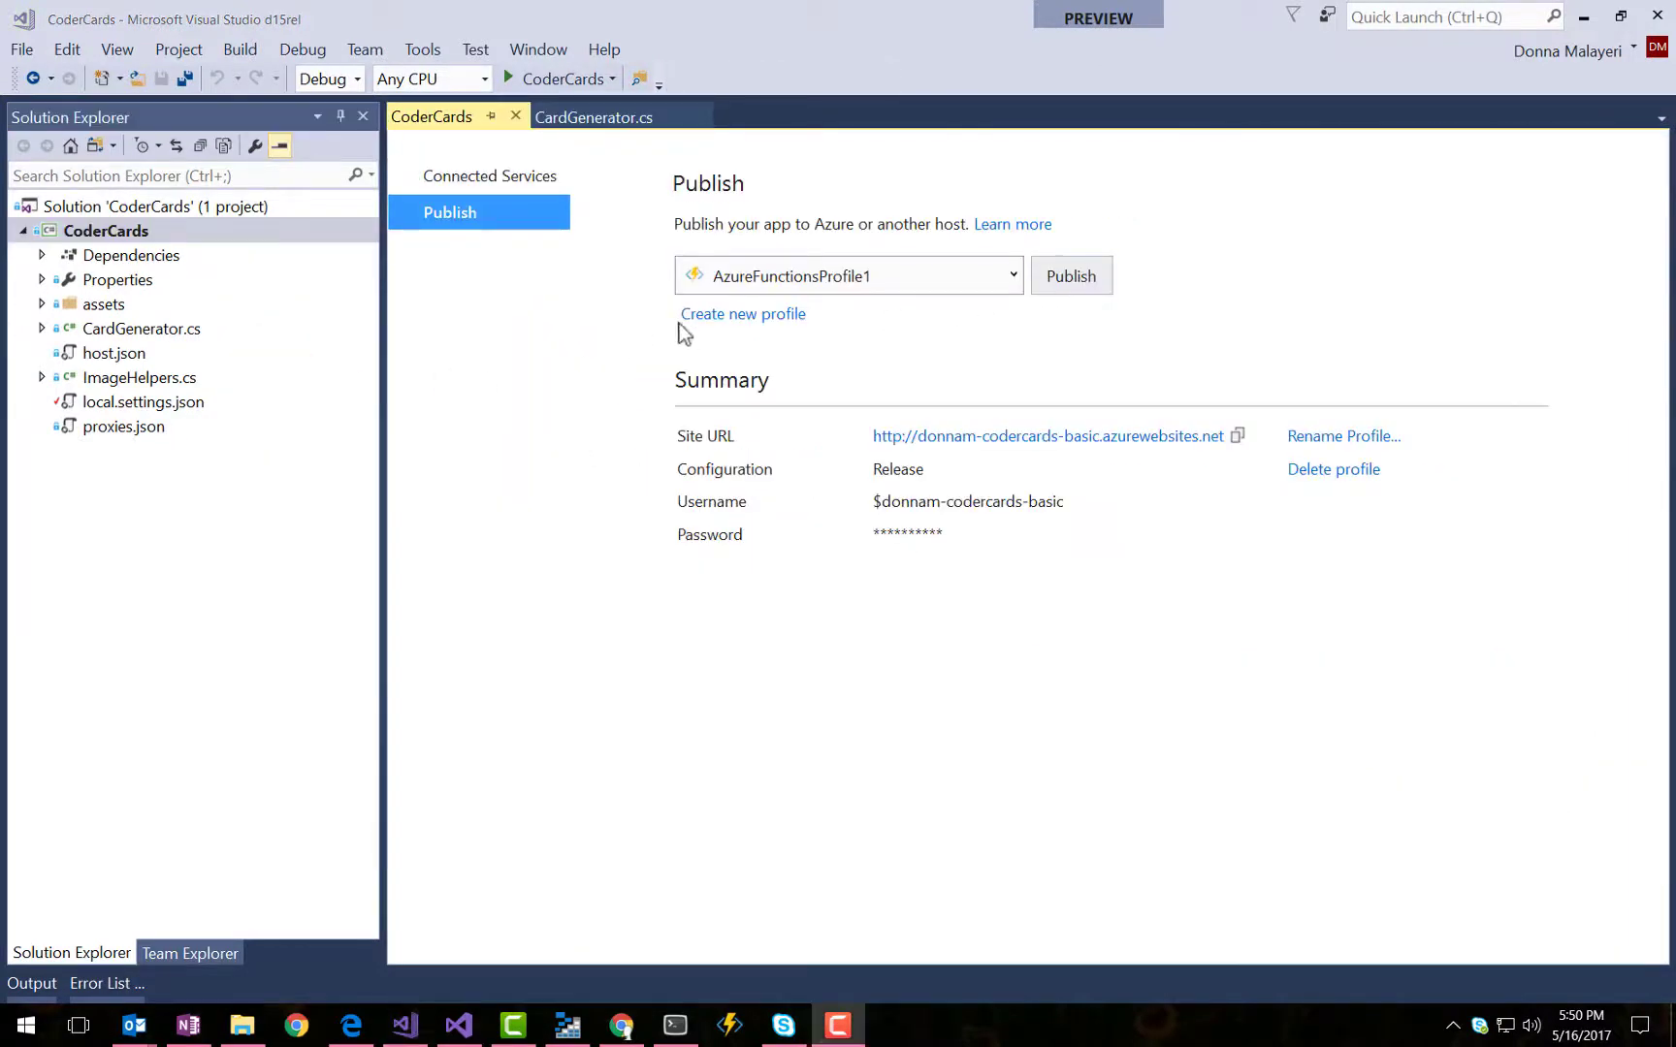
- Create a new publish profile targeting a new Azure Function App and head to aka.ms/coderc in the browser
left_click(741, 313)
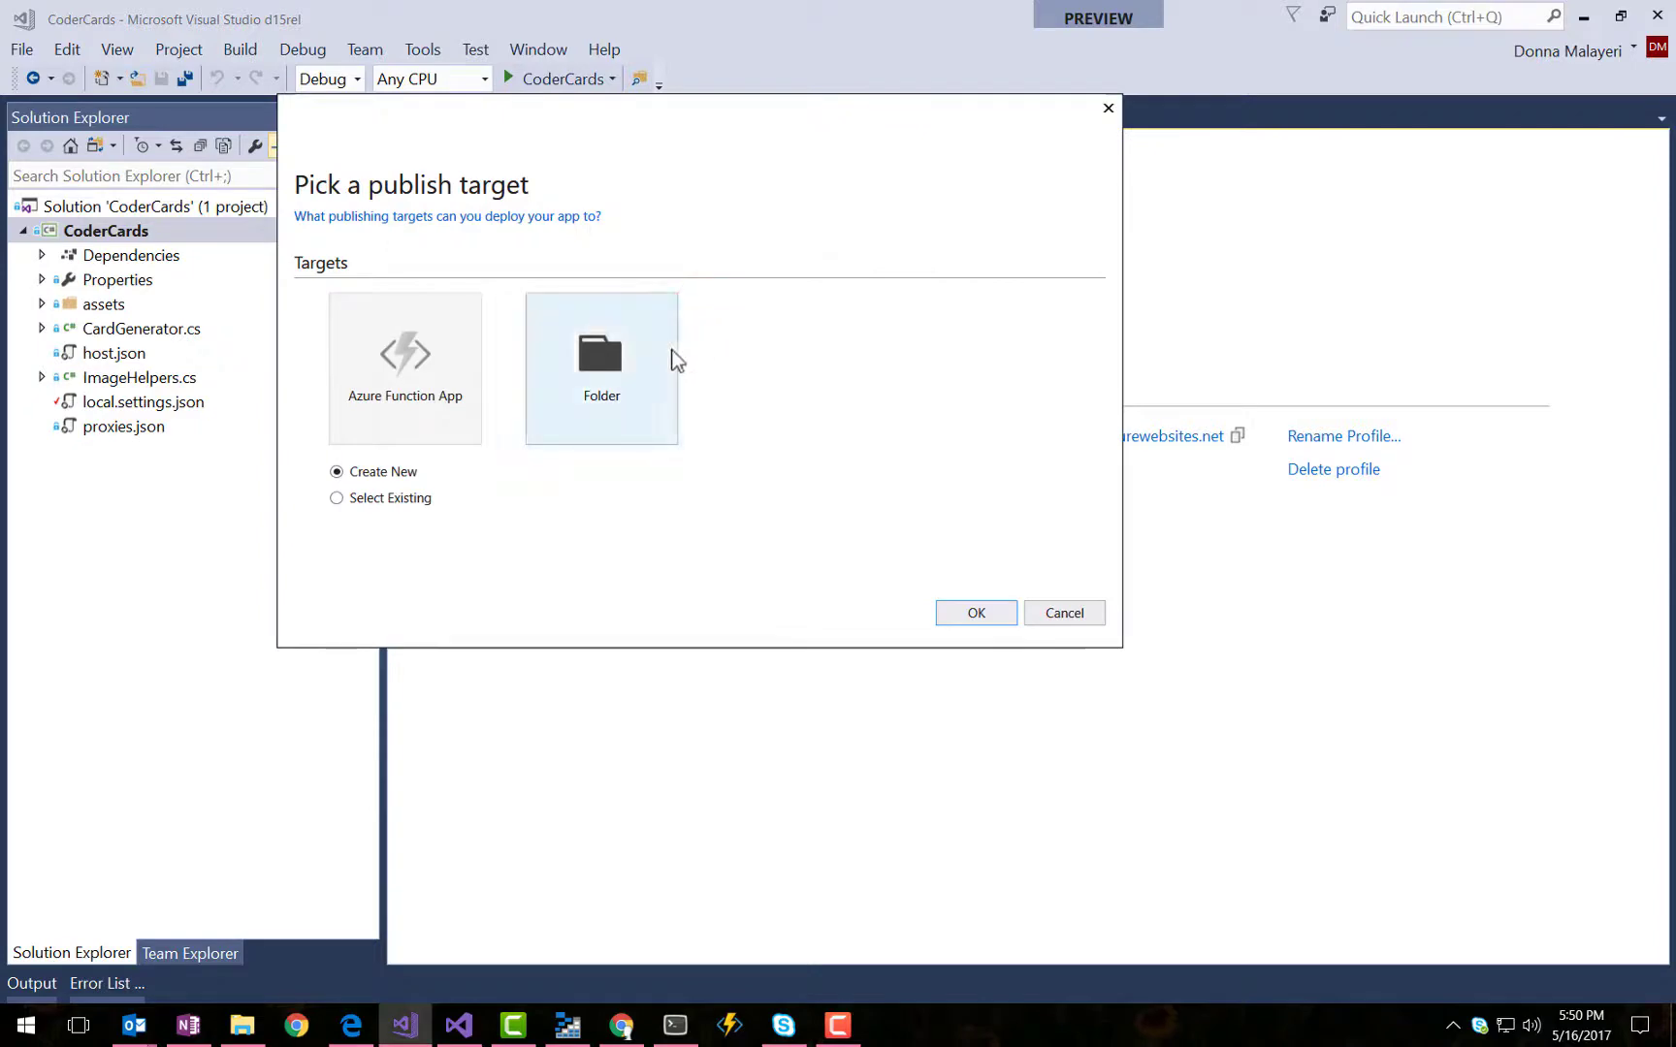
left_click(337, 498)
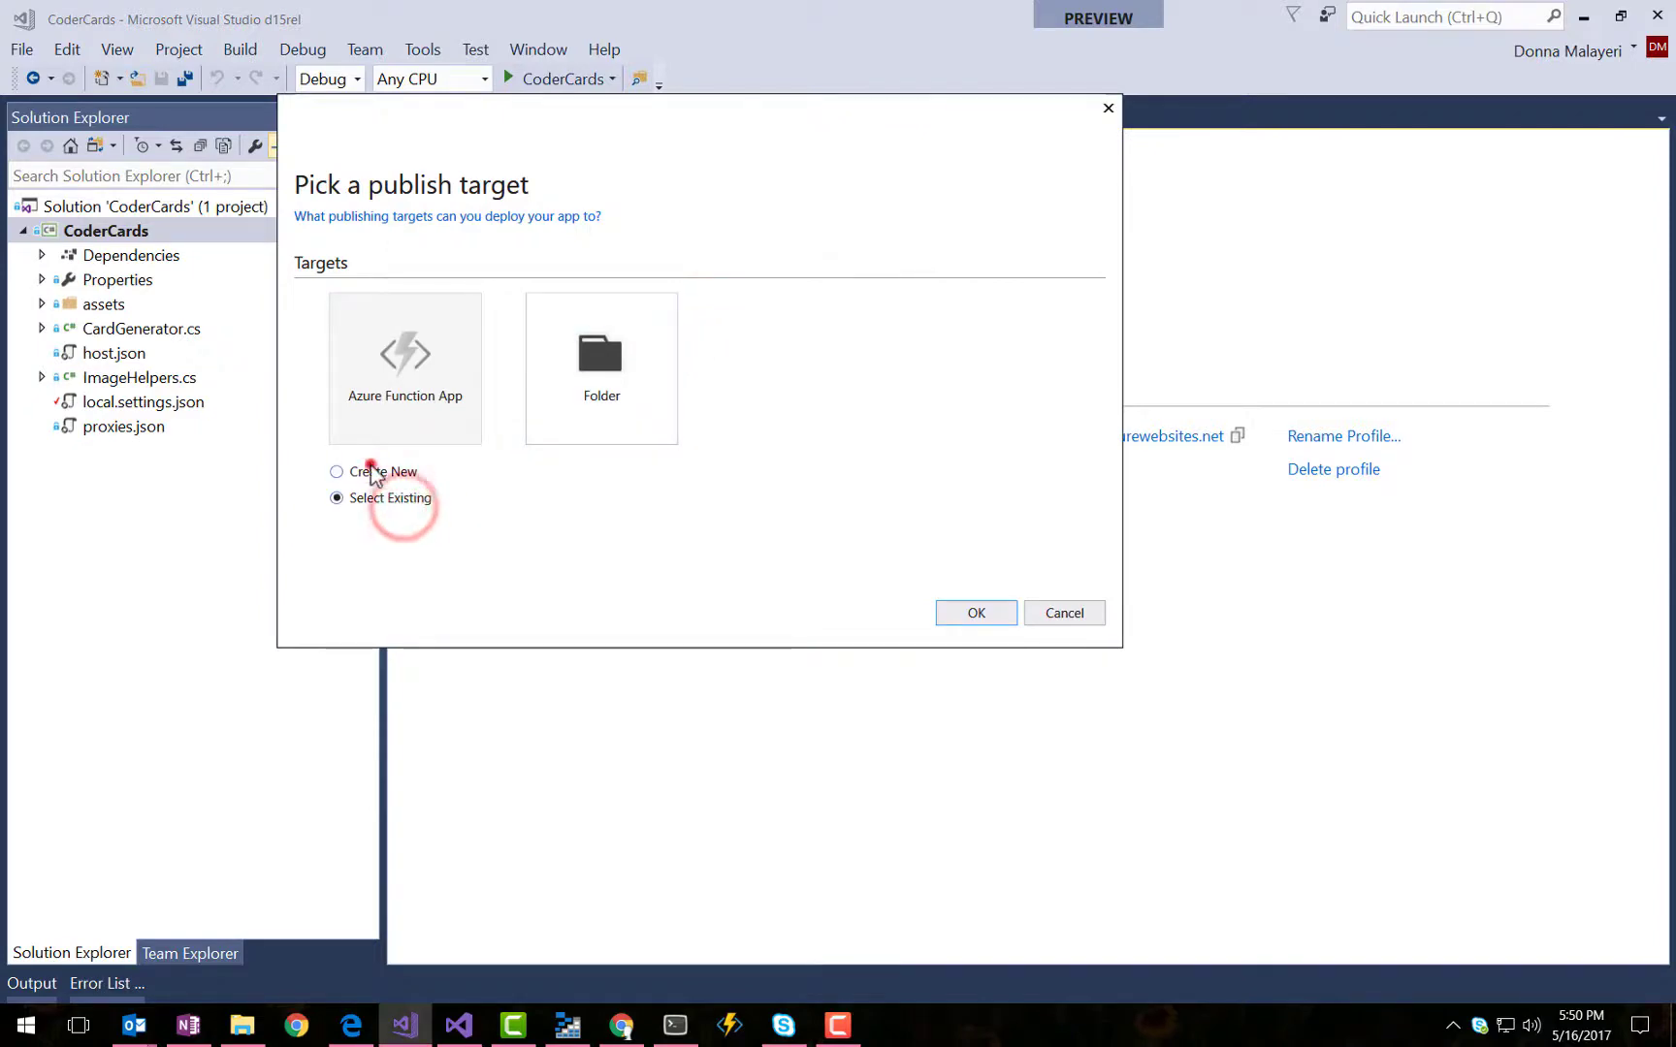
left_click(337, 472)
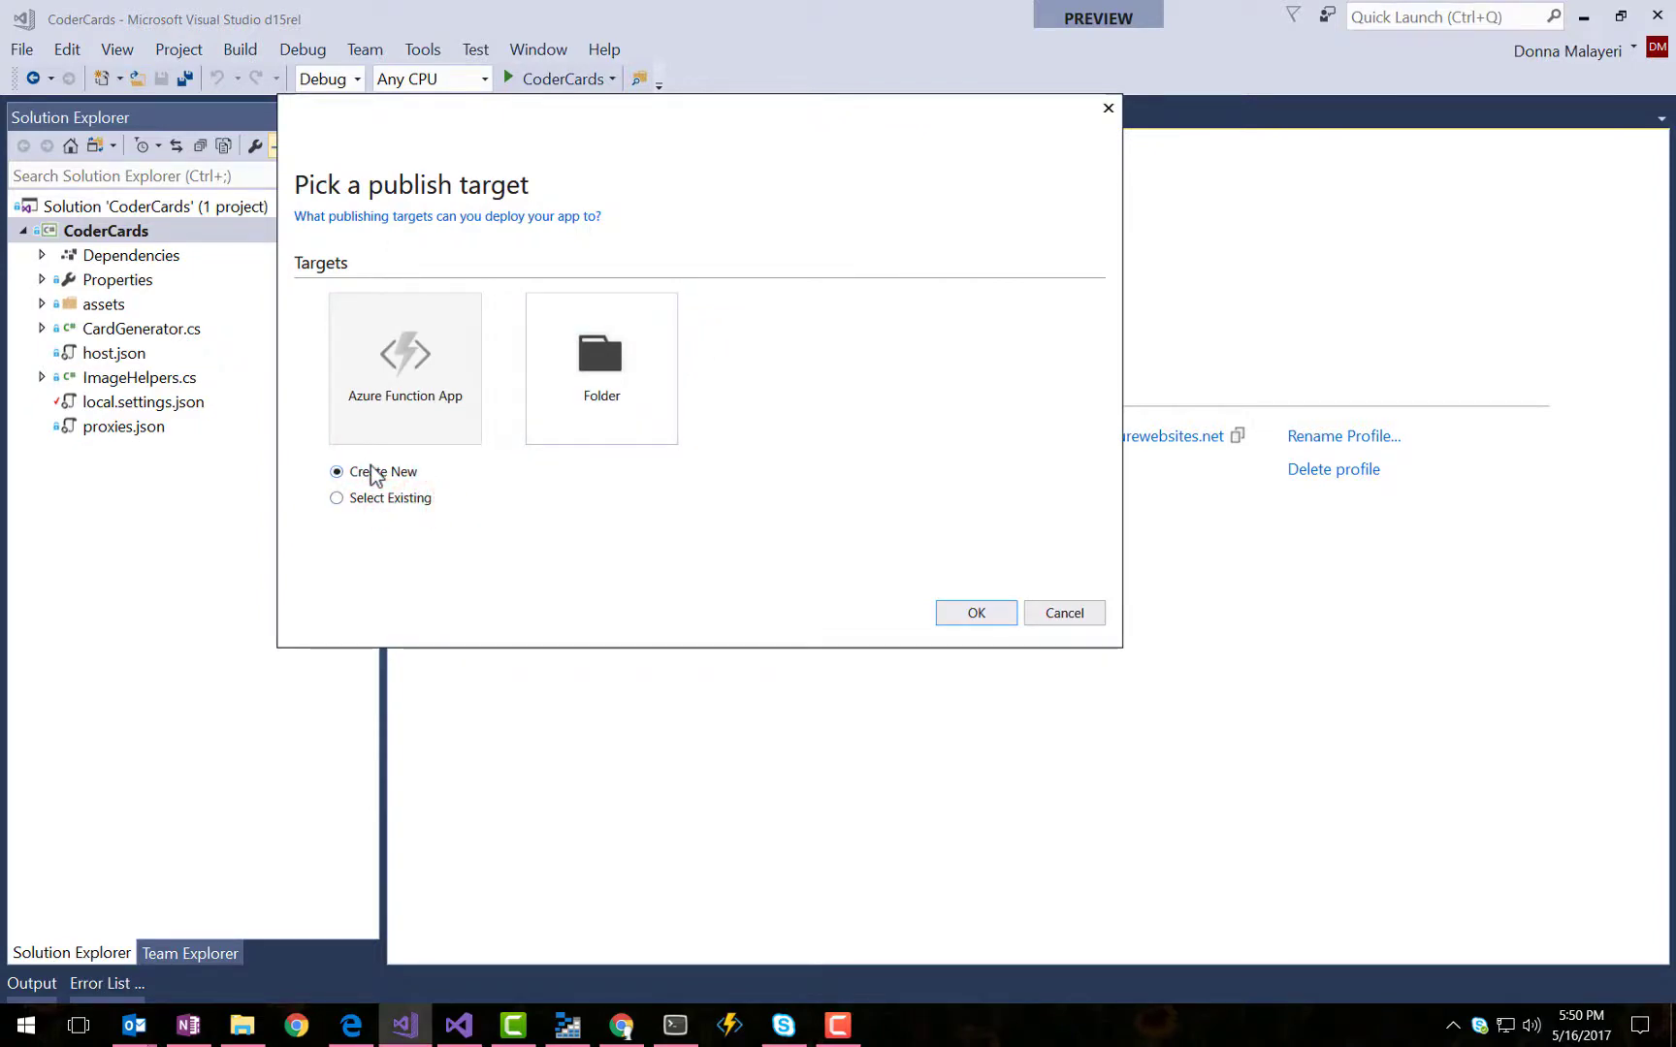
type("aka.ms/coderc")
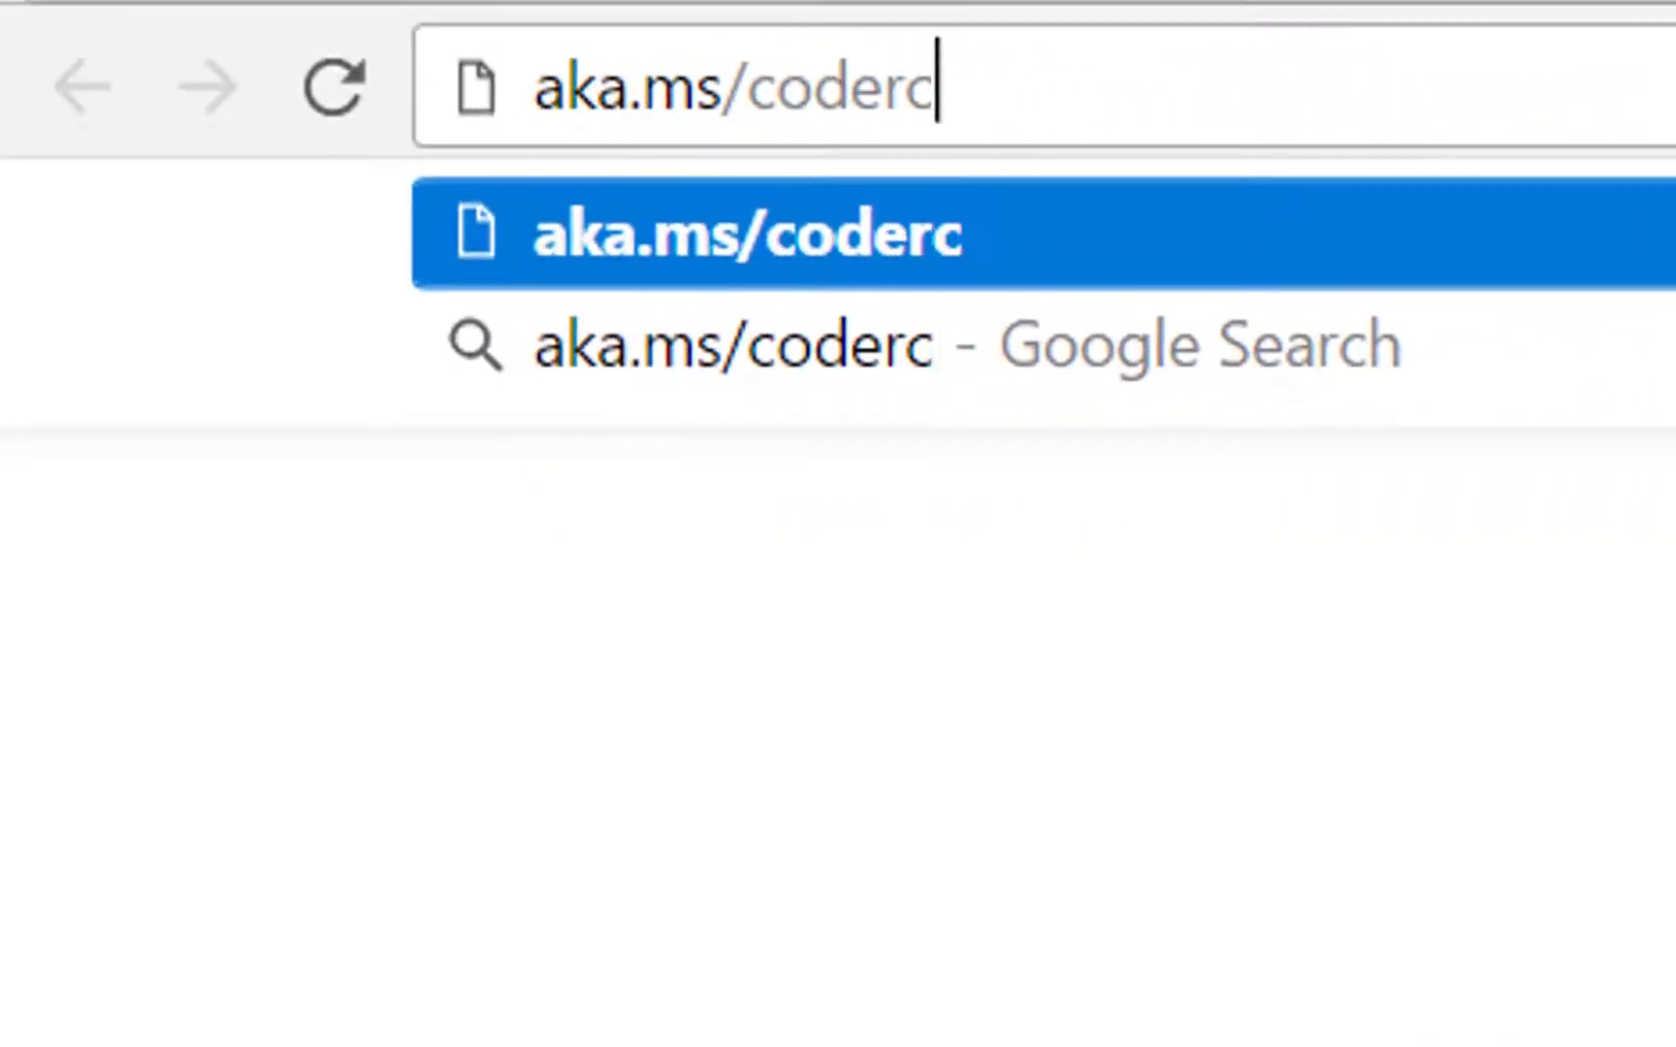